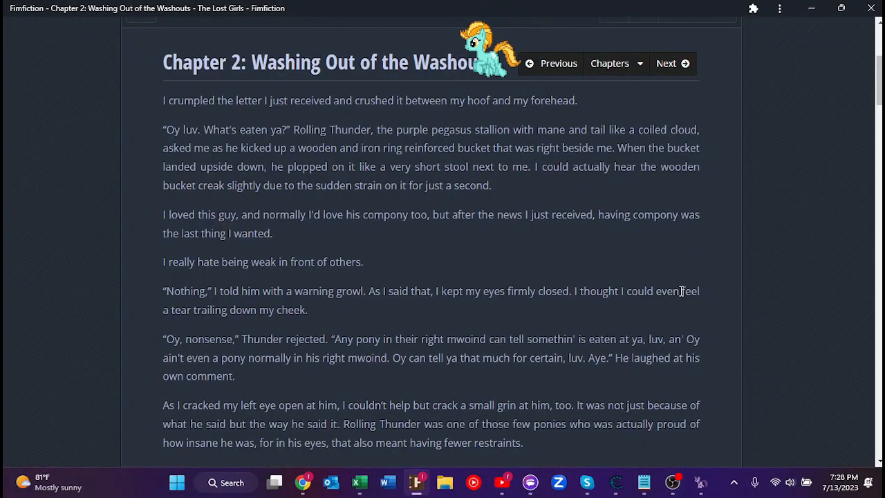
{"action": "mouse_move", "coordinate": [850, 163]}
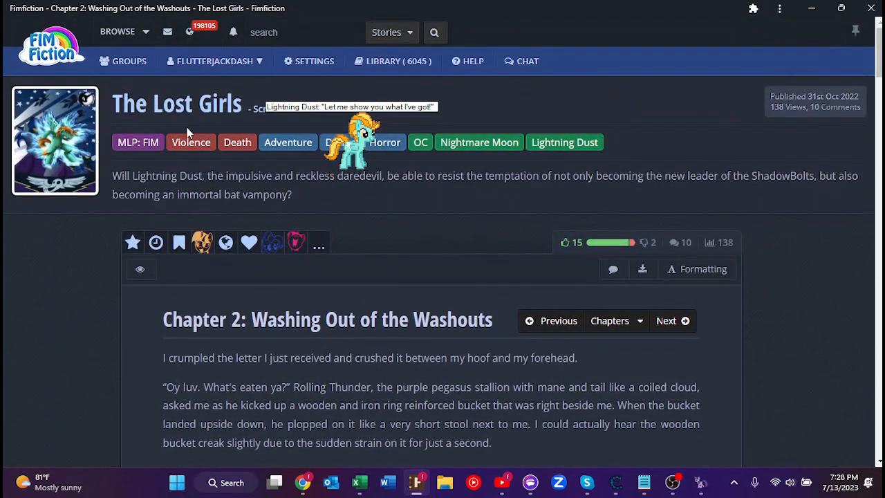
{"action": "scroll", "scroll_direction": "down", "scroll_amount": 3}
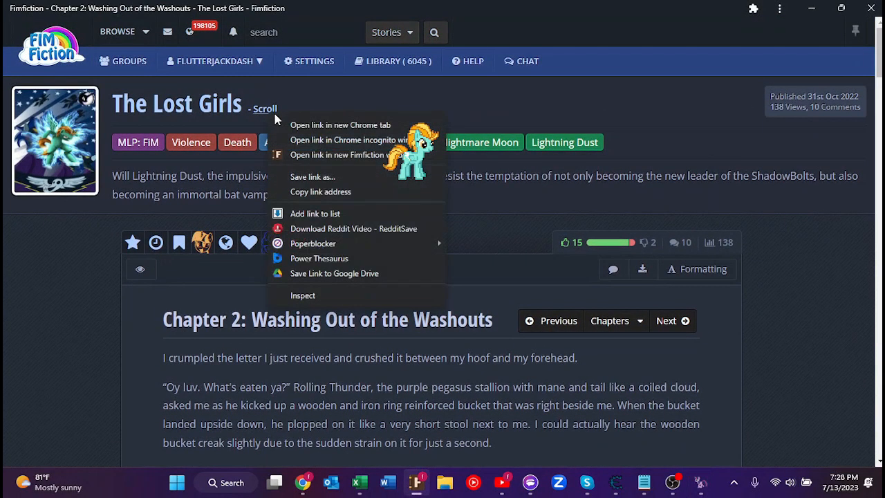
{"action": "mouse_move", "coordinate": [294, 155]}
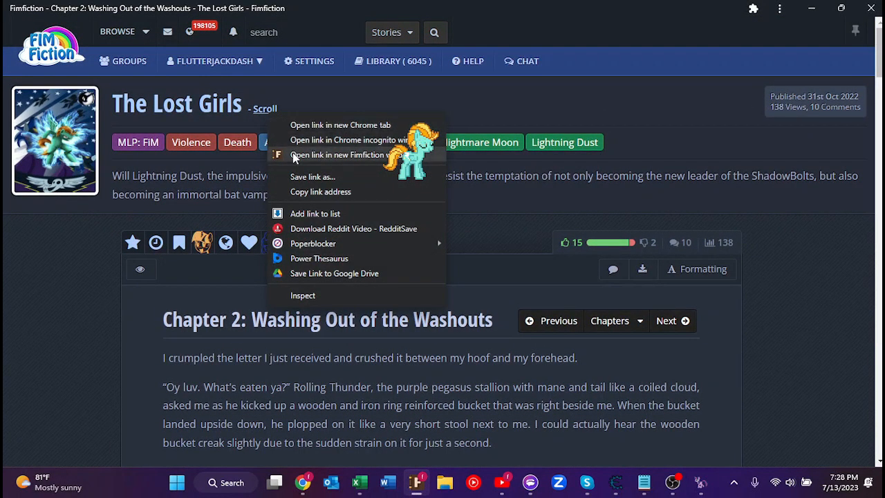
{"action": "left_click", "coordinate": [346, 154]}
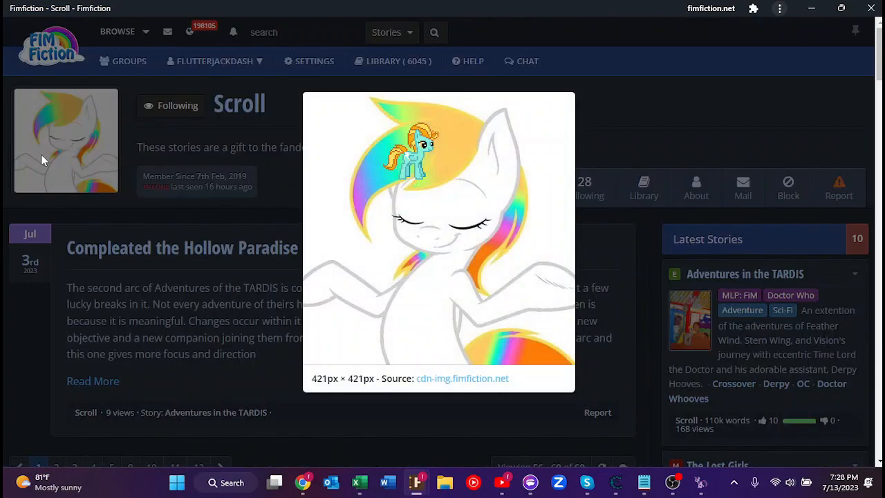
{"action": "mouse_move", "coordinate": [466, 137]}
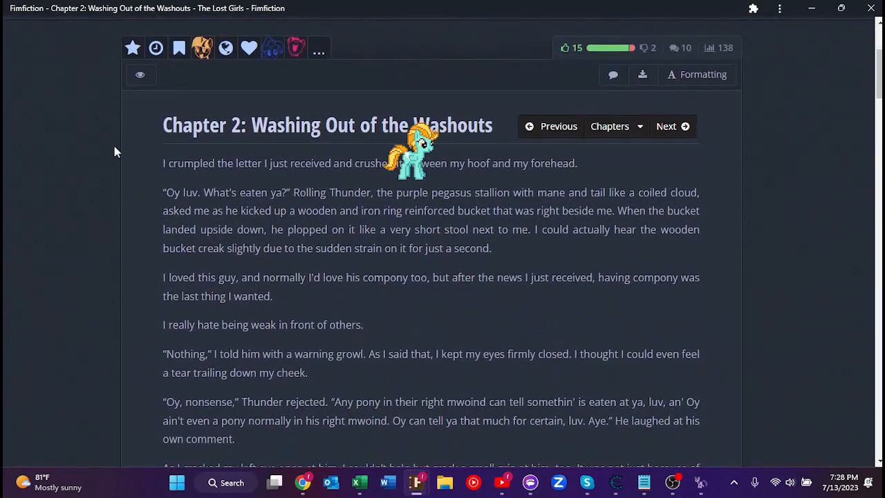
{"action": "scroll", "scroll_direction": "down", "scroll_amount": 3}
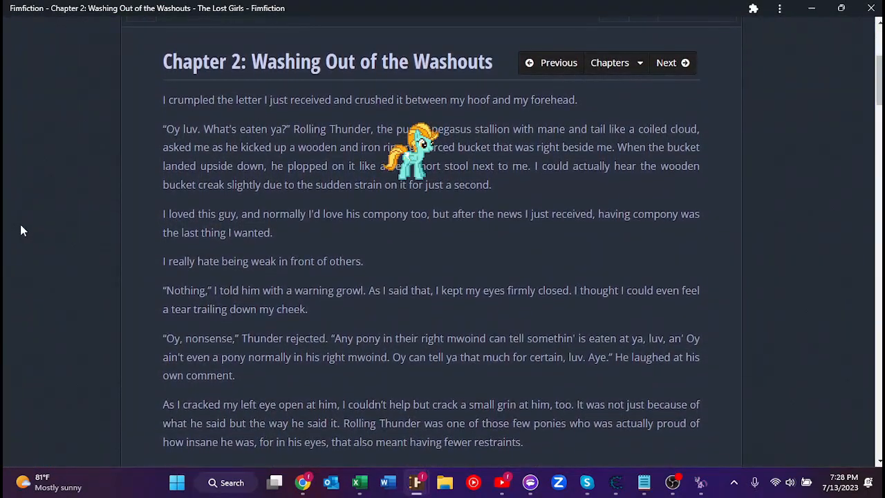
{"action": "scroll", "scroll_direction": "down", "scroll_amount": 3}
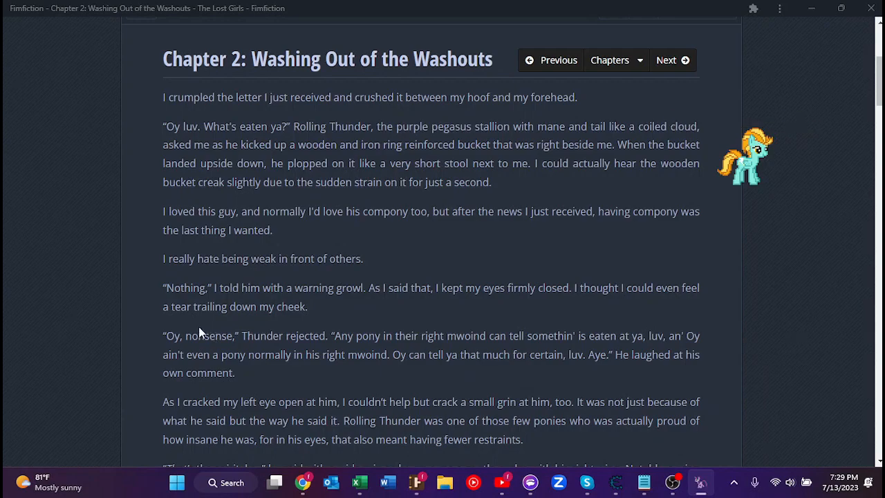
{"action": "scroll", "scroll_direction": "down", "scroll_amount": 3}
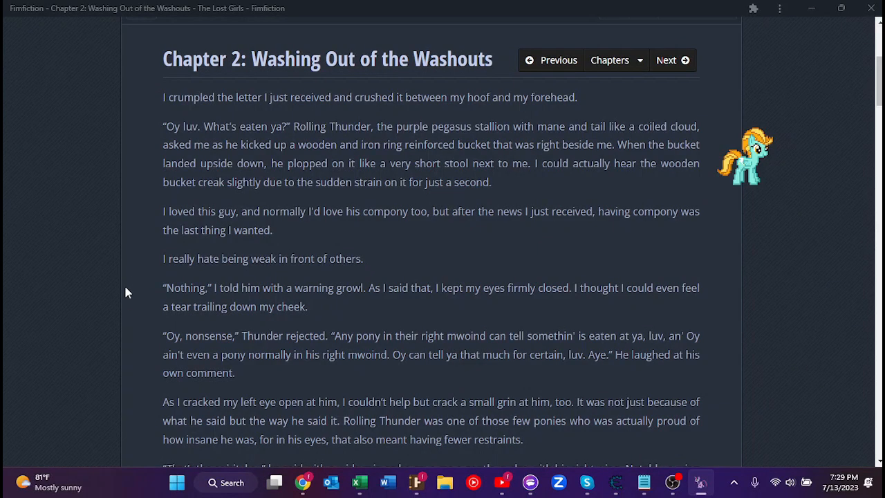
{"action": "mouse_move", "coordinate": [745, 156]}
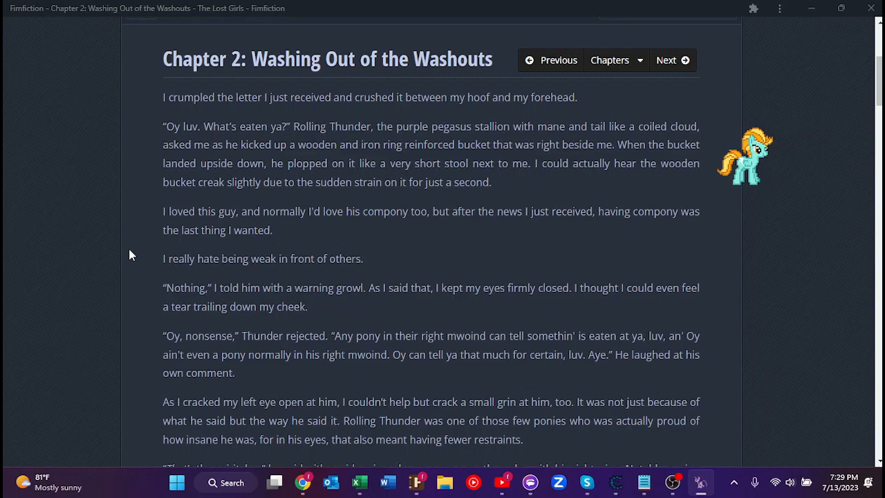
{"action": "mouse_move", "coordinate": [126, 263]}
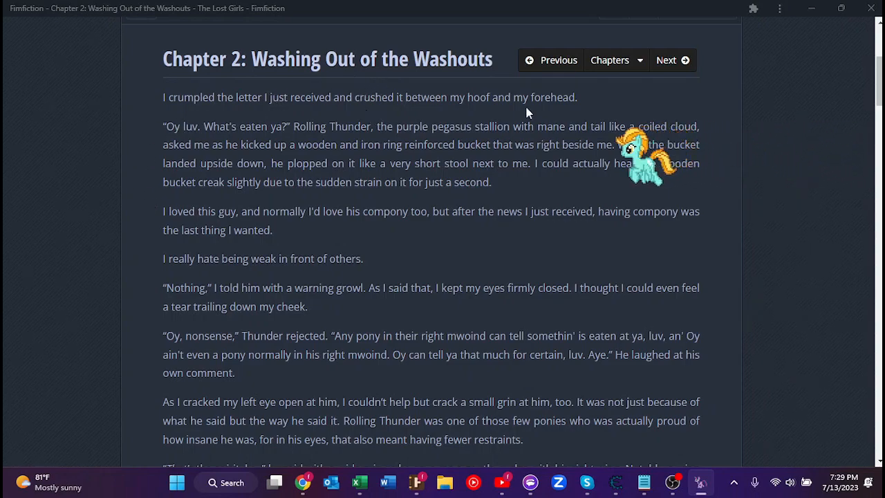
{"action": "mouse_move", "coordinate": [157, 199]}
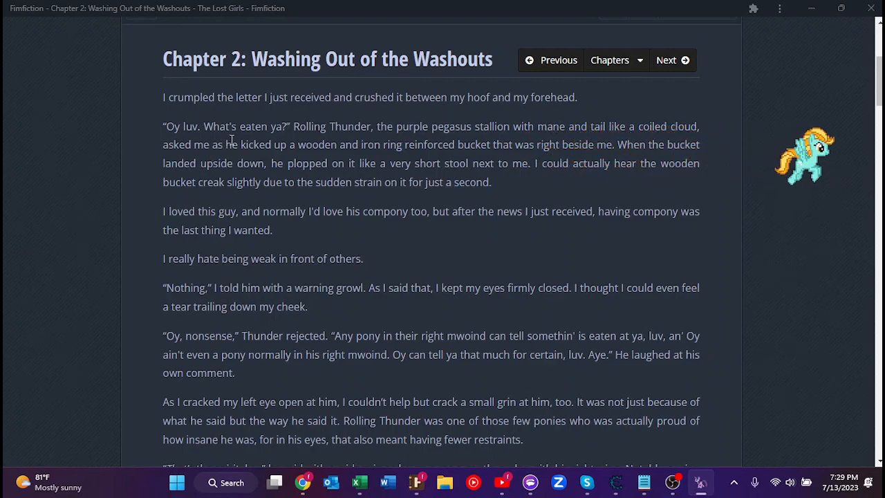
{"action": "mouse_move", "coordinate": [413, 143]}
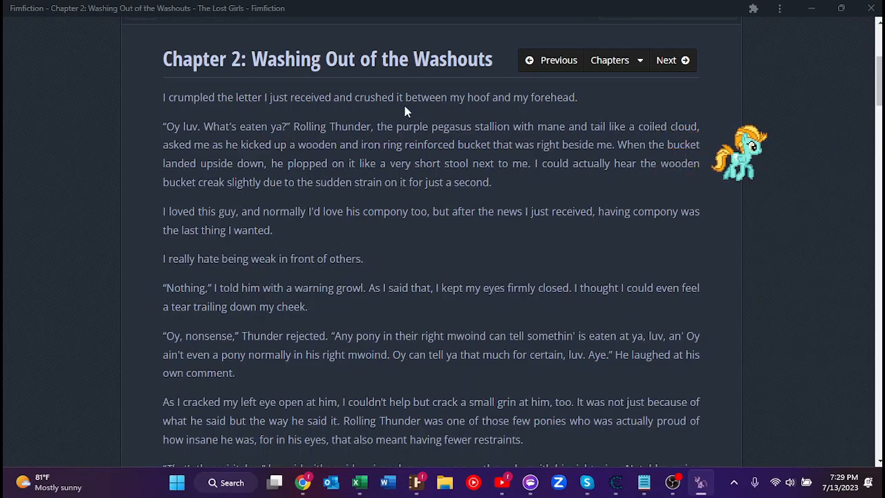
{"action": "mouse_move", "coordinate": [592, 115]}
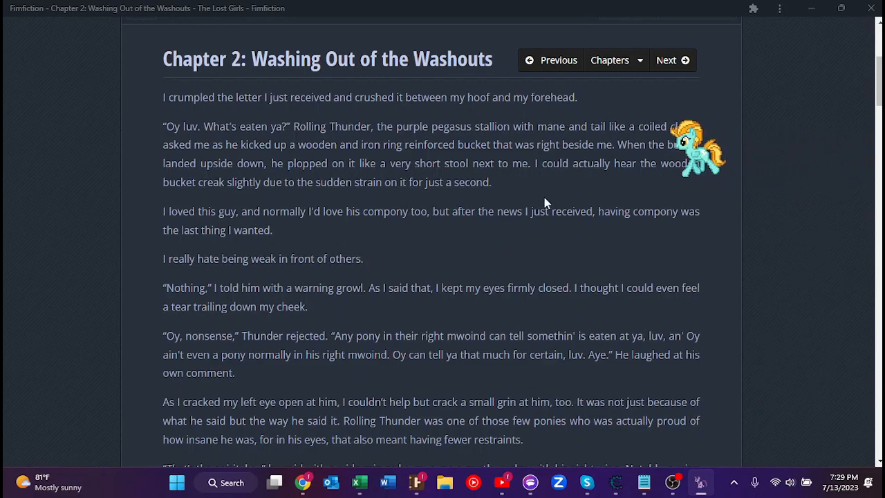
Search the MLP Fandom Wiki for 'Rolling Thunder' in Chrome
{"action": "key", "text": "alt+tab"}
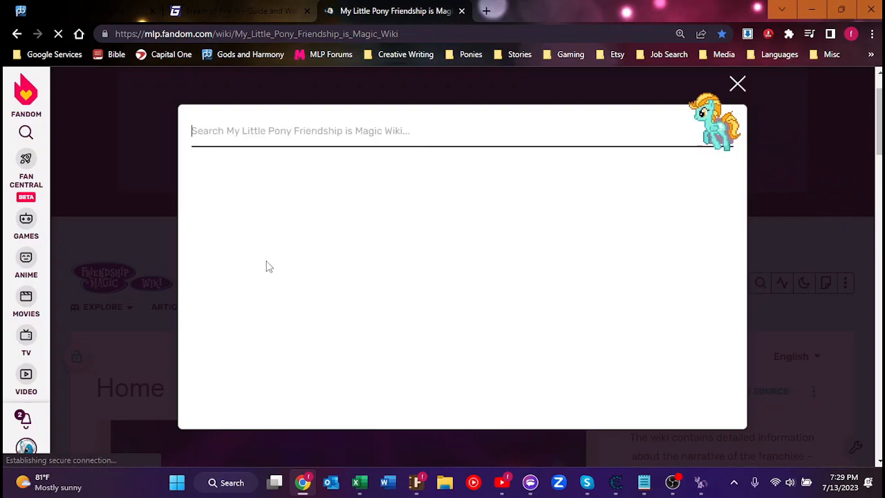
{"action": "type", "text": "Ro"}
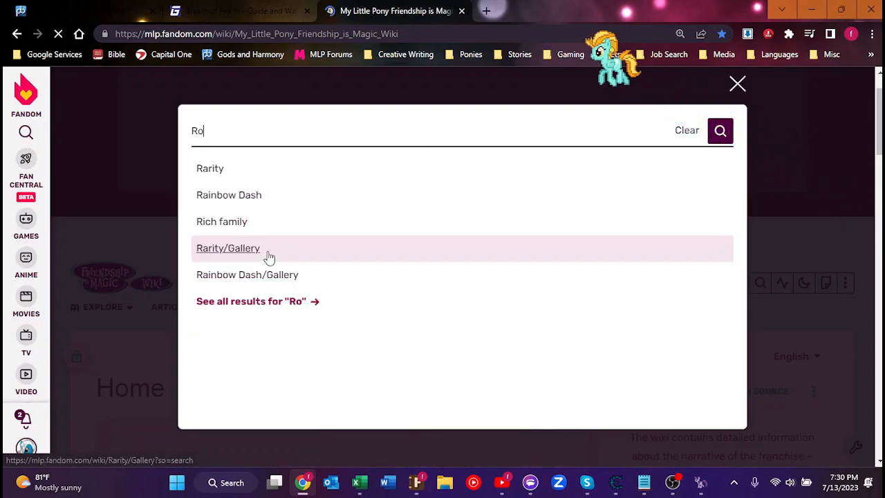
{"action": "type", "text": "Rolling Thunder"}
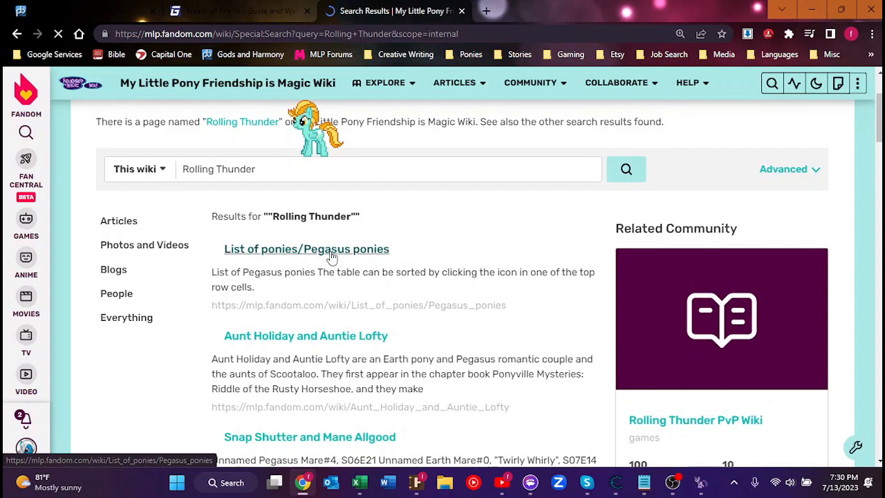
Open 'List of ponies/Pegasus ponies' and find Rolling Thunder's entry on the page
{"action": "left_click", "coordinate": [306, 248]}
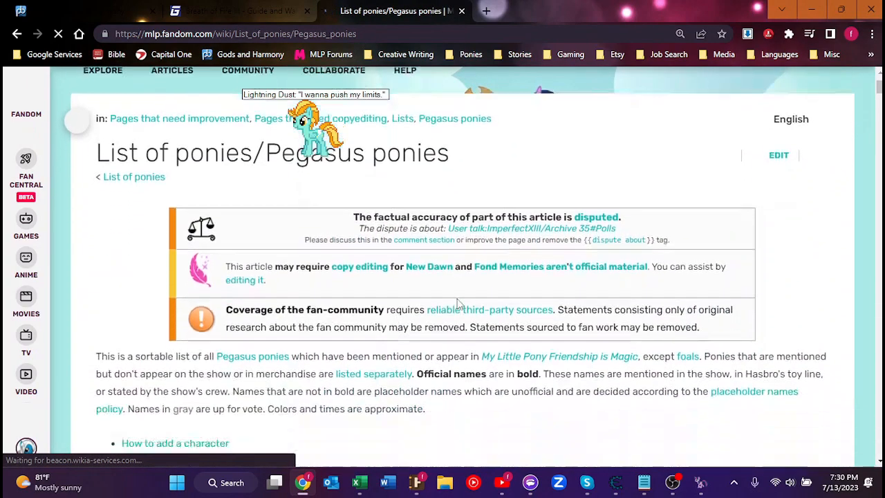
{"action": "scroll", "scroll_direction": "down", "scroll_amount": 3}
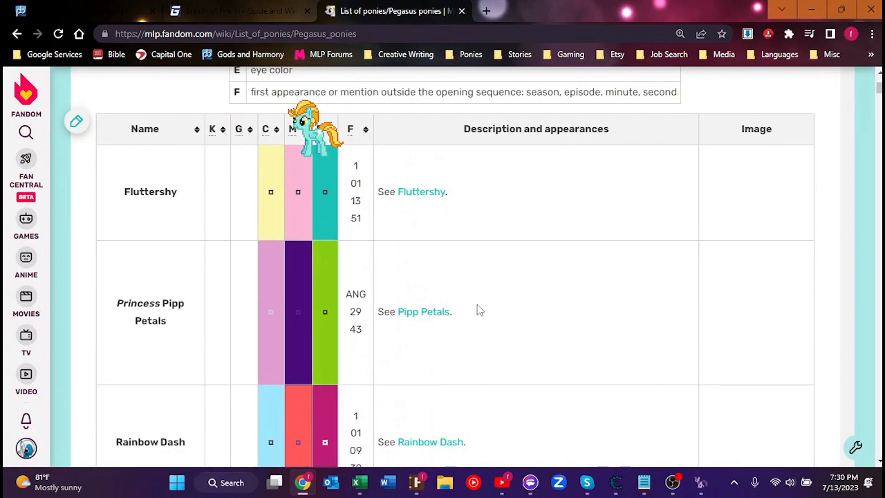
{"action": "mouse_move", "coordinate": [798, 180]}
{"action": "type", "text": "Rollin"}
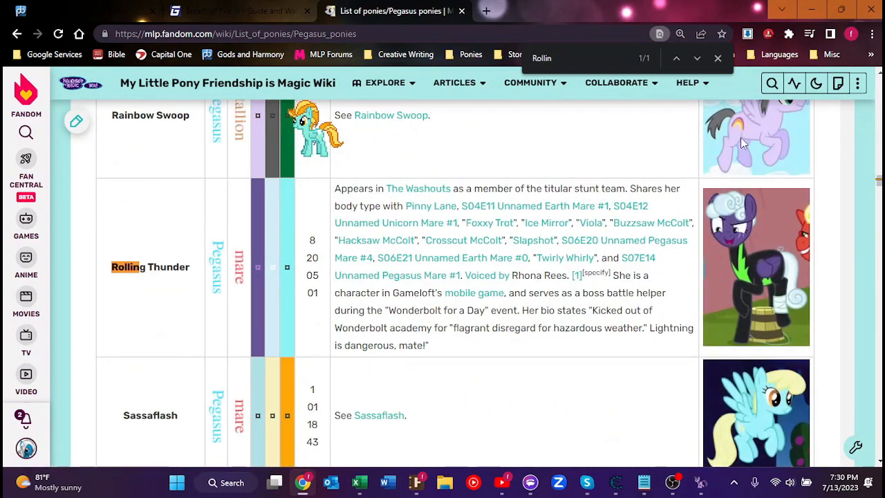
{"action": "type", "text": "g"}
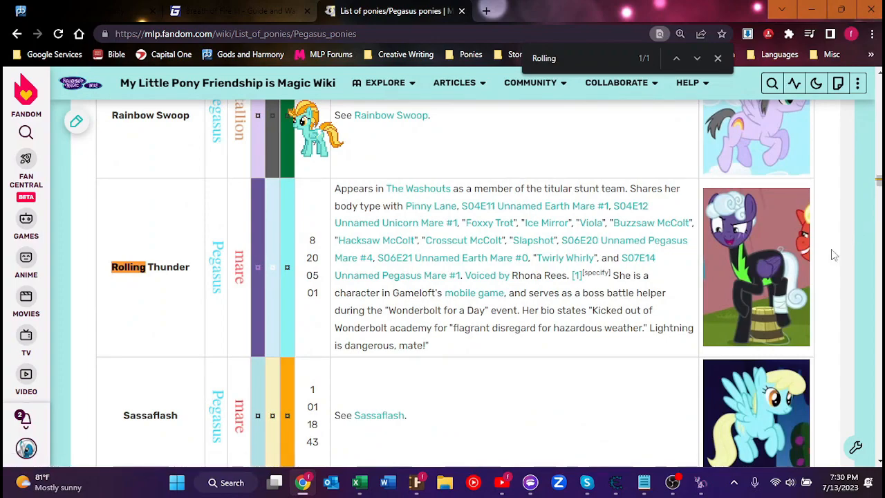
{"action": "mouse_move", "coordinate": [801, 251]}
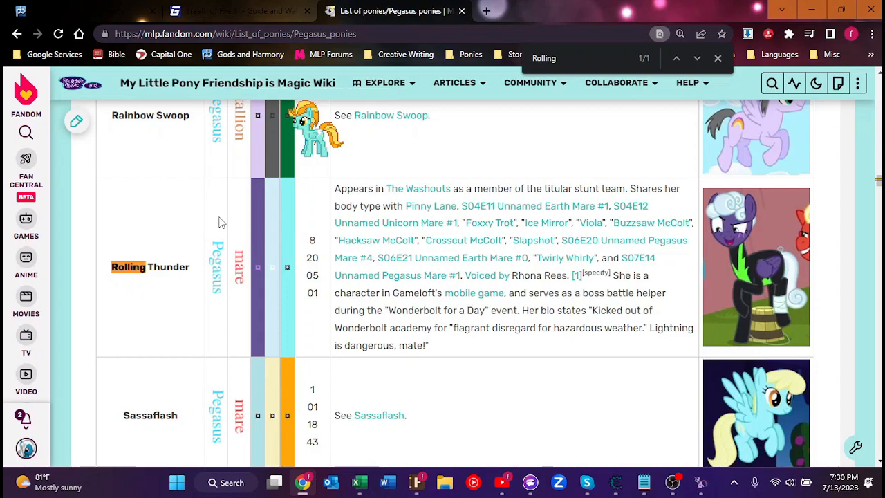
{"action": "mouse_move", "coordinate": [178, 236]}
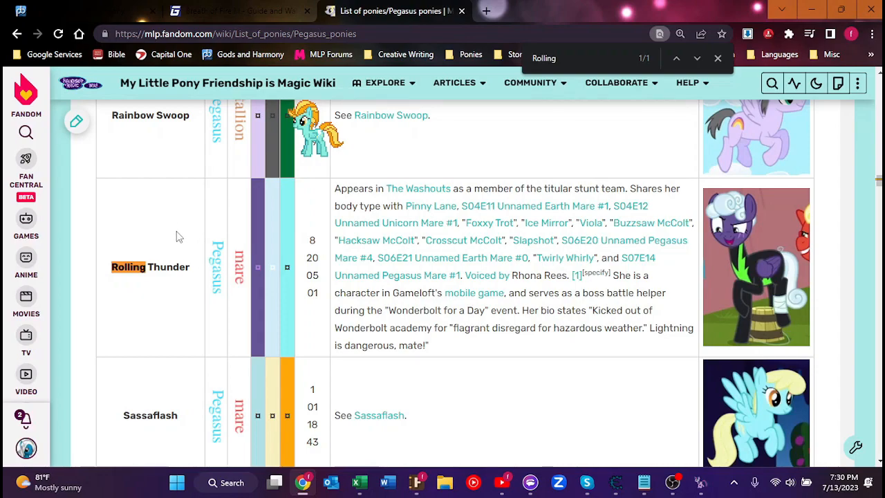
{"action": "mouse_move", "coordinate": [175, 228]}
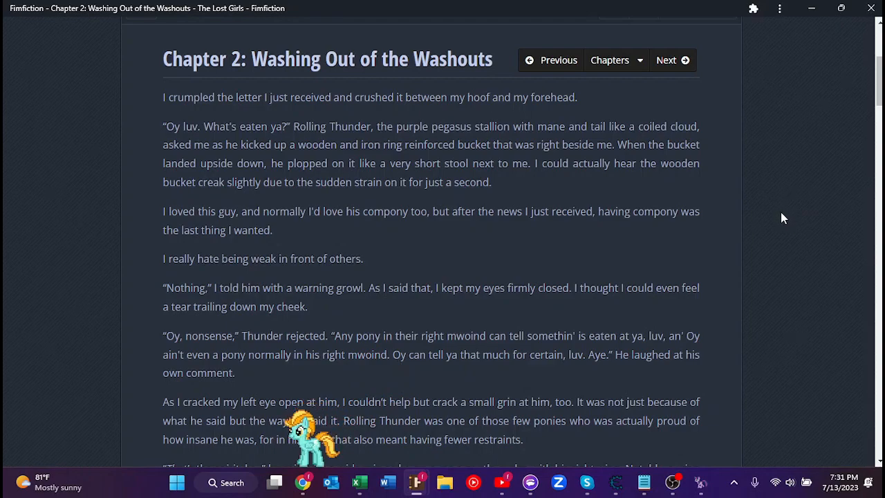
{"action": "mouse_move", "coordinate": [777, 213]}
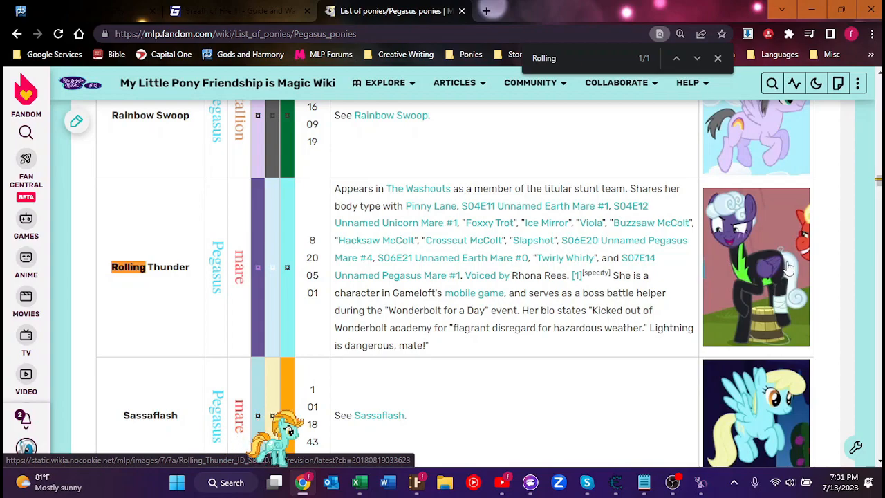
{"action": "mouse_move", "coordinate": [838, 291]}
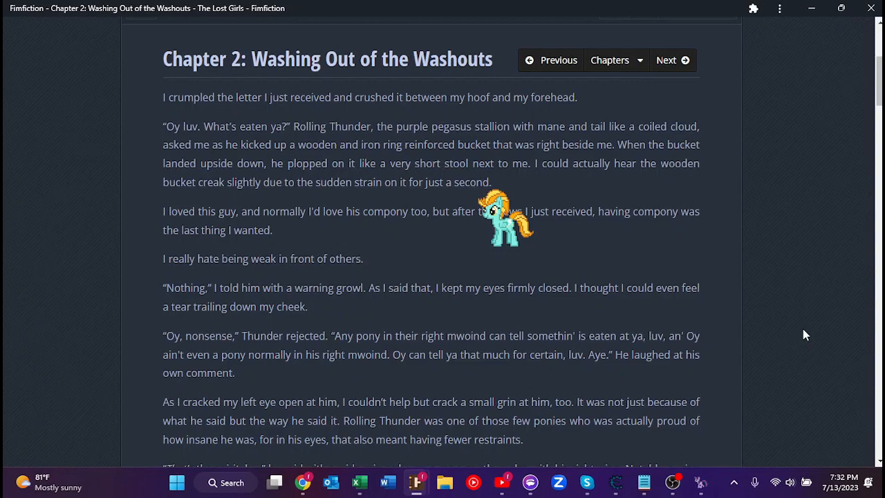
{"action": "mouse_move", "coordinate": [804, 329]}
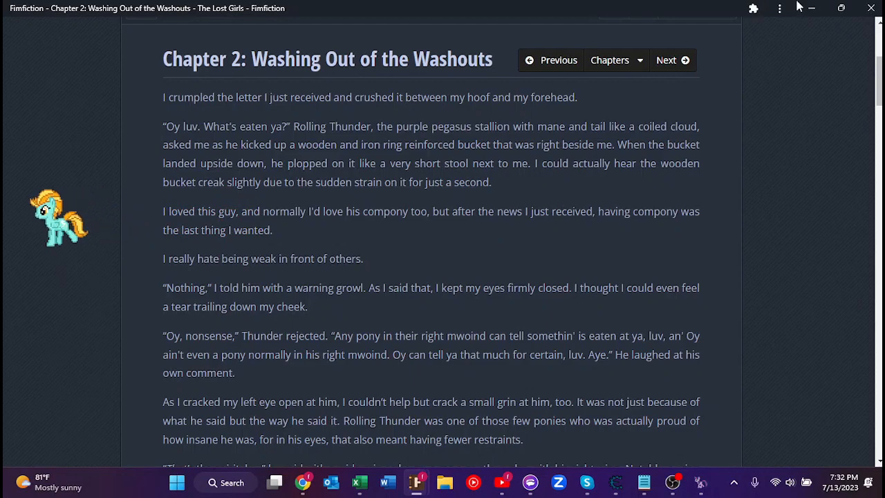
{"action": "mouse_move", "coordinate": [841, 8]}
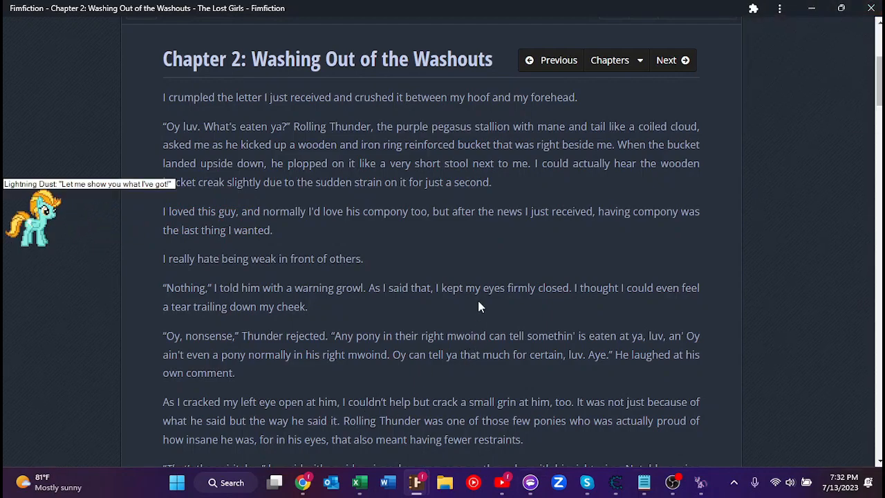
Scroll Chapter 2 down to the 'That's the spirit' paragraph
{"action": "scroll", "scroll_direction": "down", "scroll_amount": 3}
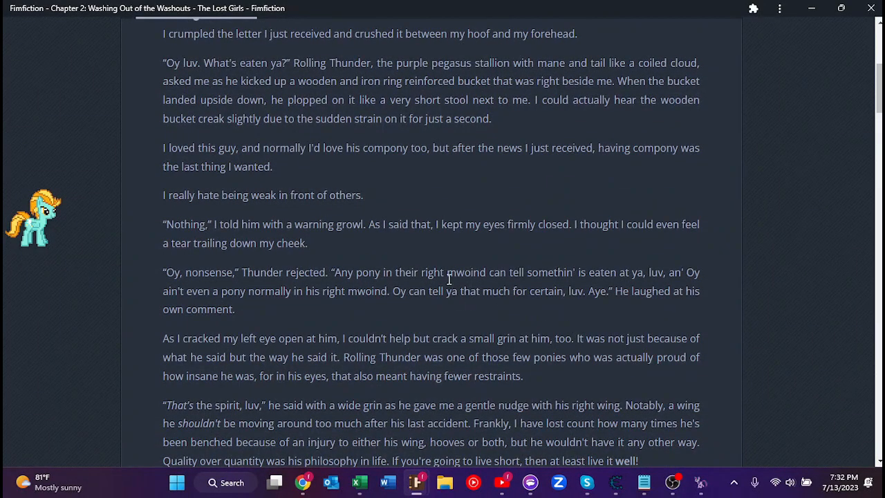
{"action": "double_click", "coordinate": [465, 272]}
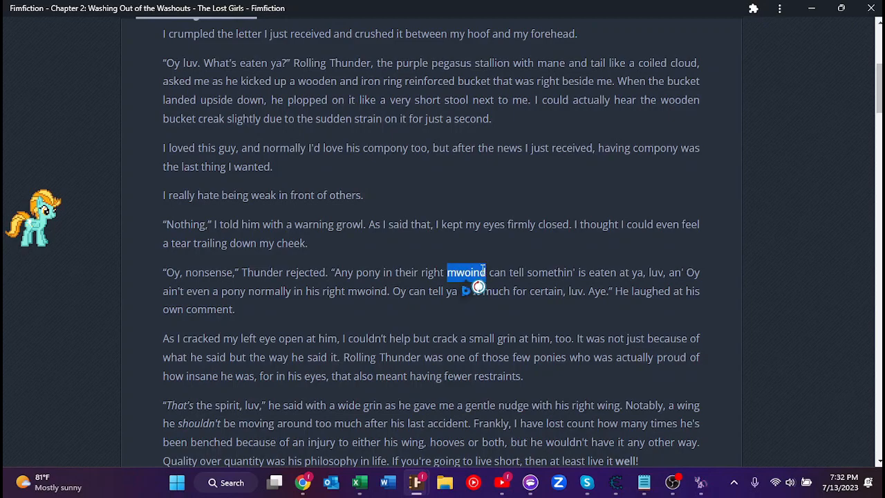
{"action": "mouse_move", "coordinate": [445, 298]}
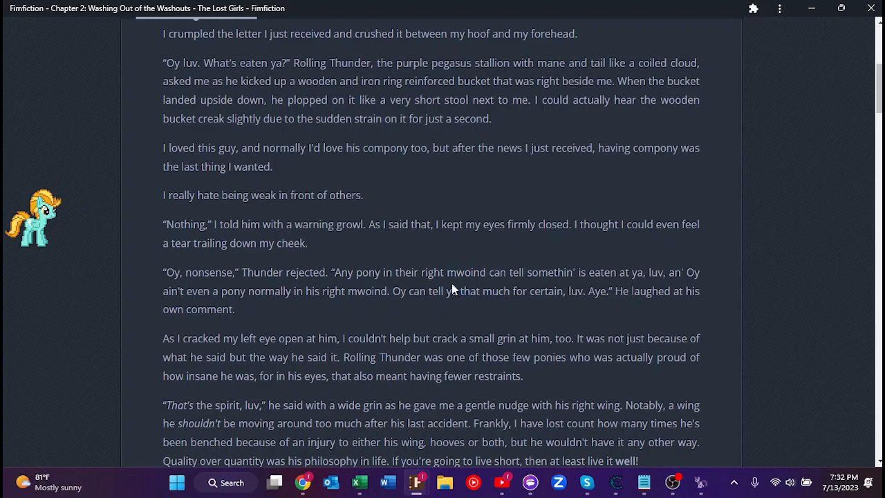
{"action": "mouse_move", "coordinate": [450, 284]}
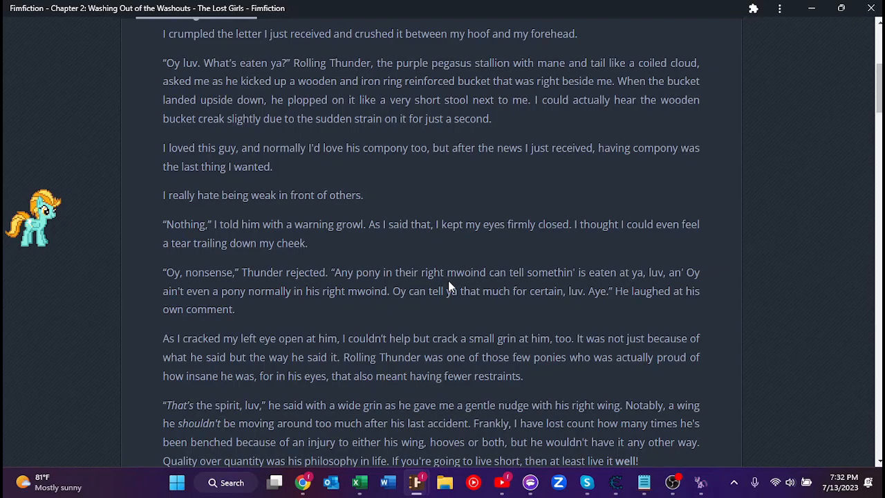
{"action": "mouse_move", "coordinate": [385, 297]}
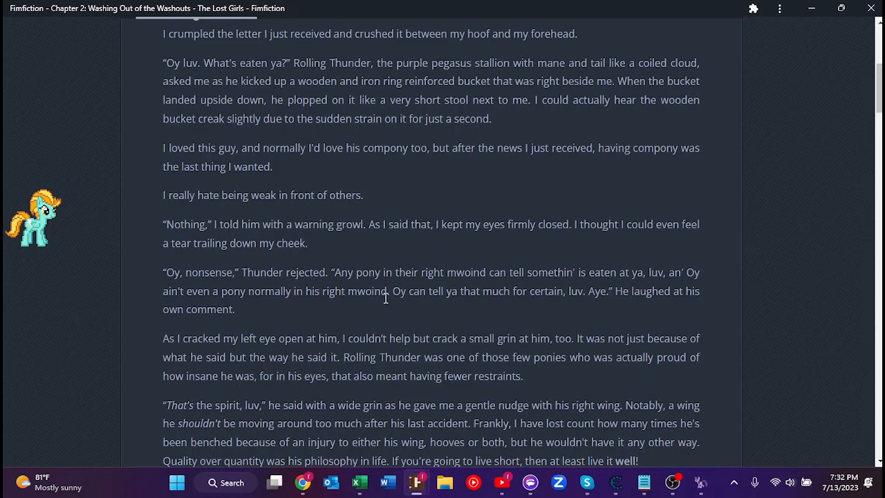
{"action": "mouse_move", "coordinate": [362, 290]}
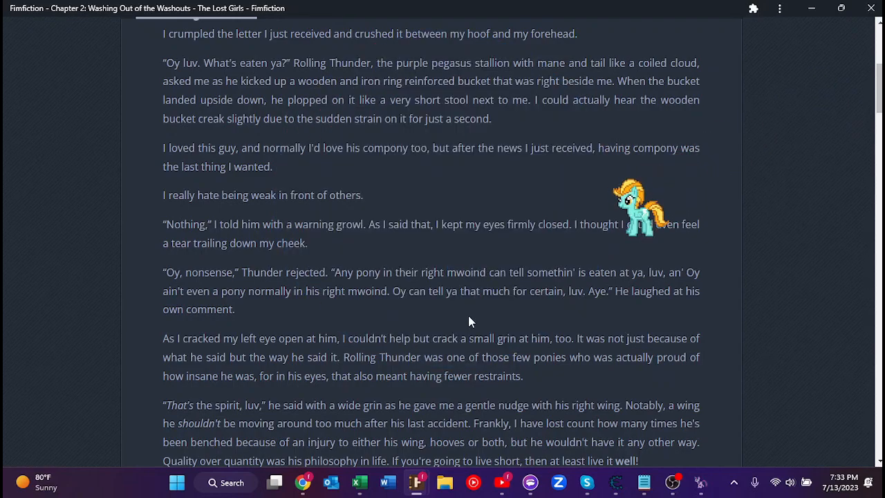
{"action": "mouse_move", "coordinate": [479, 335]}
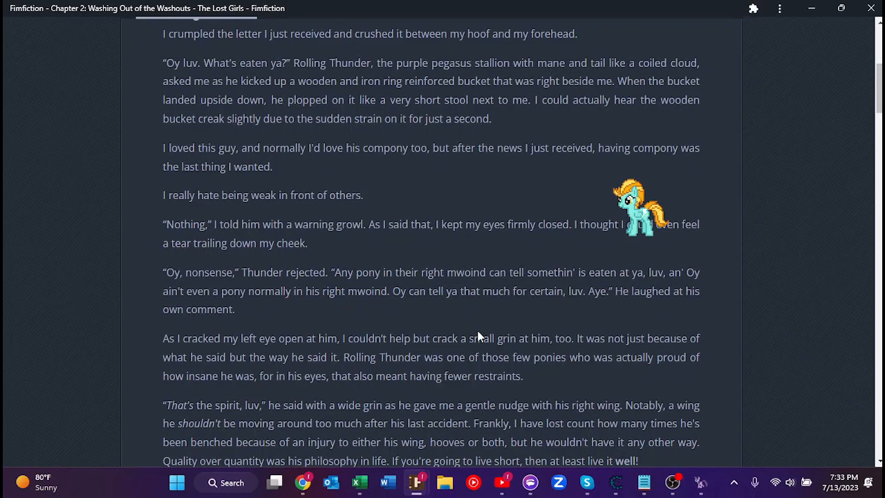
{"action": "mouse_move", "coordinate": [158, 335]}
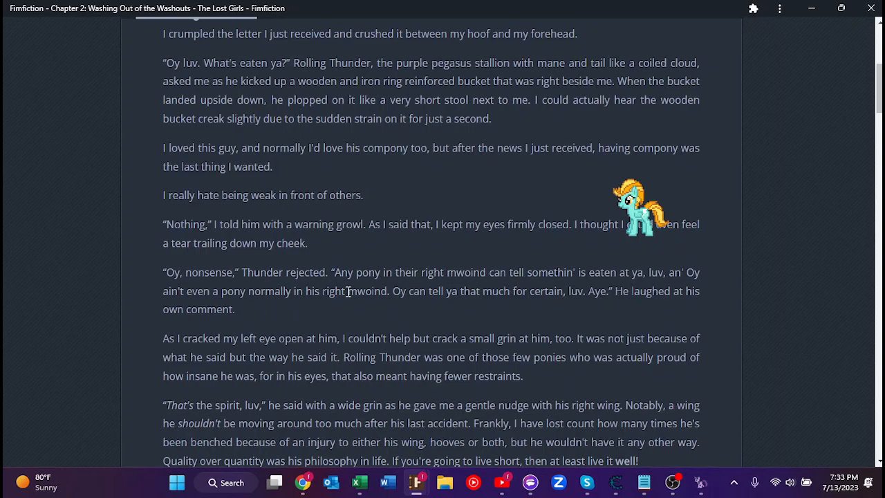
{"action": "mouse_move", "coordinate": [348, 320]}
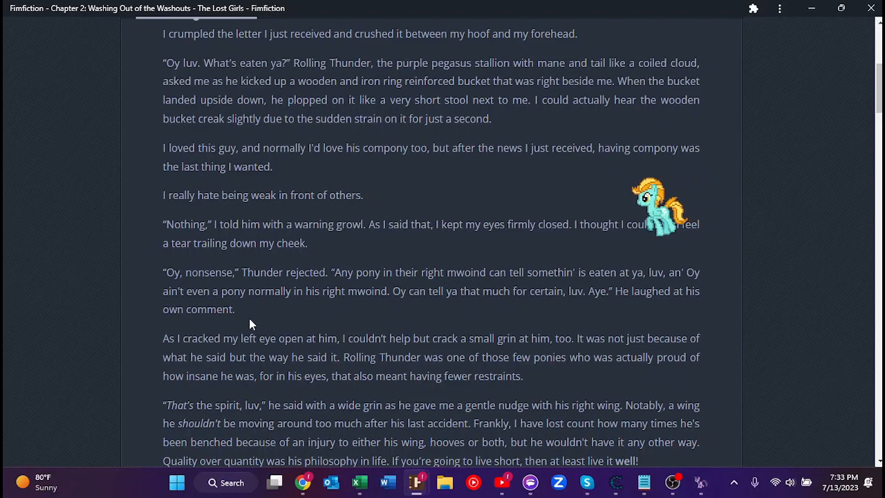
Read on past 'I'm leaving The Washouts' to Thunder's 'Blimey' reply
{"action": "scroll", "scroll_direction": "down", "scroll_amount": 3}
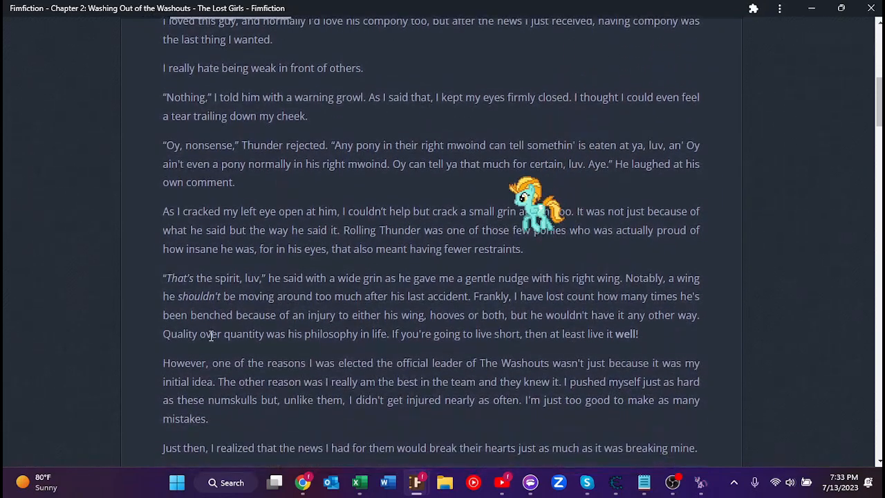
{"action": "scroll", "scroll_direction": "down", "scroll_amount": 3}
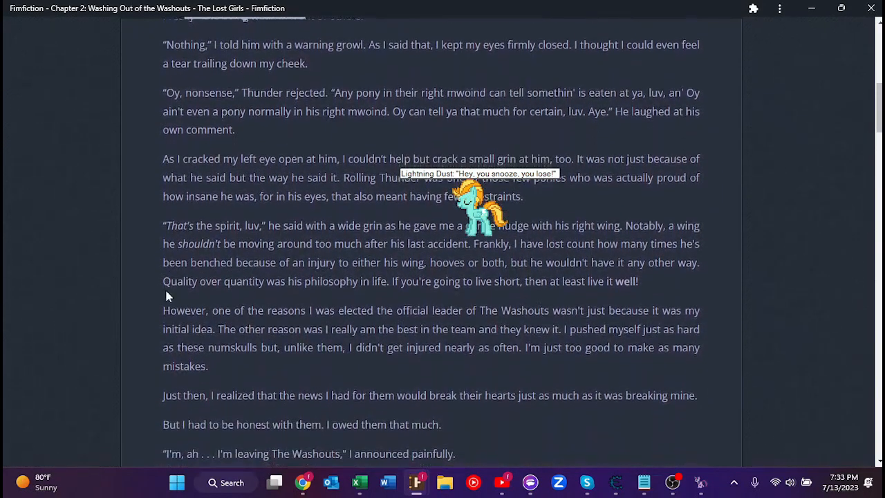
{"action": "scroll", "scroll_direction": "down", "scroll_amount": 3}
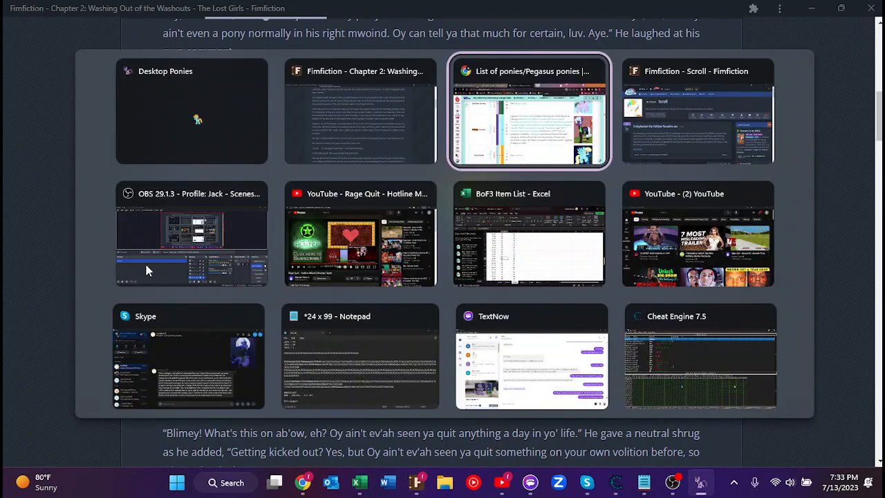
{"action": "left_click", "coordinate": [529, 111]}
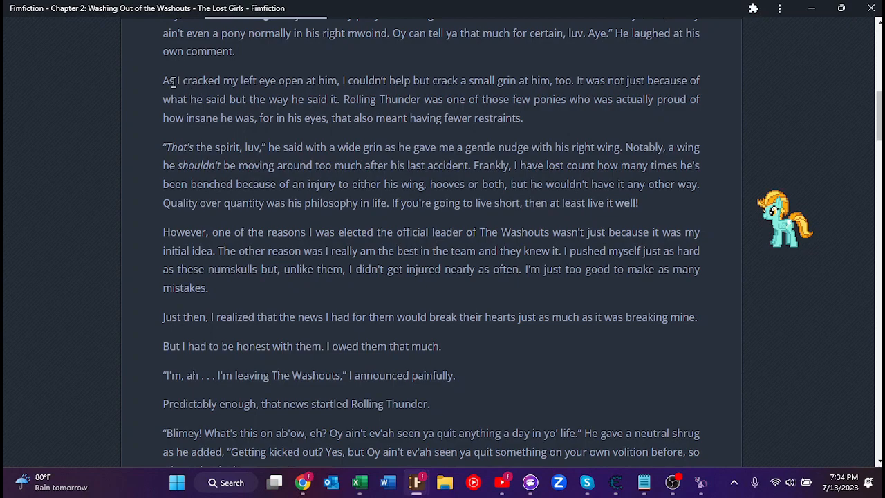
{"action": "mouse_move", "coordinate": [290, 80]}
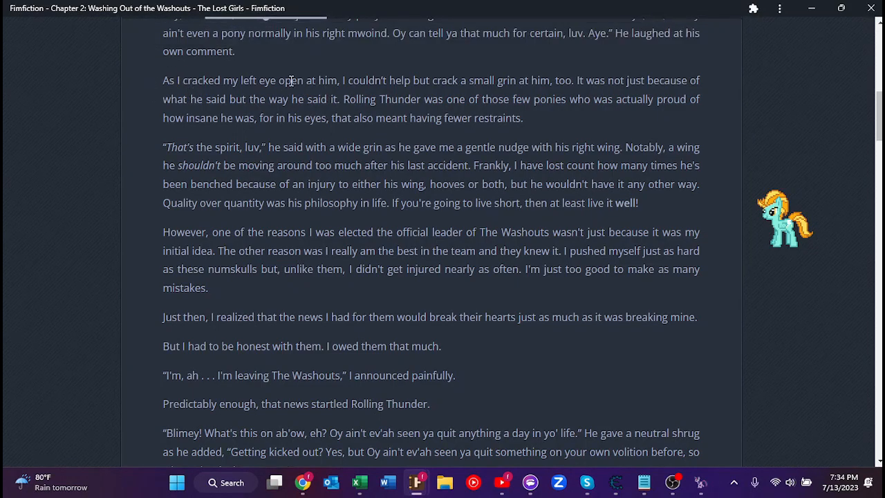
{"action": "mouse_move", "coordinate": [504, 97]}
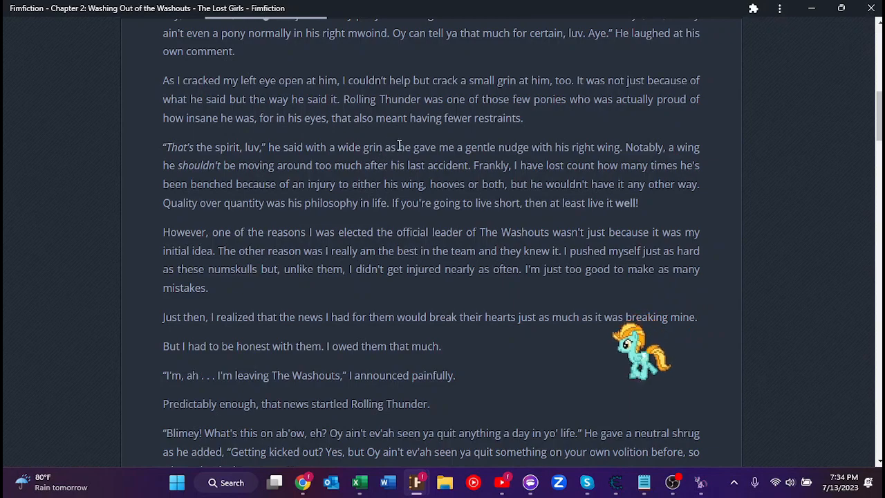
{"action": "mouse_move", "coordinate": [569, 126]}
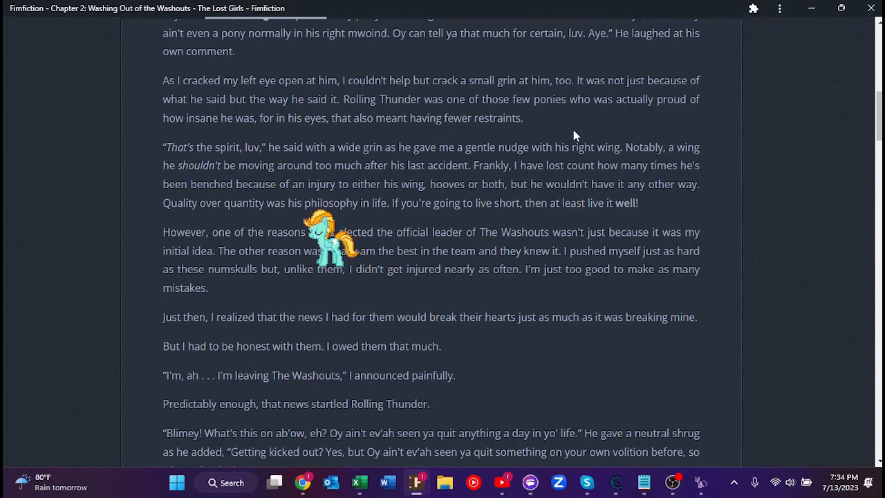
{"action": "scroll", "scroll_direction": "down", "scroll_amount": 3}
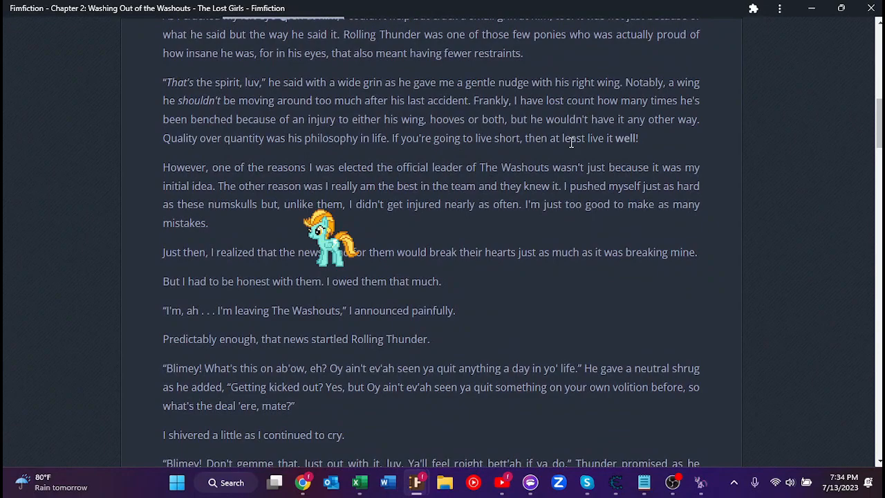
{"action": "mouse_move", "coordinate": [680, 164]}
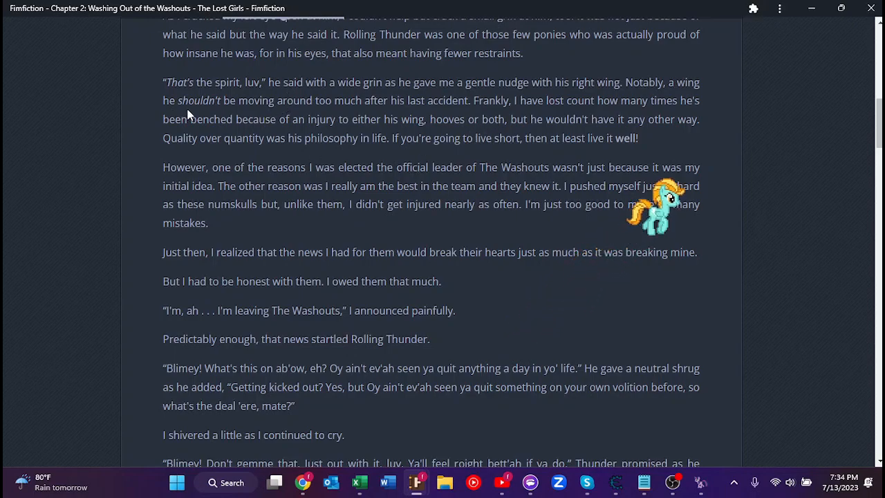
{"action": "mouse_move", "coordinate": [404, 113]}
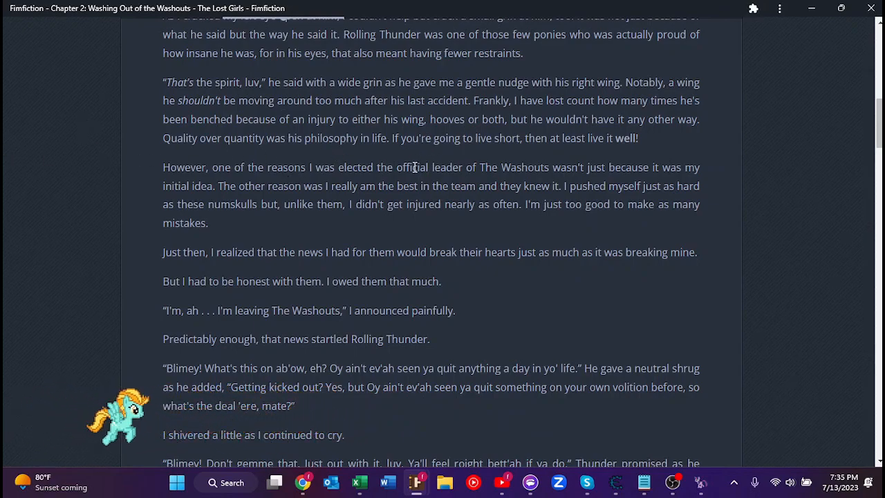
Mark the 'However, one of the reasons…' leader paragraph as the reading position
{"action": "scroll", "scroll_direction": "down", "scroll_amount": 3}
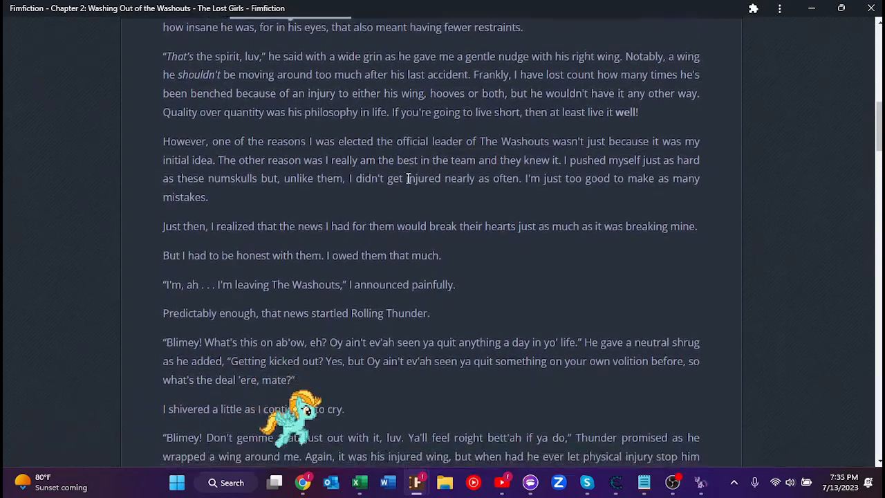
{"action": "scroll", "scroll_direction": "down", "scroll_amount": 3}
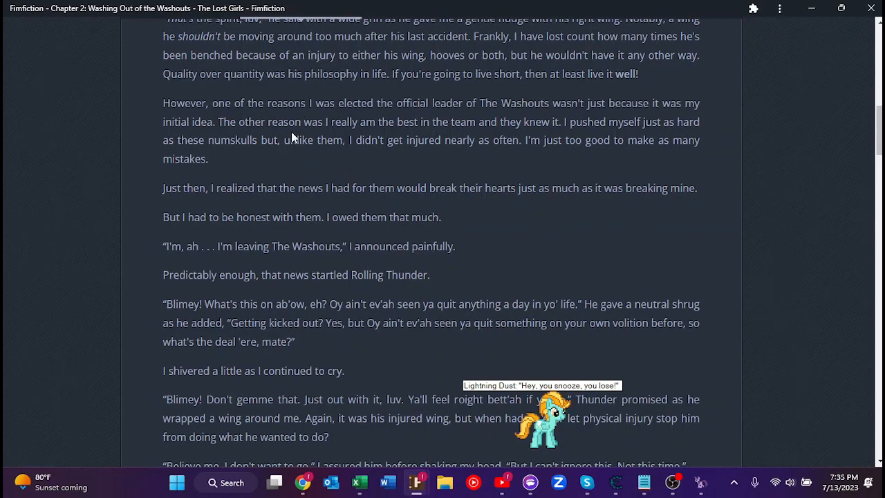
{"action": "mouse_move", "coordinate": [243, 165]}
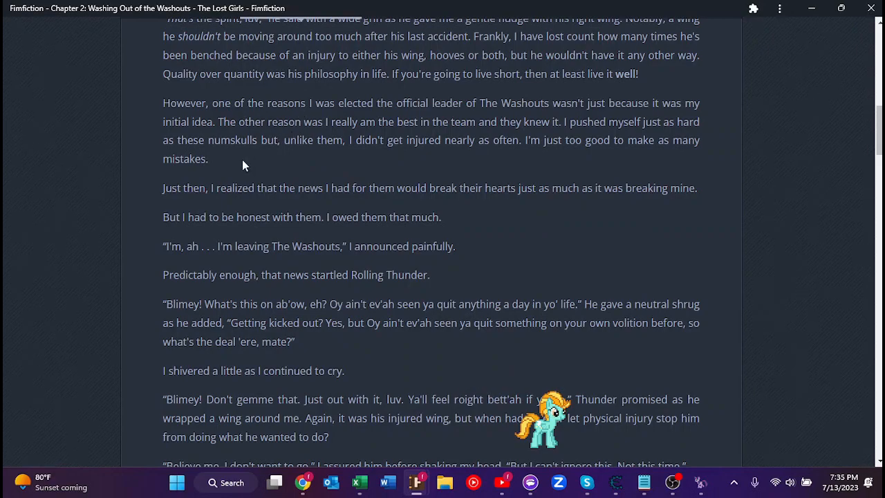
{"action": "mouse_move", "coordinate": [320, 155]}
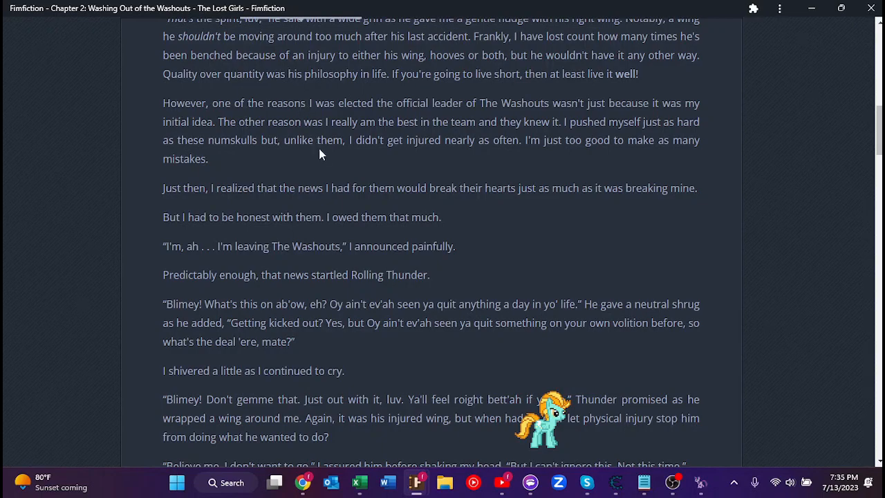
{"action": "mouse_move", "coordinate": [380, 140]}
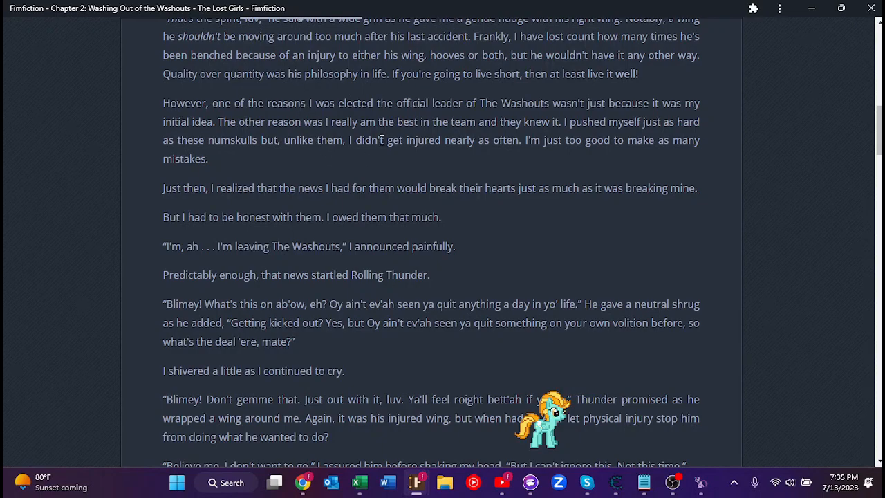
{"action": "left_click", "coordinate": [22, 482]}
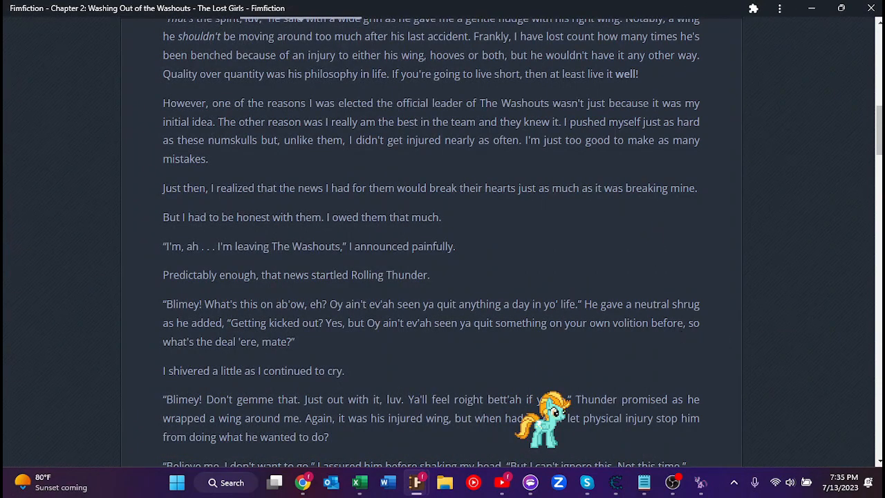
{"action": "mouse_move", "coordinate": [367, 233]}
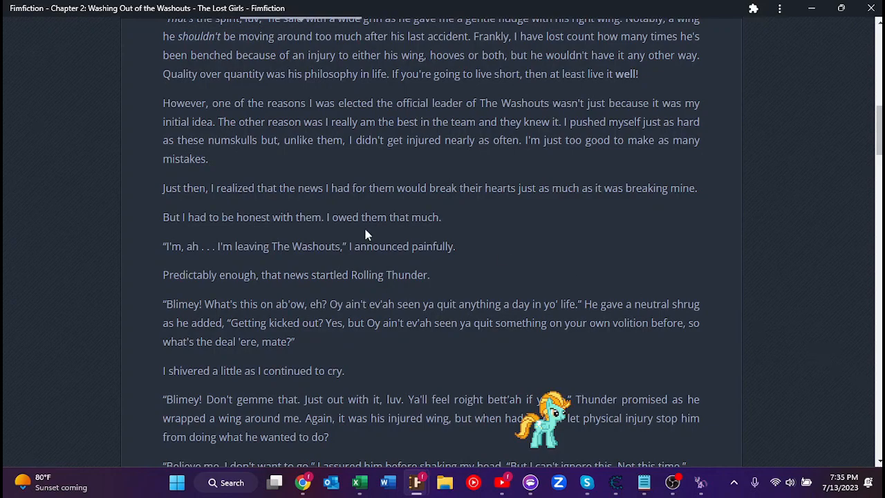
{"action": "mouse_move", "coordinate": [508, 175]}
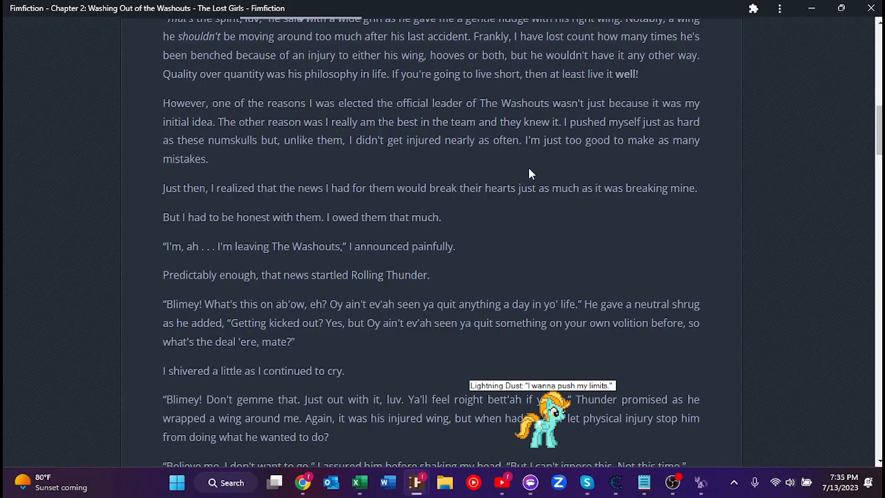
{"action": "mouse_move", "coordinate": [241, 177]}
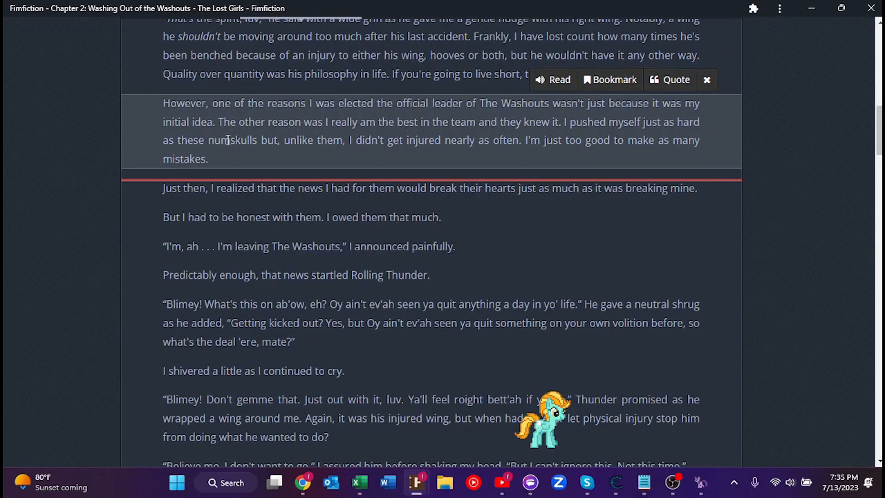
{"action": "mouse_move", "coordinate": [226, 141]}
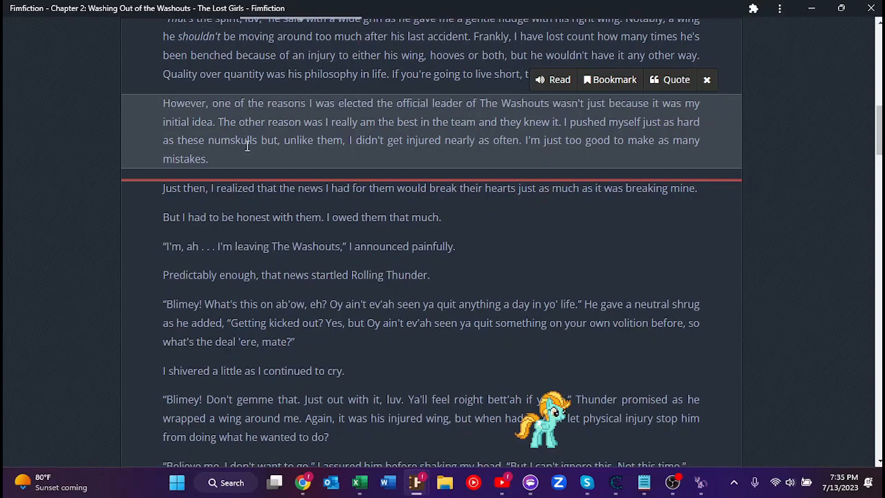
{"action": "mouse_move", "coordinate": [520, 164]}
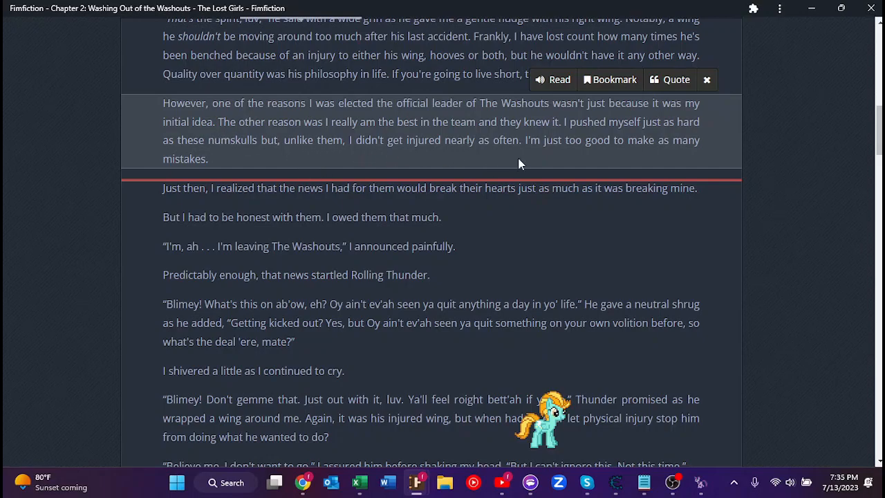
{"action": "mouse_move", "coordinate": [564, 180]}
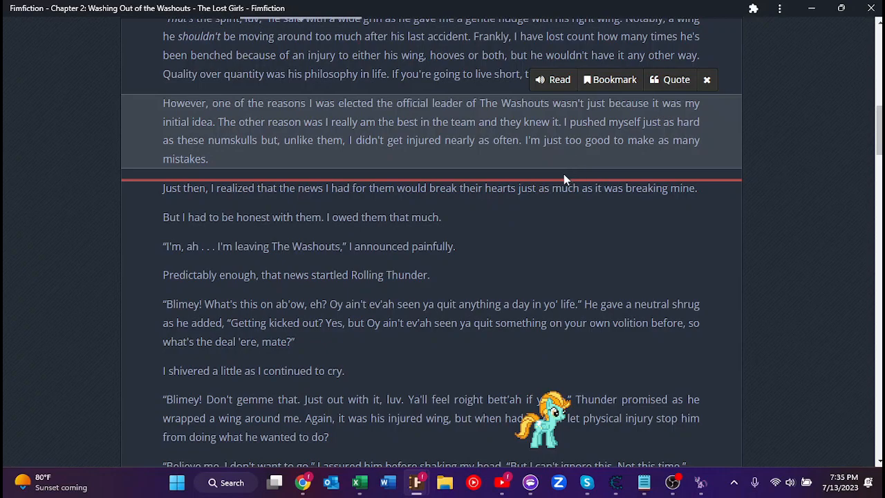
{"action": "mouse_move", "coordinate": [713, 192]}
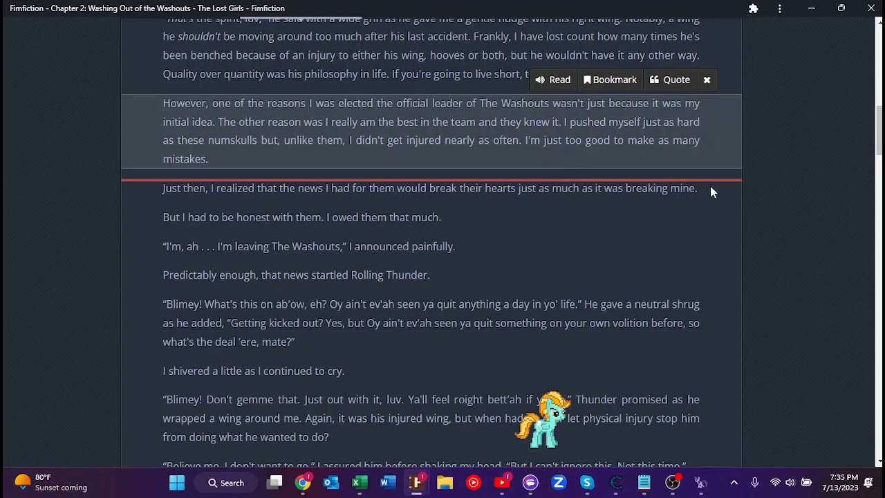
{"action": "mouse_move", "coordinate": [252, 206]}
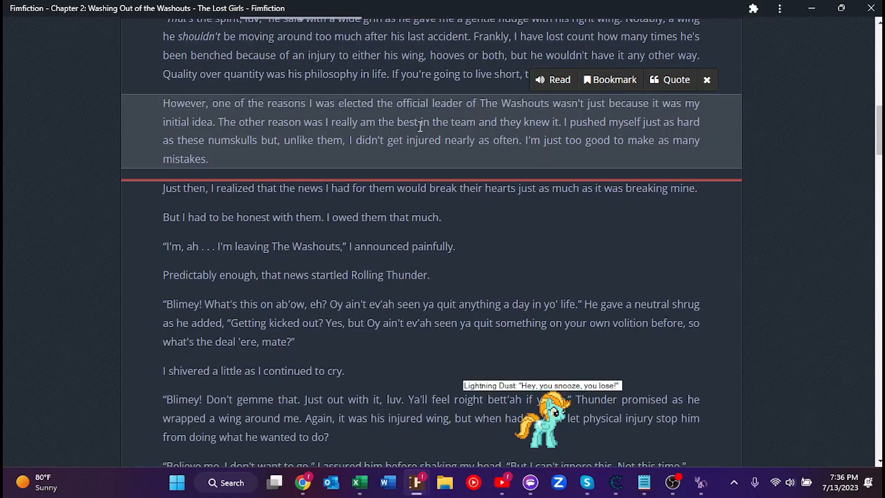
Scroll on to where the narrator insists she must leave and Thunder stiffens
{"action": "scroll", "scroll_direction": "down", "scroll_amount": 3}
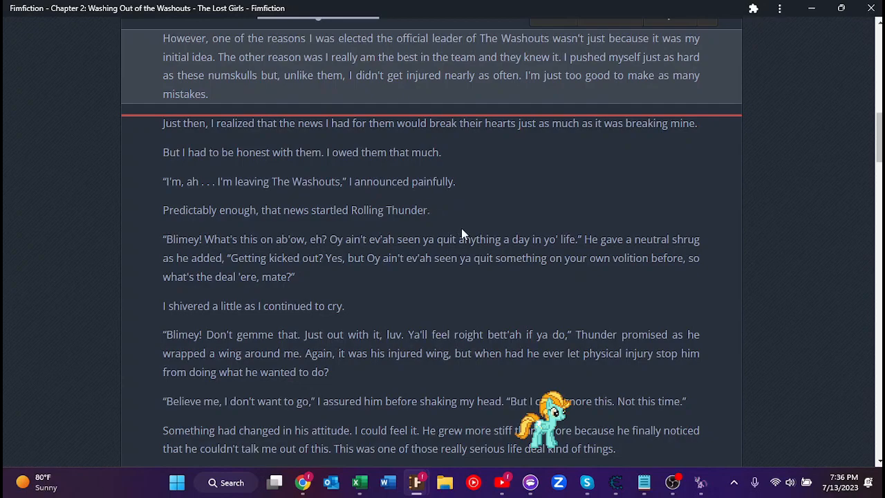
{"action": "mouse_move", "coordinate": [423, 302]}
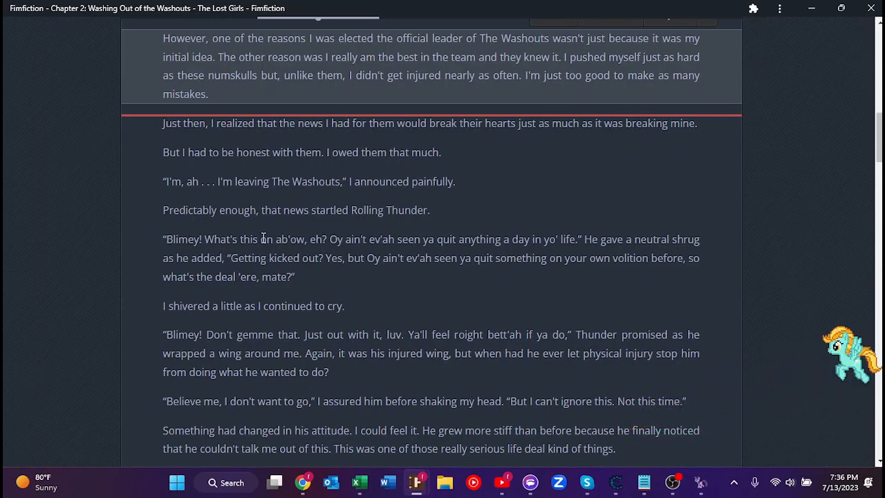
{"action": "mouse_move", "coordinate": [251, 254]}
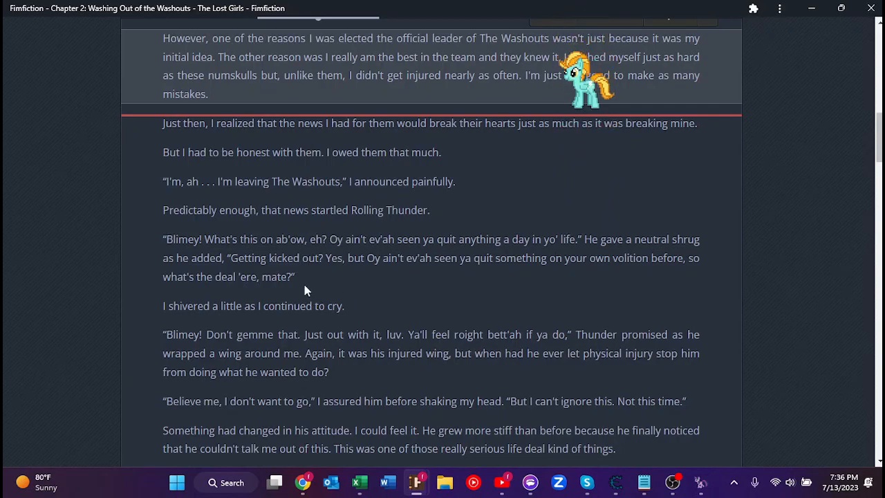
Select and copy Thunder's 'Blimey! What's this on ab'ow' paragraph, then open Word
{"action": "left_click_drag", "start_coordinate": [163, 239], "coordinate": [276, 258]}
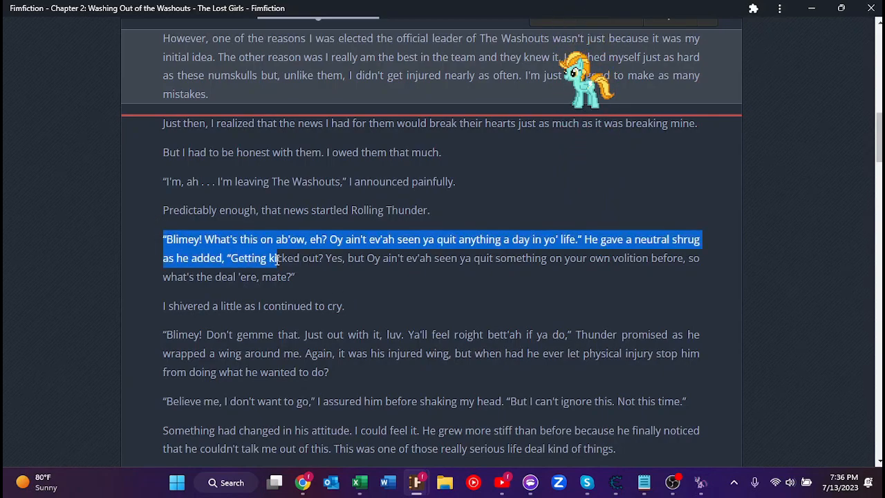
{"action": "left_click_drag", "start_coordinate": [275, 257], "coordinate": [294, 276]}
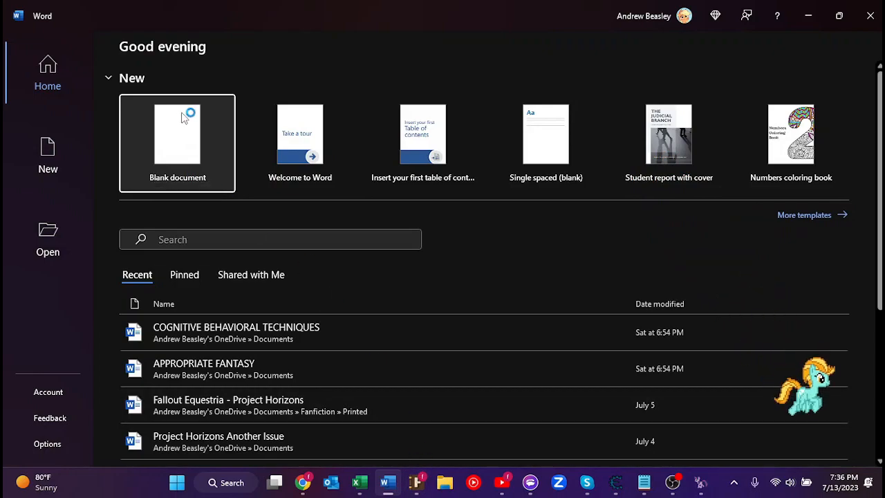
Paste the reply into a blank document and reword it to 'What you on about'
{"action": "left_click", "coordinate": [177, 134]}
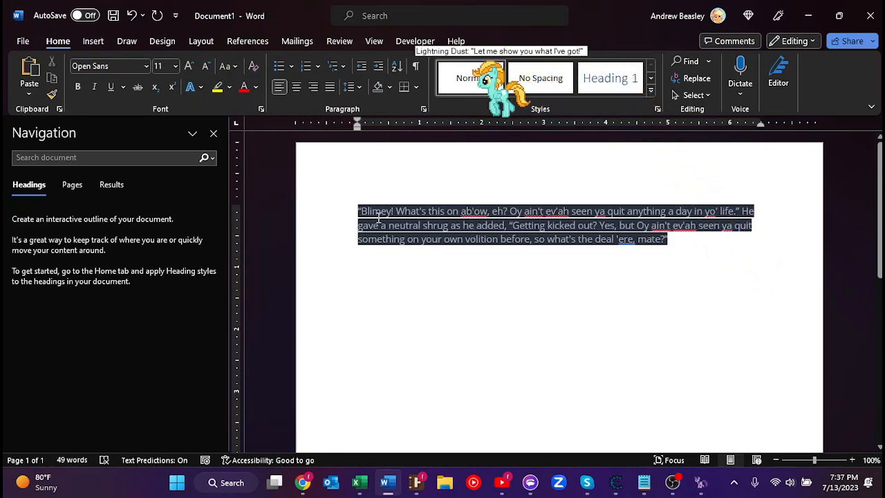
{"action": "left_click", "coordinate": [852, 460]}
{"action": "type", "text": "you"}
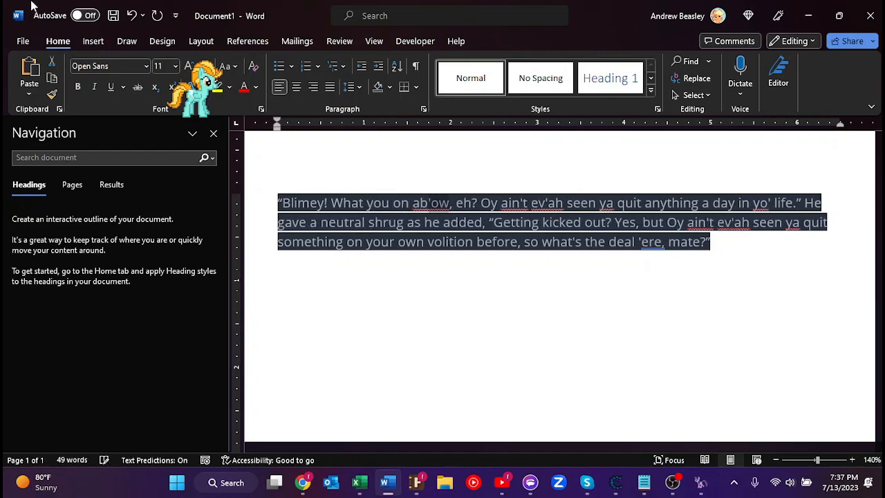
{"action": "type", "text": "about"}
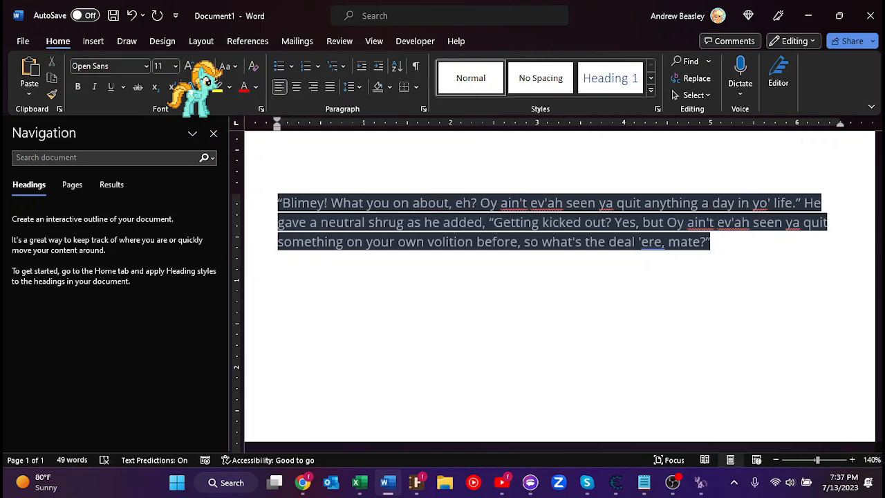
{"action": "left_click", "coordinate": [449, 202]}
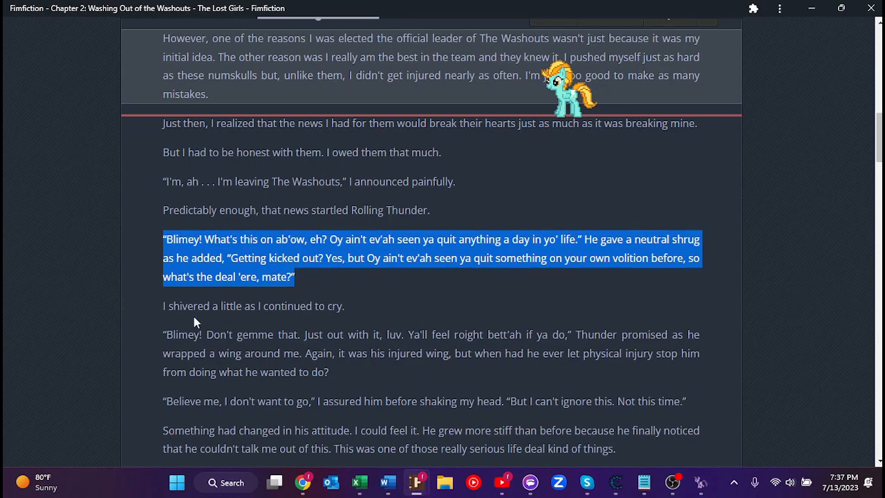
Clear the selection and mark Thunder's 'Blimey!' paragraph to show its Read/Bookmark/Quote bar
{"action": "left_click", "coordinate": [317, 306]}
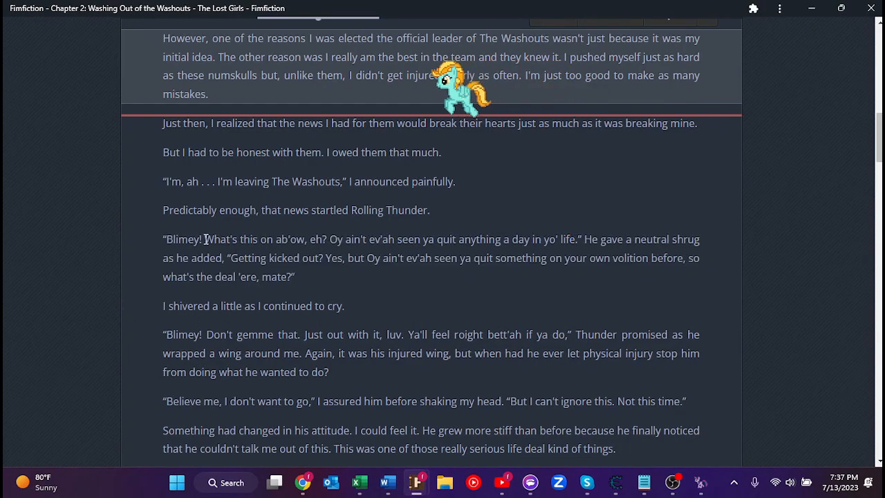
{"action": "left_click_drag", "start_coordinate": [203, 239], "coordinate": [321, 239]}
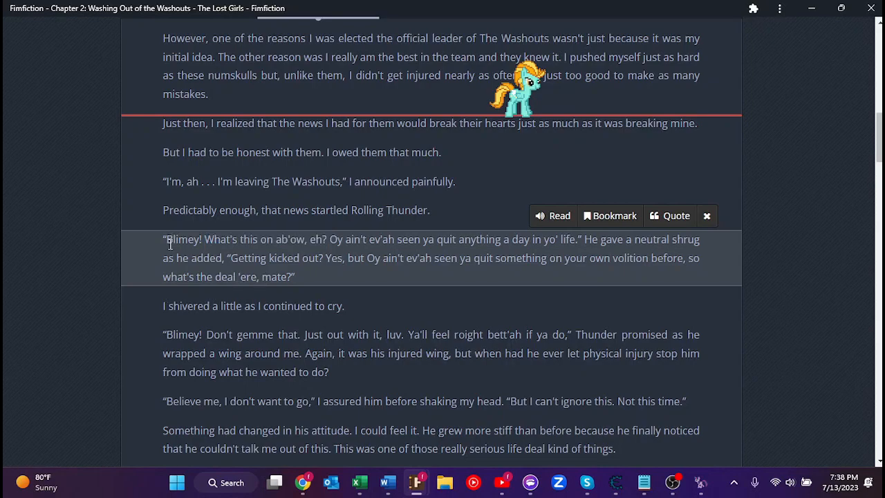
{"action": "mouse_move", "coordinate": [160, 286]}
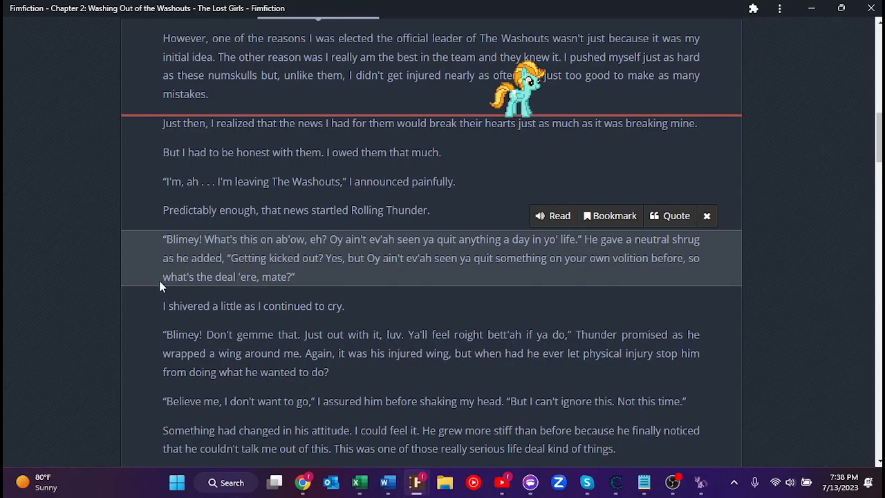
{"action": "mouse_move", "coordinate": [183, 273]}
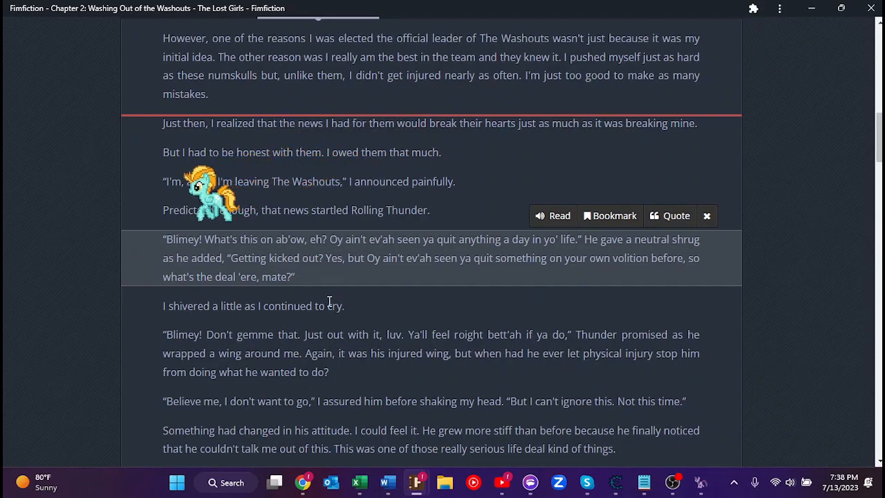
{"action": "mouse_move", "coordinate": [97, 238]}
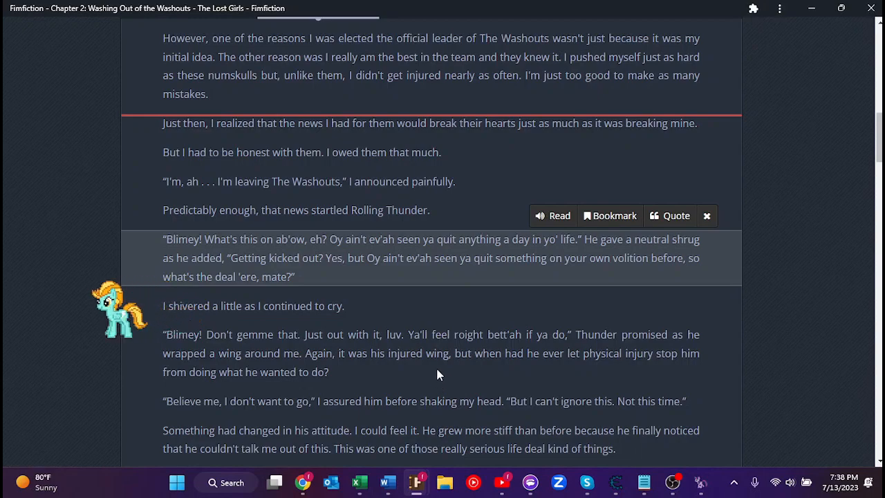
{"action": "mouse_move", "coordinate": [467, 349]}
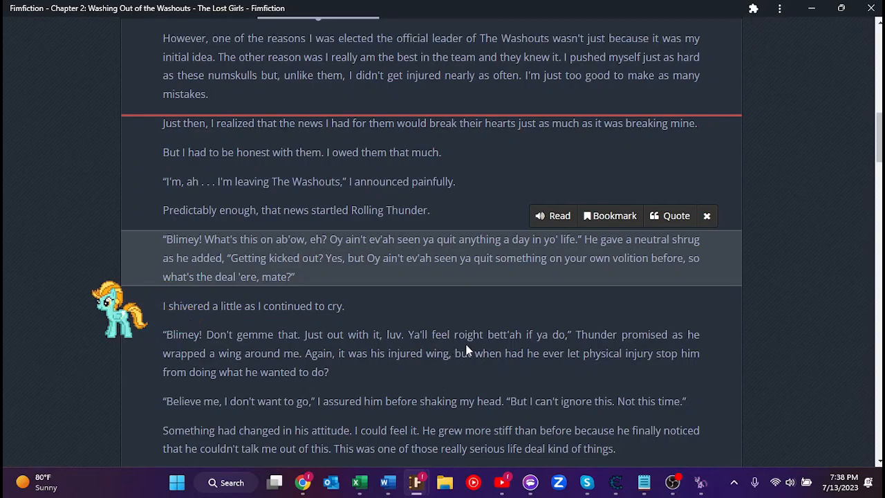
{"action": "mouse_move", "coordinate": [387, 340]}
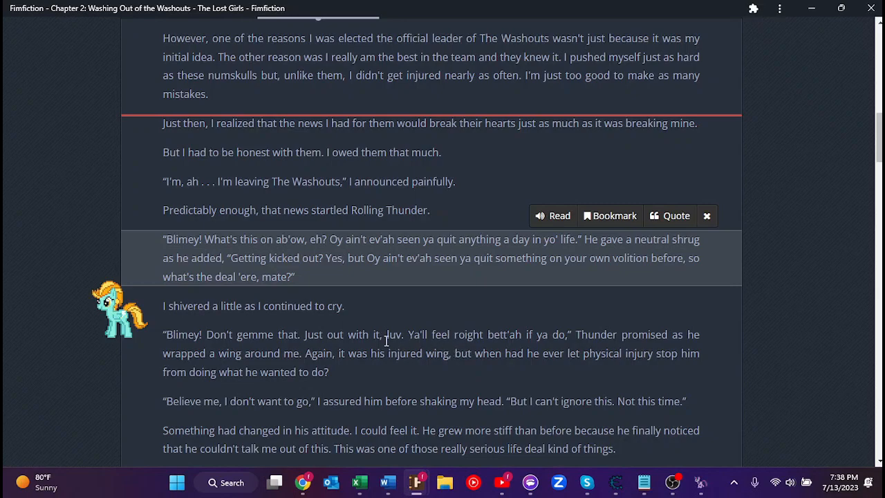
{"action": "mouse_move", "coordinate": [414, 346]}
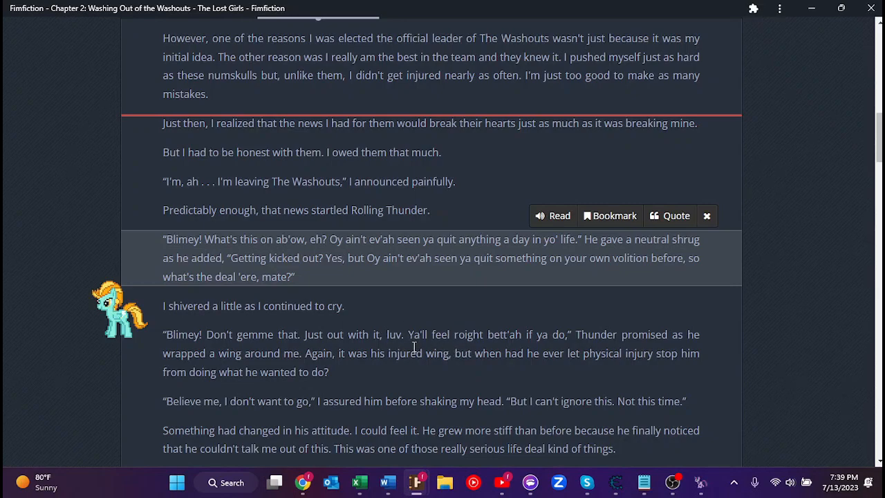
{"action": "mouse_move", "coordinate": [418, 328]}
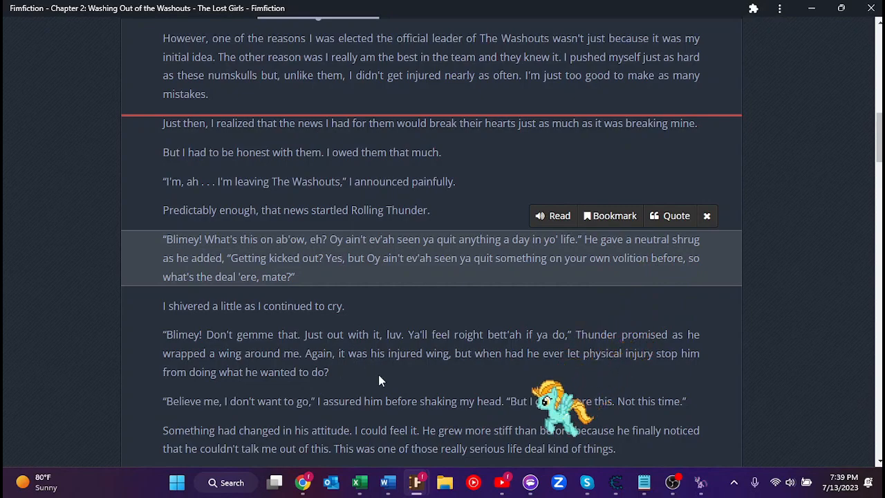
{"action": "mouse_move", "coordinate": [492, 351]}
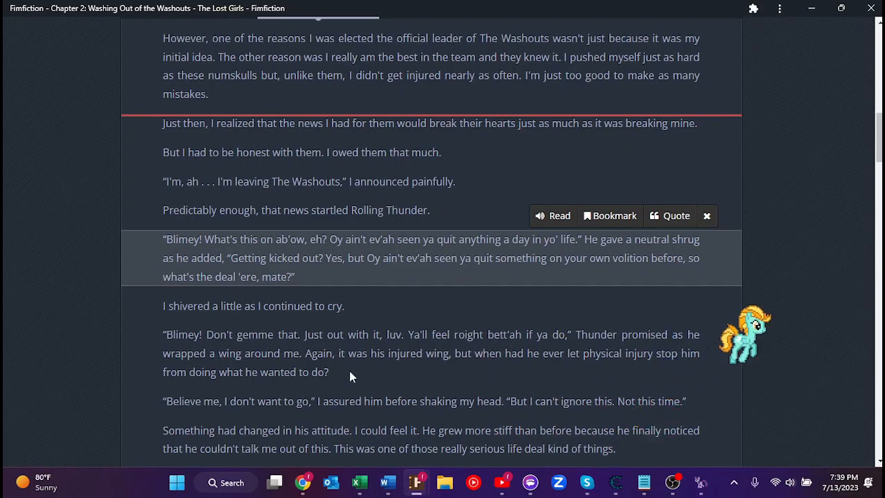
Read down to the 'many reasons why I love flying' line and Thunder's two-pairs-of-wings question
{"action": "scroll", "scroll_direction": "down", "scroll_amount": 3}
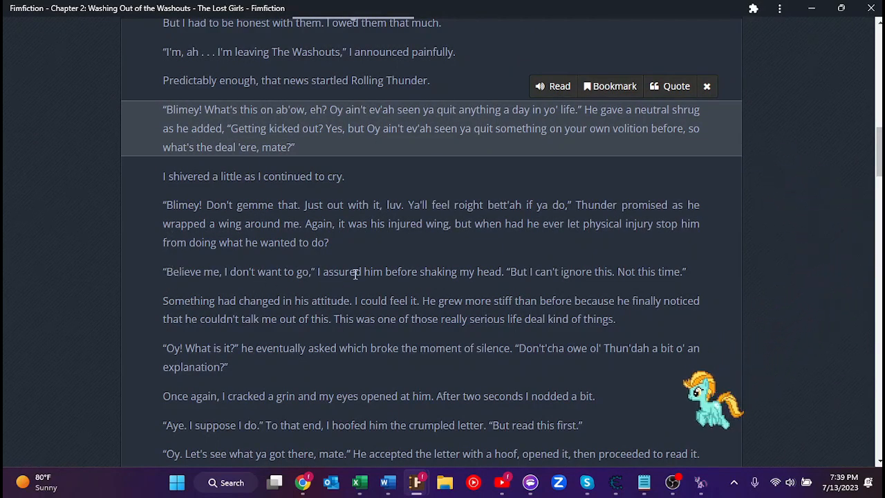
{"action": "mouse_move", "coordinate": [522, 292]}
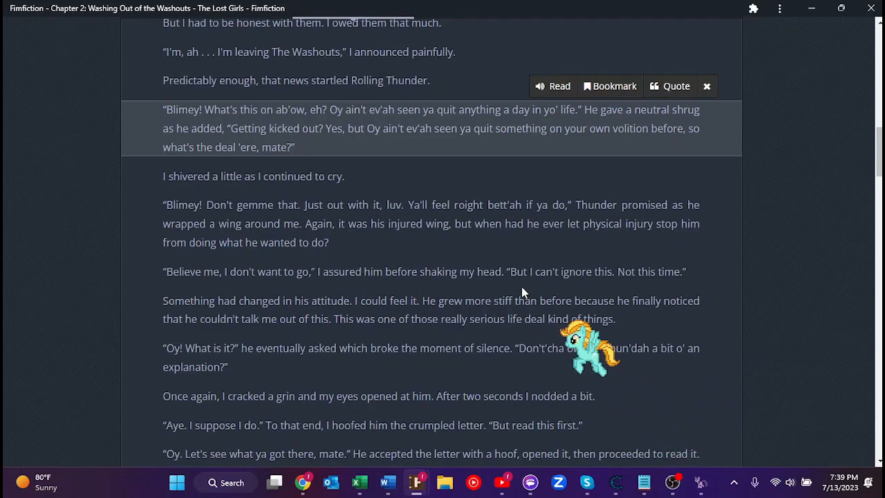
{"action": "scroll", "scroll_direction": "down", "scroll_amount": 3}
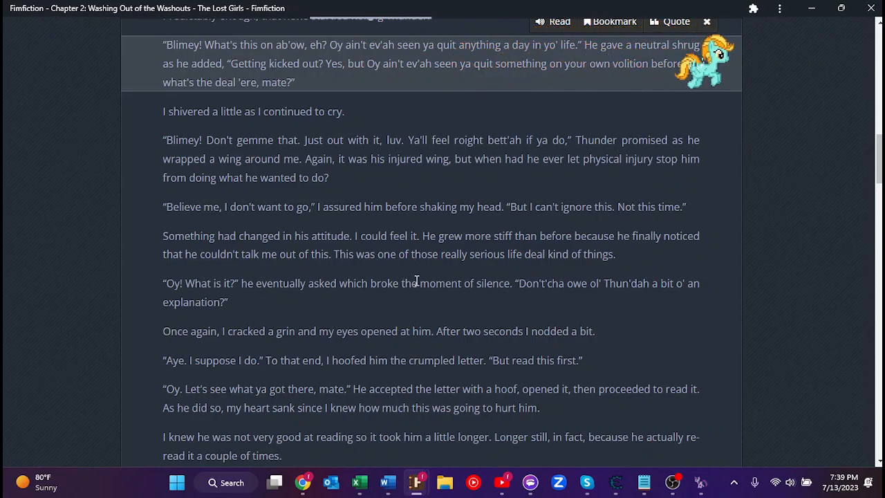
{"action": "mouse_move", "coordinate": [514, 304]}
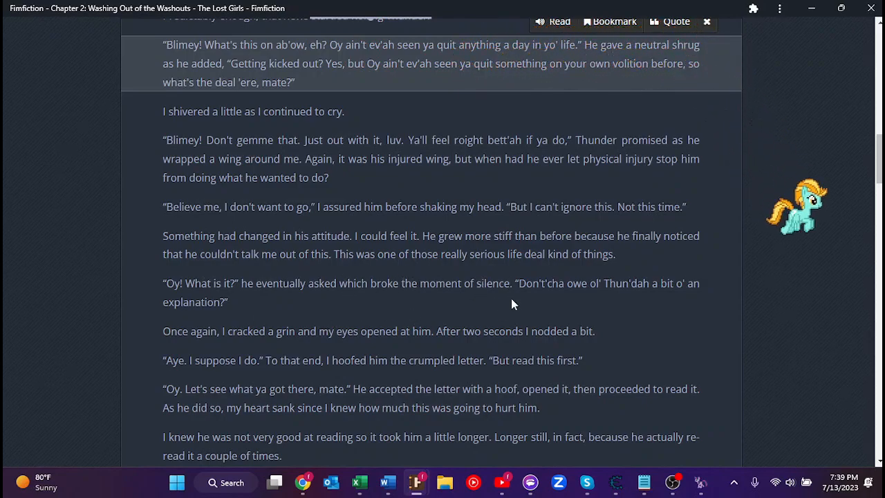
{"action": "mouse_move", "coordinate": [670, 335]}
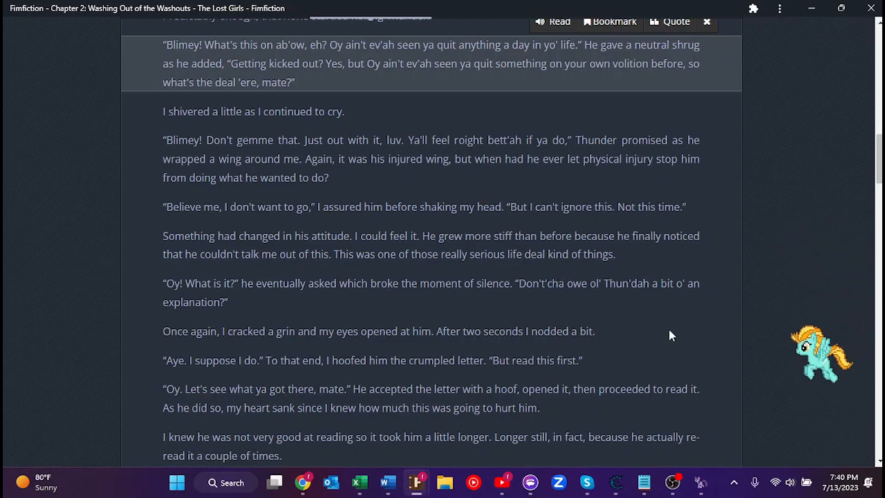
{"action": "scroll", "scroll_direction": "down", "scroll_amount": 3}
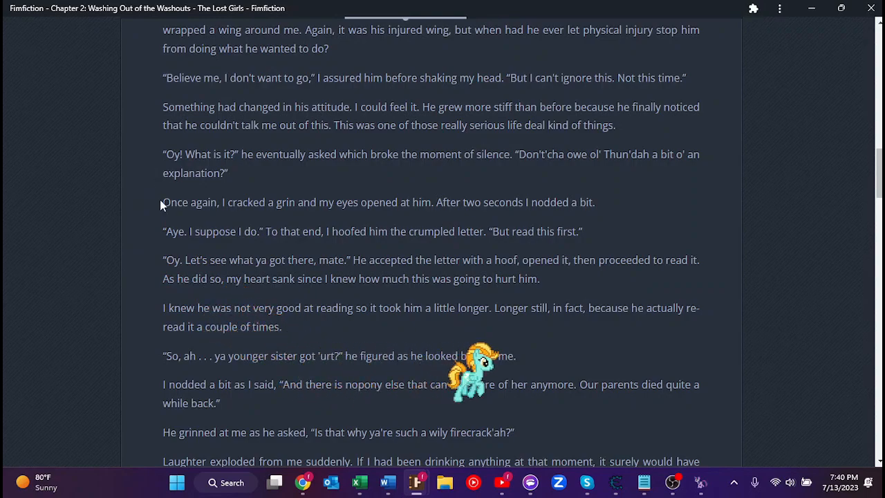
{"action": "mouse_move", "coordinate": [152, 200]}
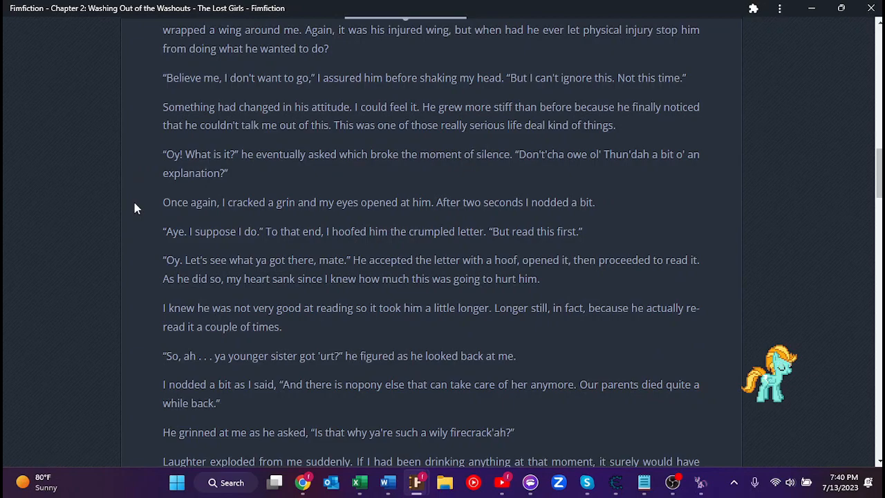
{"action": "mouse_move", "coordinate": [145, 251]}
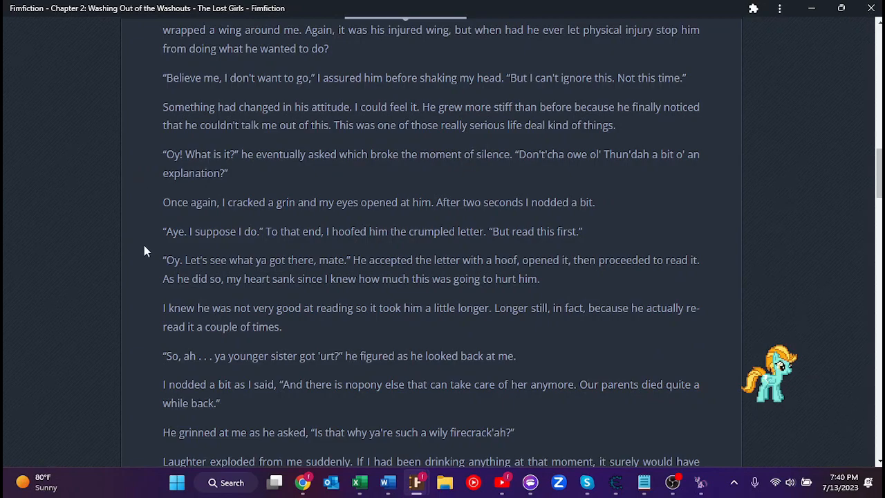
{"action": "mouse_move", "coordinate": [147, 228]}
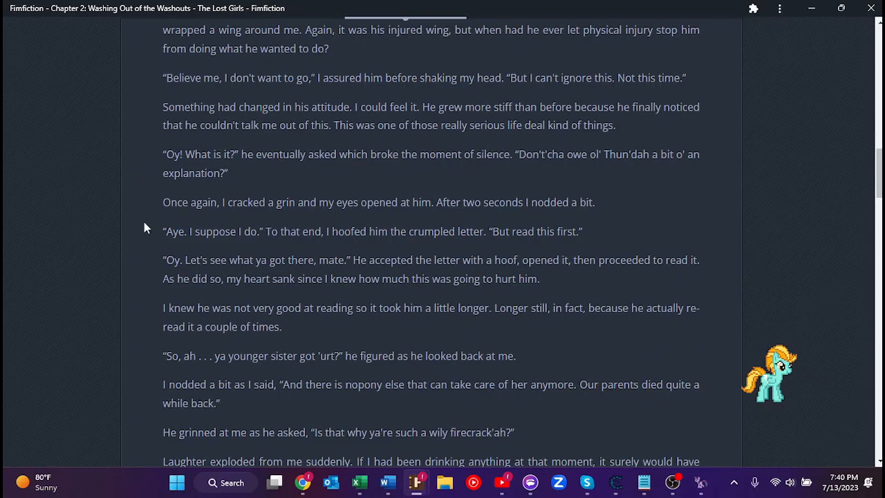
{"action": "mouse_move", "coordinate": [153, 280]}
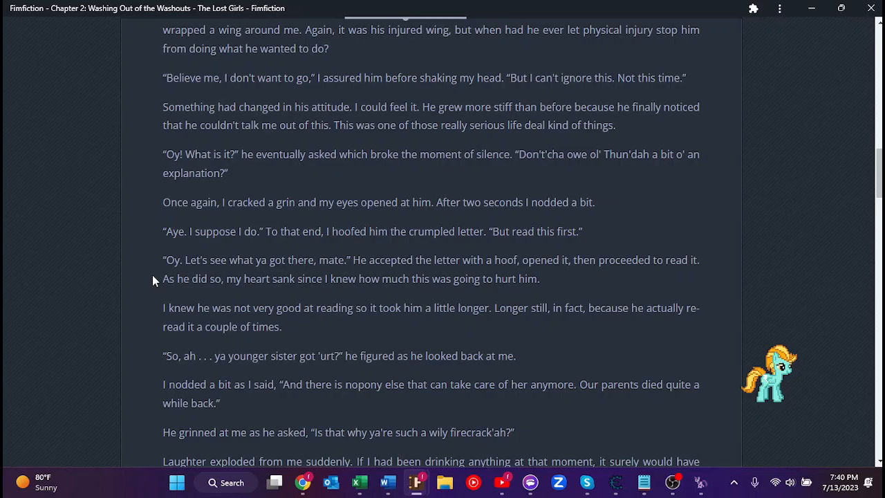
{"action": "mouse_move", "coordinate": [768, 372]}
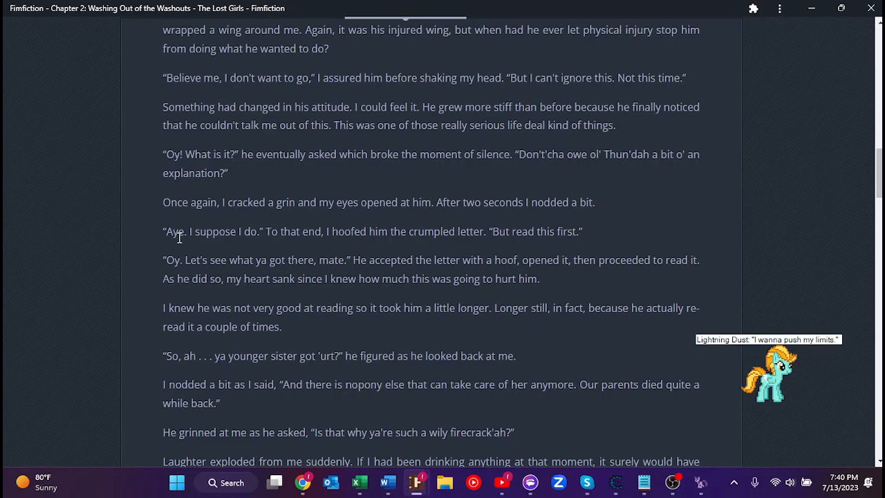
{"action": "mouse_move", "coordinate": [165, 227]}
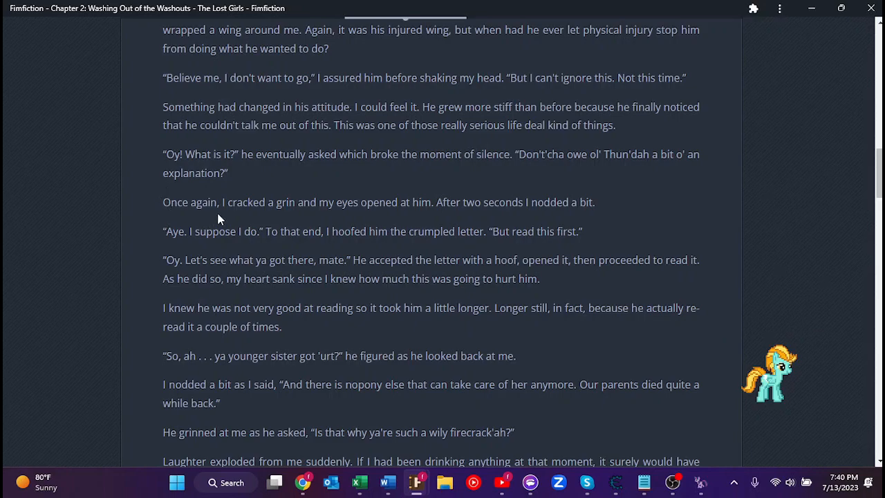
{"action": "mouse_move", "coordinate": [388, 209]}
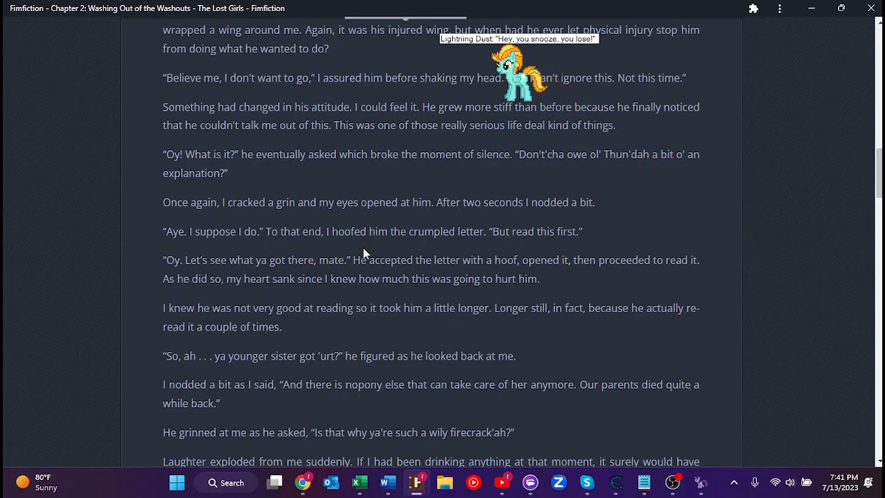
{"action": "mouse_move", "coordinate": [463, 273]}
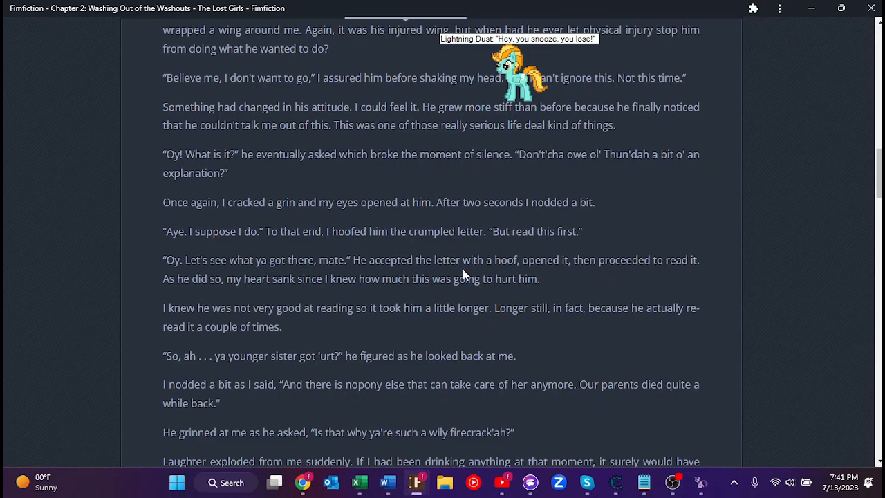
{"action": "mouse_move", "coordinate": [364, 331]}
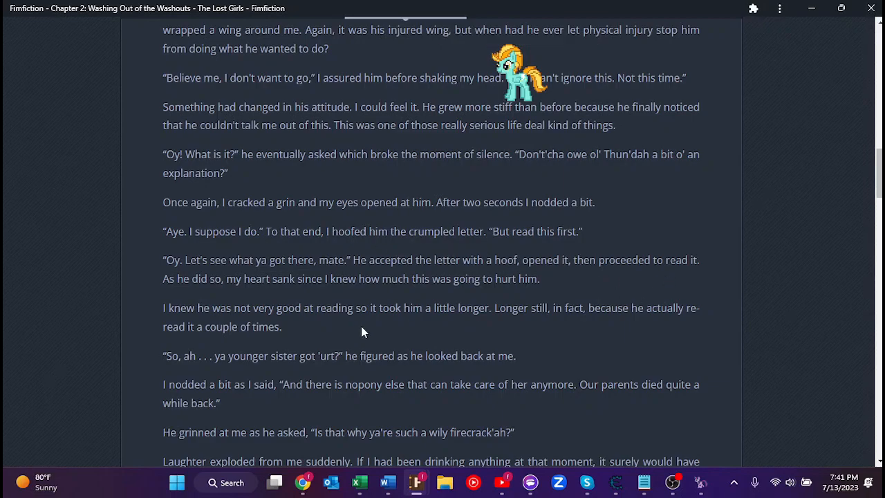
{"action": "mouse_move", "coordinate": [283, 273]}
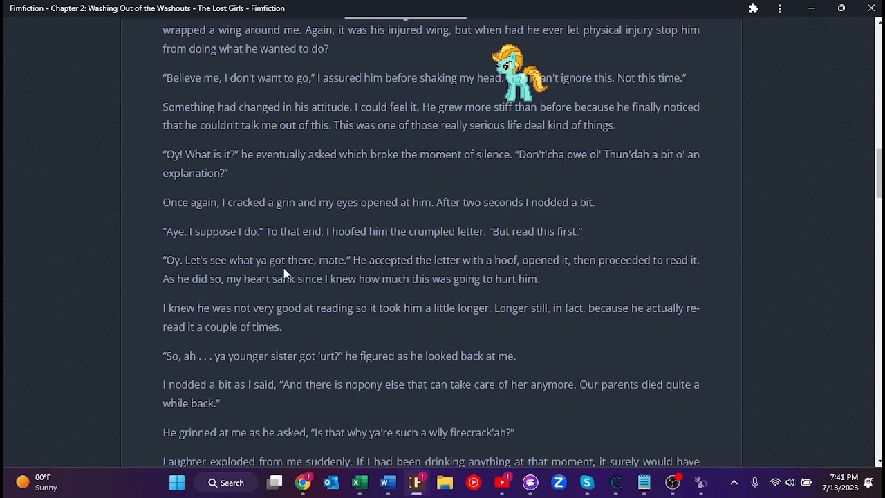
{"action": "mouse_move", "coordinate": [514, 295]}
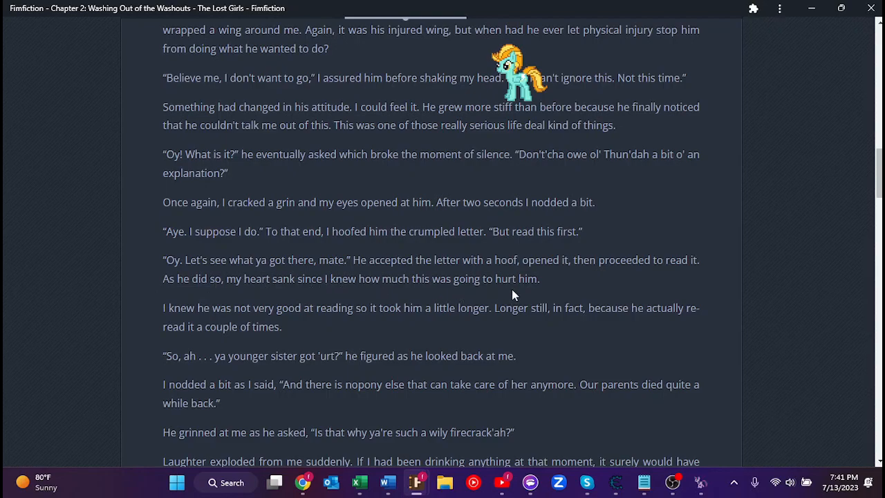
{"action": "scroll", "scroll_direction": "down", "scroll_amount": 3}
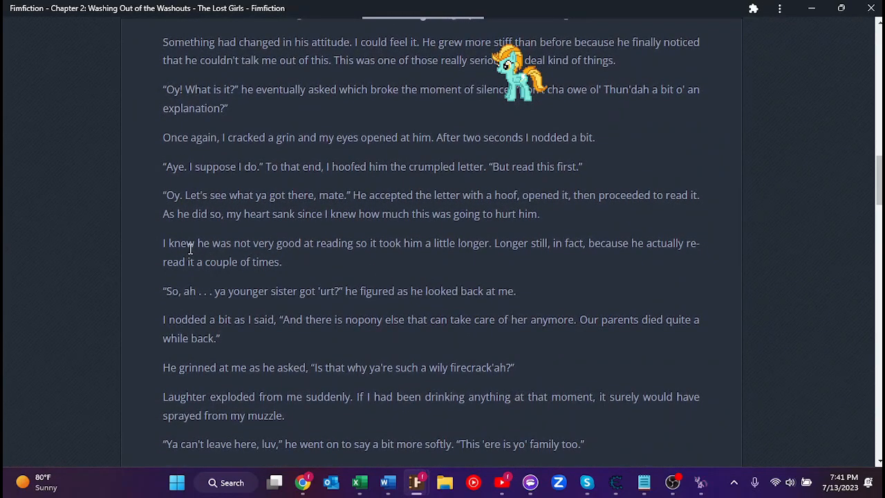
{"action": "mouse_move", "coordinate": [401, 261]}
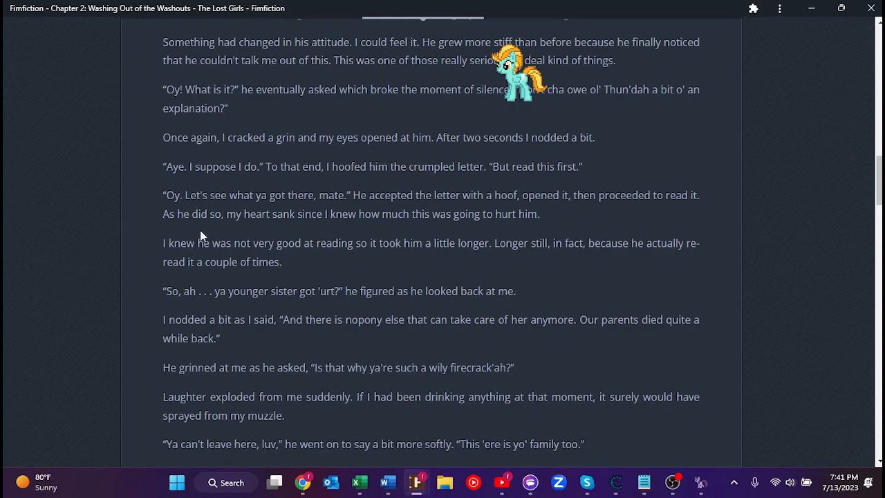
{"action": "scroll", "scroll_direction": "down", "scroll_amount": 3}
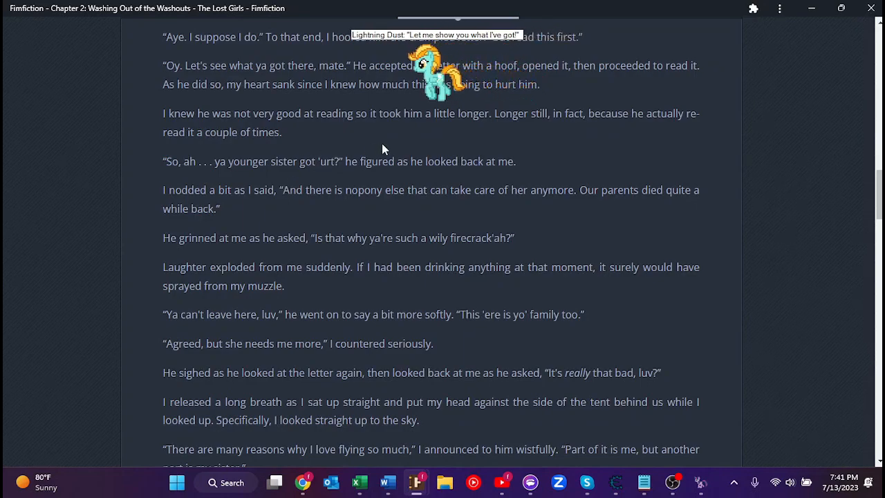
{"action": "mouse_move", "coordinate": [278, 180]}
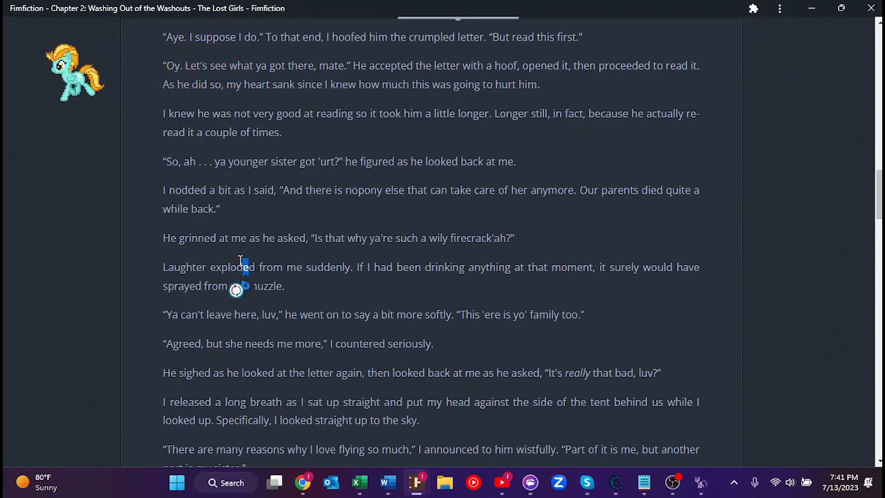
{"action": "mouse_move", "coordinate": [269, 204]}
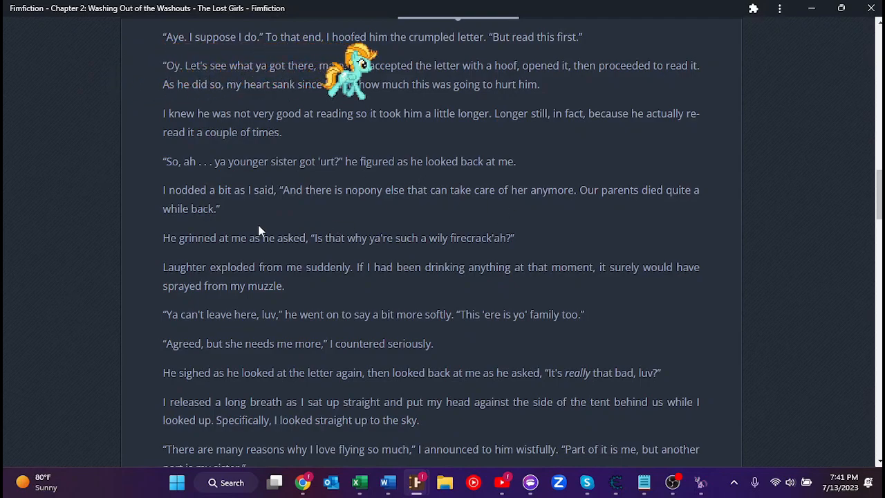
{"action": "scroll", "scroll_direction": "down", "scroll_amount": 3}
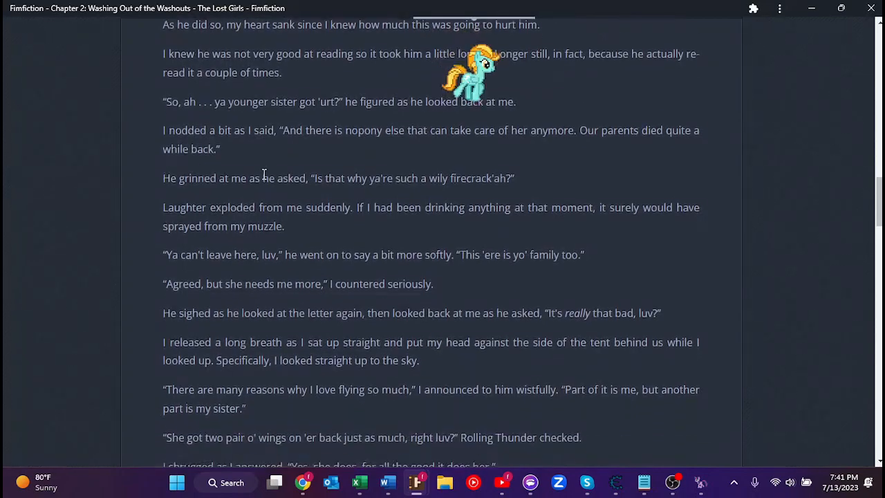
{"action": "scroll", "scroll_direction": "down", "scroll_amount": 3}
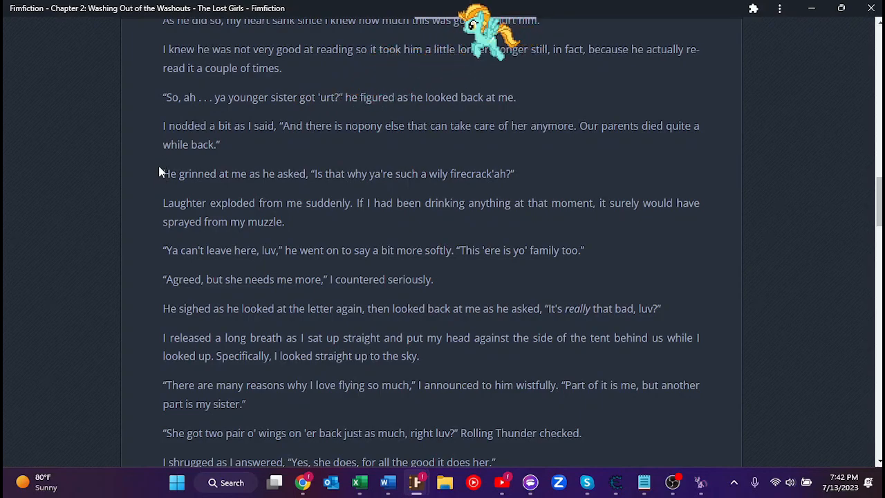
{"action": "mouse_move", "coordinate": [161, 194]}
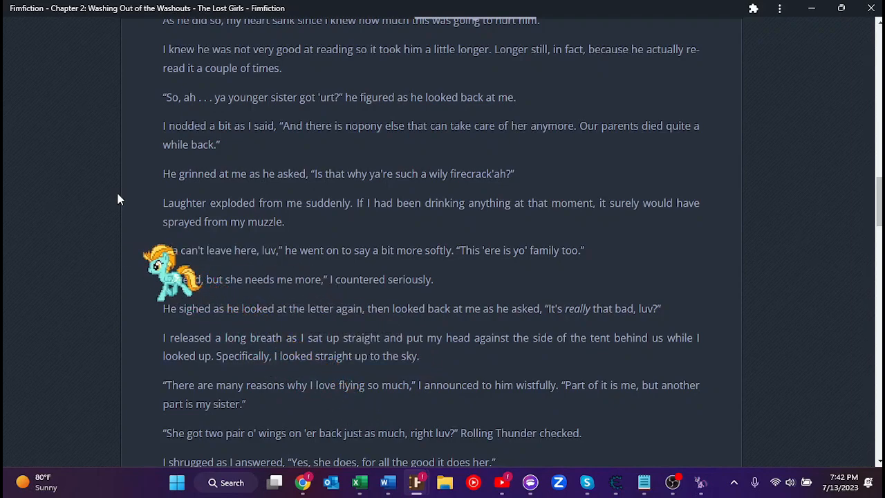
{"action": "mouse_move", "coordinate": [131, 206]}
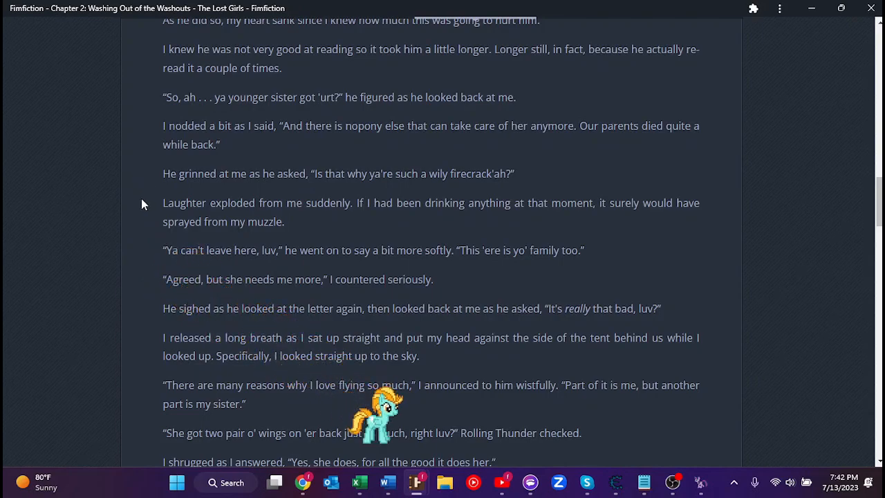
{"action": "mouse_move", "coordinate": [121, 163]}
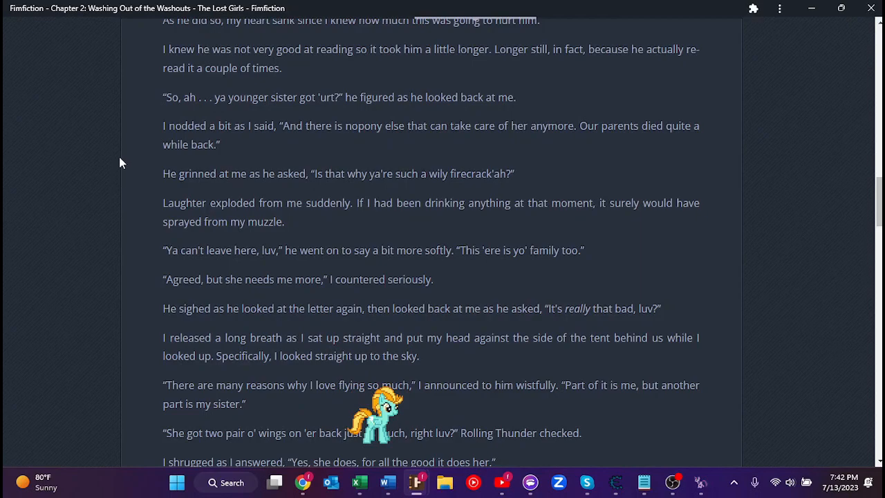
{"action": "mouse_move", "coordinate": [110, 191]}
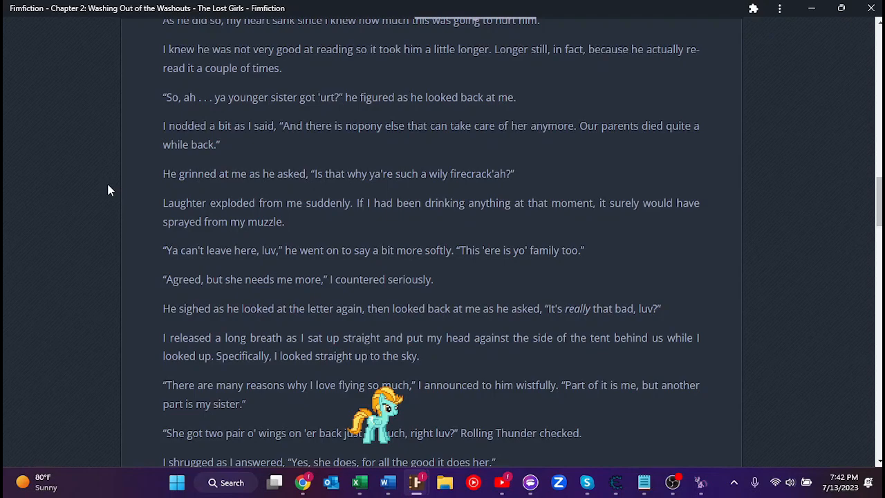
{"action": "mouse_move", "coordinate": [127, 239]}
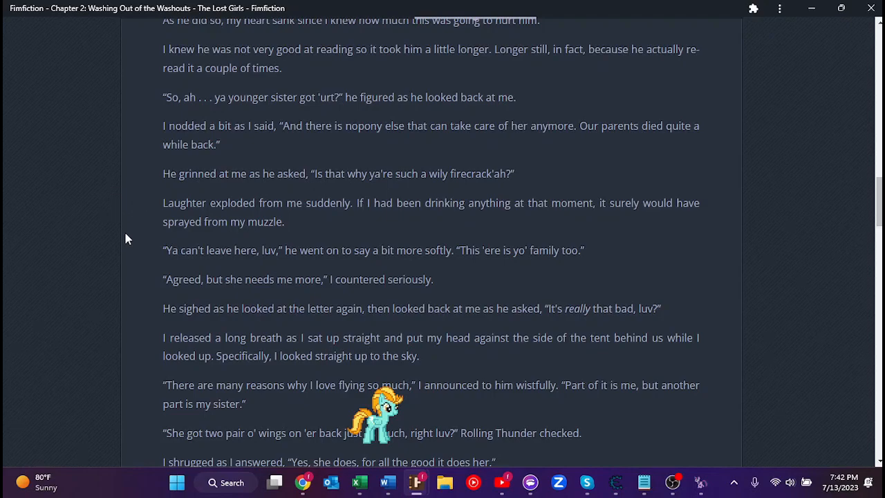
{"action": "mouse_move", "coordinate": [116, 280]}
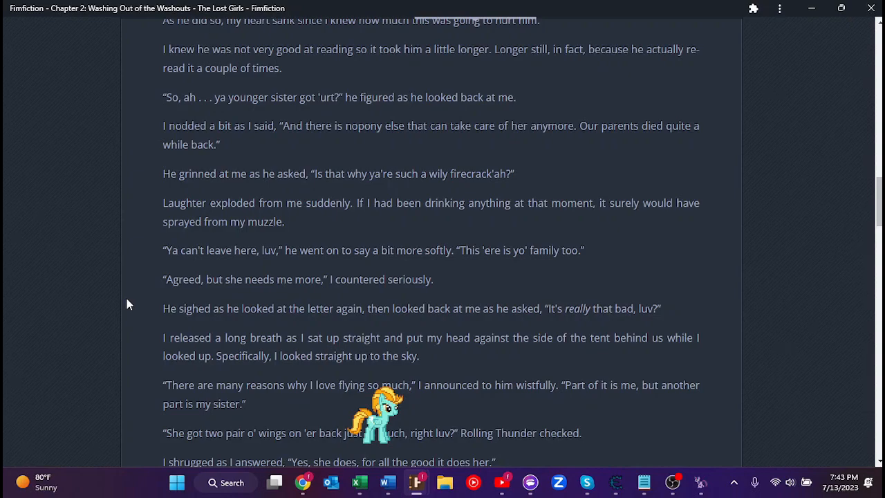
{"action": "mouse_move", "coordinate": [119, 286]}
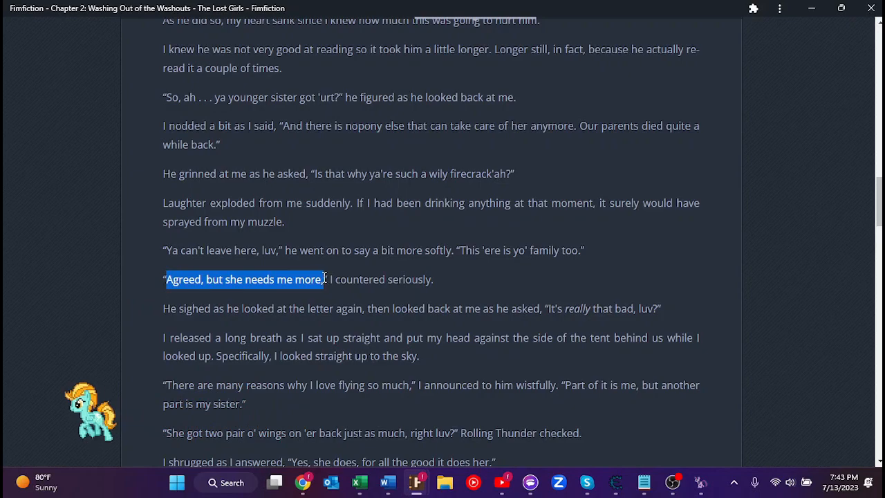
{"action": "left_click", "coordinate": [223, 302]}
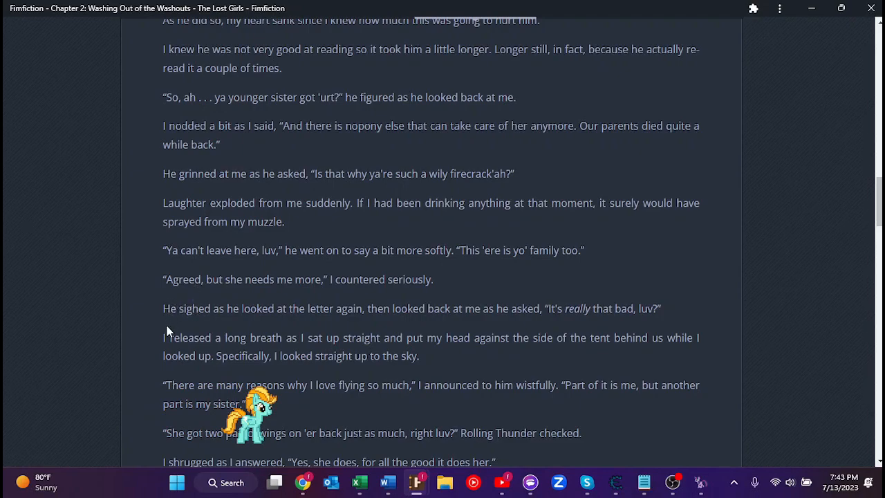
{"action": "mouse_move", "coordinate": [170, 323]}
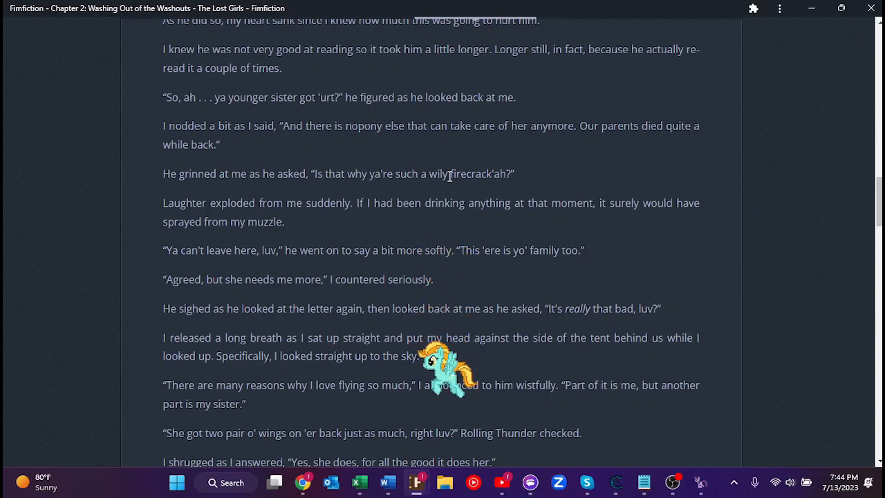
Select Thunder's dialect word 'firecrack'ah' in the 'Laughter exploded' paragraph
{"action": "double_click", "coordinate": [477, 173]}
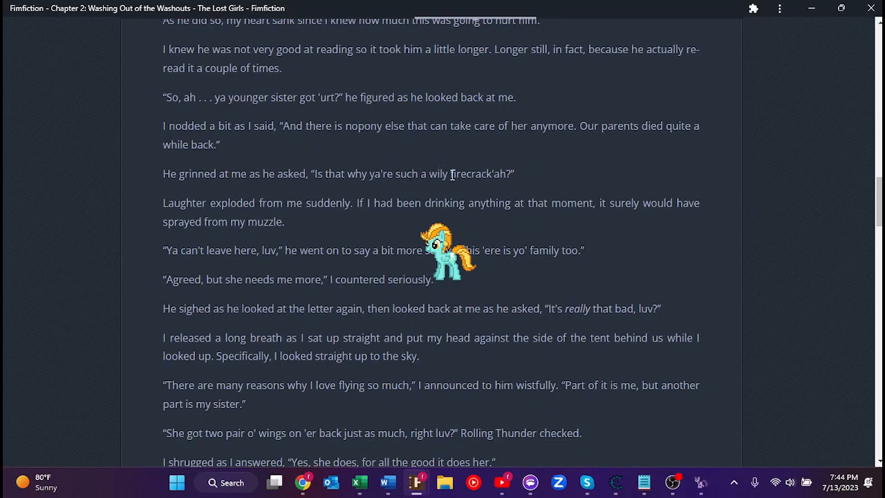
{"action": "double_click", "coordinate": [467, 174]}
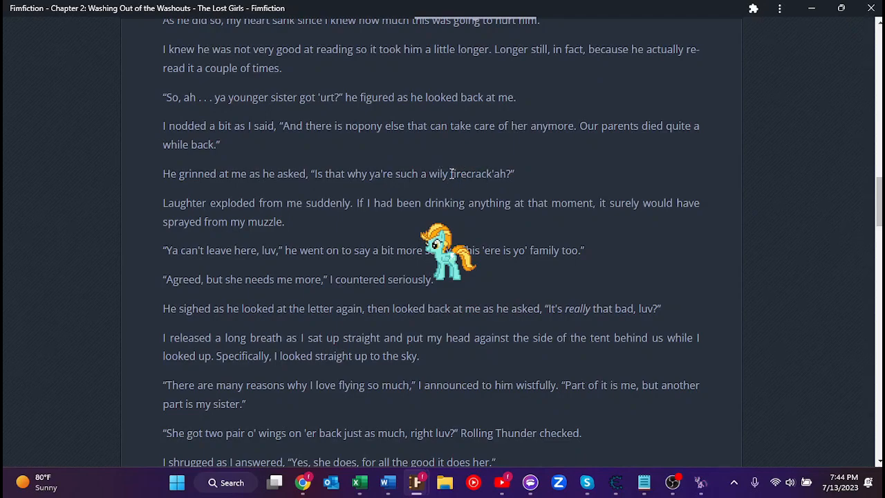
{"action": "double_click", "coordinate": [478, 173]}
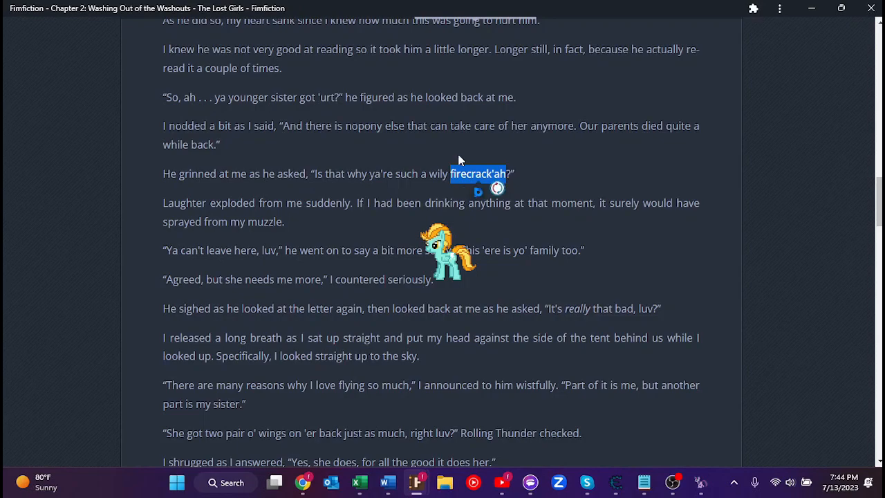
{"action": "mouse_move", "coordinate": [457, 177]}
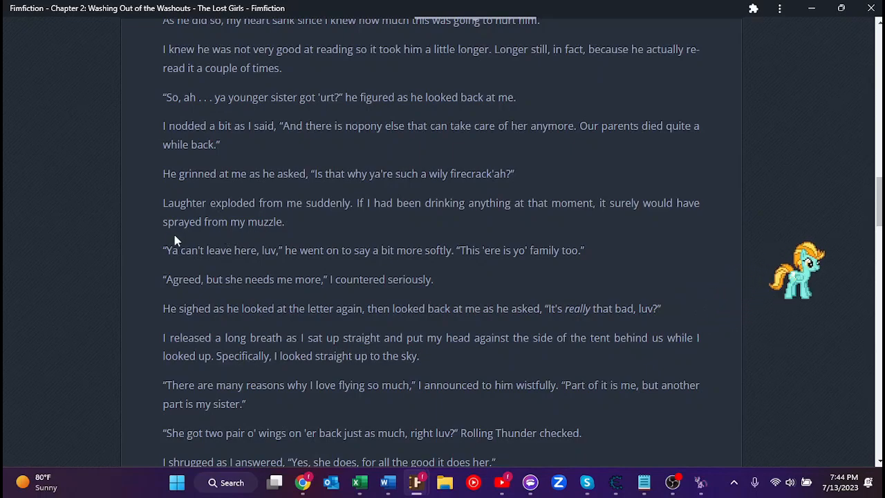
{"action": "mouse_move", "coordinate": [338, 179]}
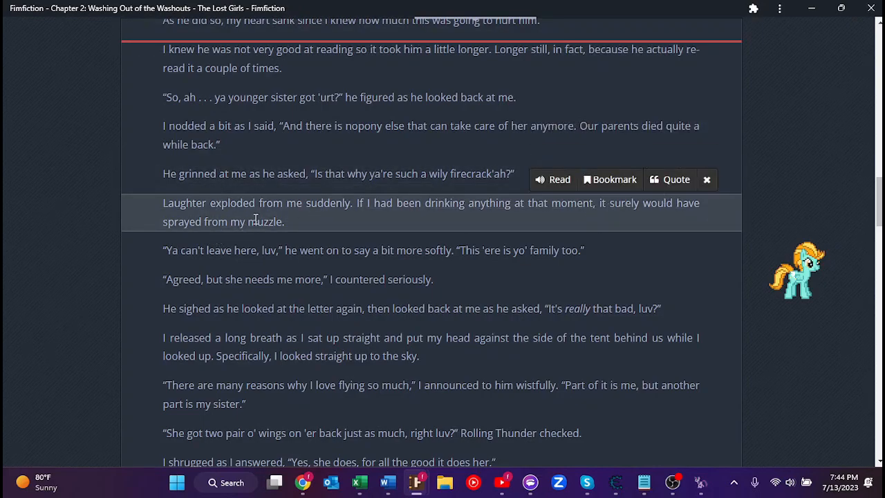
{"action": "mouse_move", "coordinate": [308, 254]}
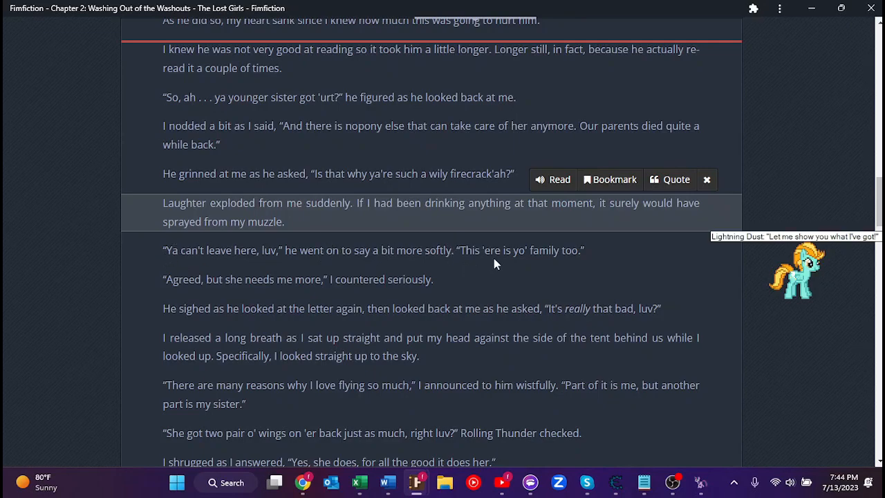
{"action": "mouse_move", "coordinate": [304, 270]}
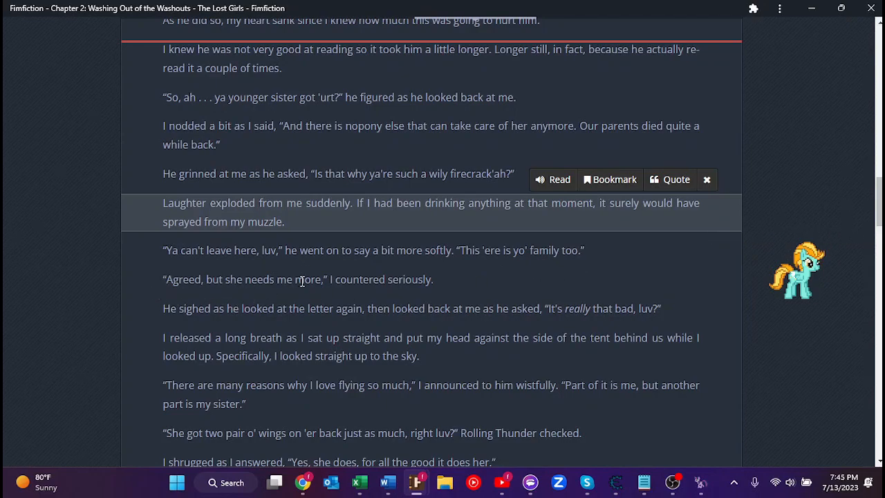
{"action": "mouse_move", "coordinate": [195, 297]}
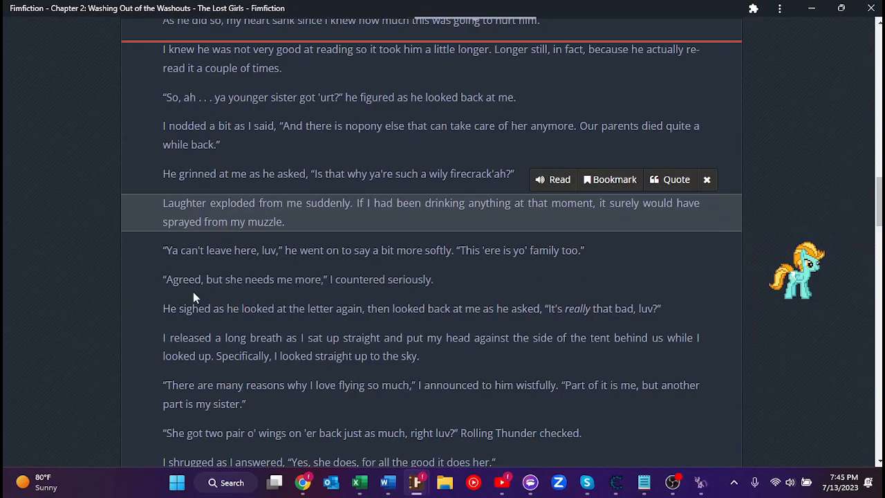
{"action": "mouse_move", "coordinate": [410, 306]}
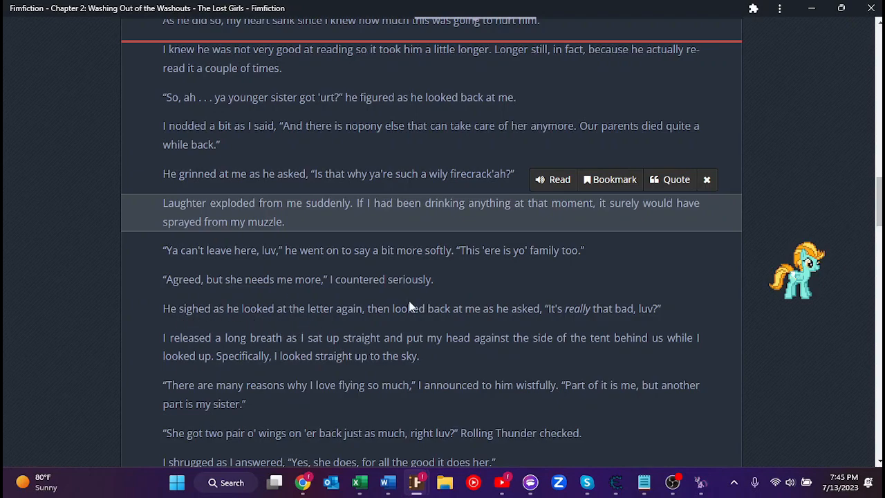
{"action": "mouse_move", "coordinate": [585, 289]}
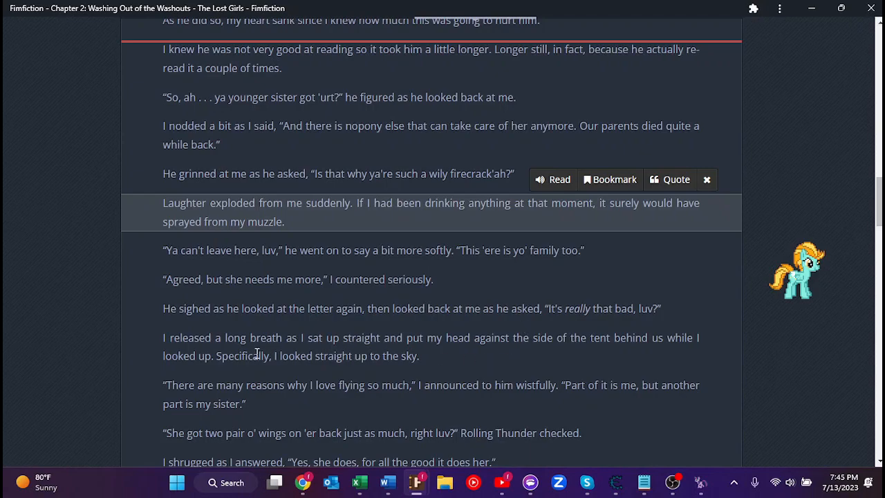
{"action": "mouse_move", "coordinate": [322, 309]}
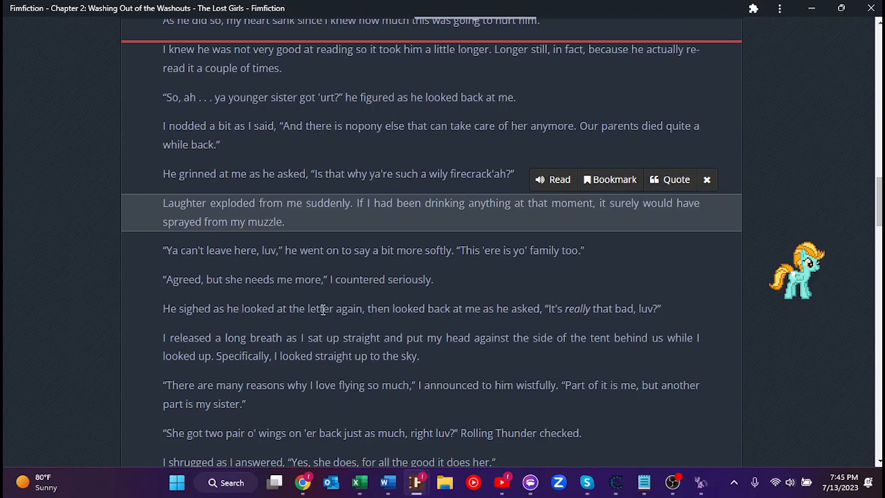
{"action": "mouse_move", "coordinate": [423, 357]}
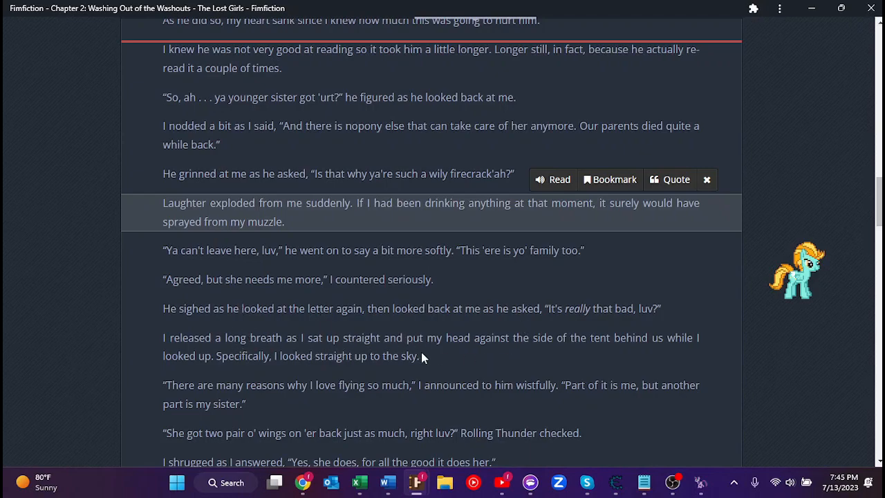
{"action": "mouse_move", "coordinate": [218, 380]}
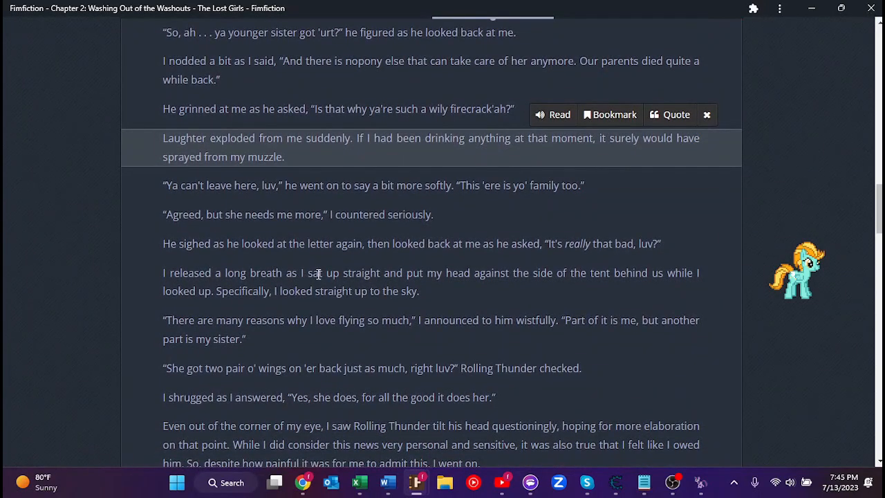
Read on to the sister's crooked spine and 'Sweet Charity has never known what it is like to fly'
{"action": "scroll", "scroll_direction": "down", "scroll_amount": 3}
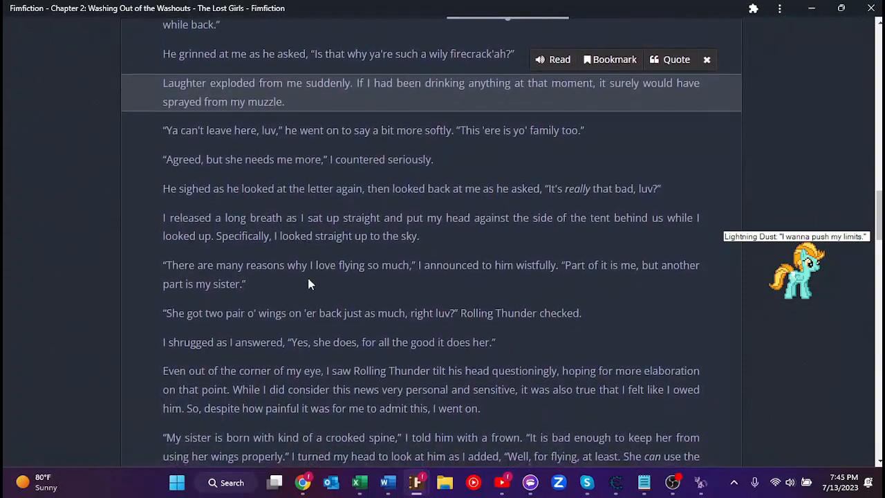
{"action": "scroll", "scroll_direction": "down", "scroll_amount": 3}
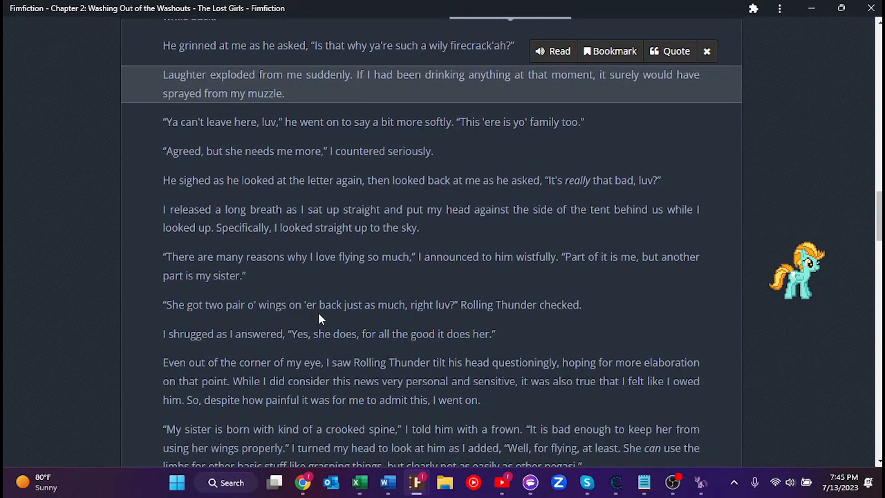
{"action": "mouse_move", "coordinate": [283, 331]}
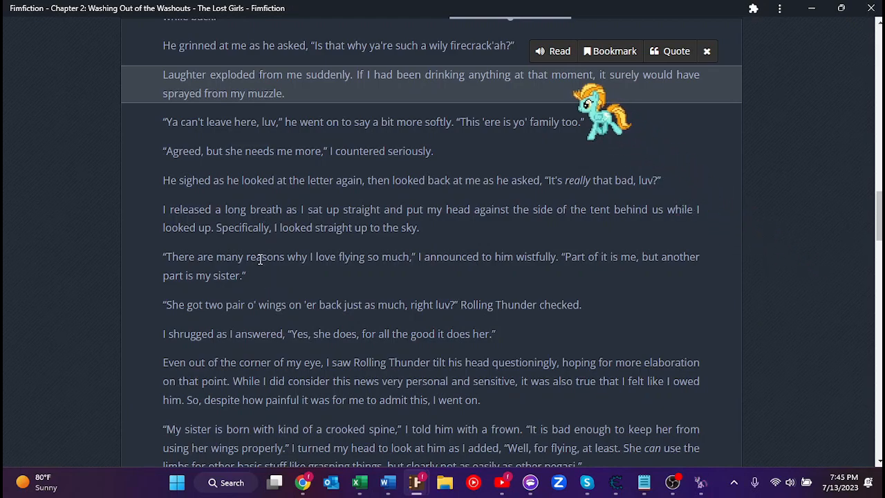
{"action": "mouse_move", "coordinate": [244, 274]}
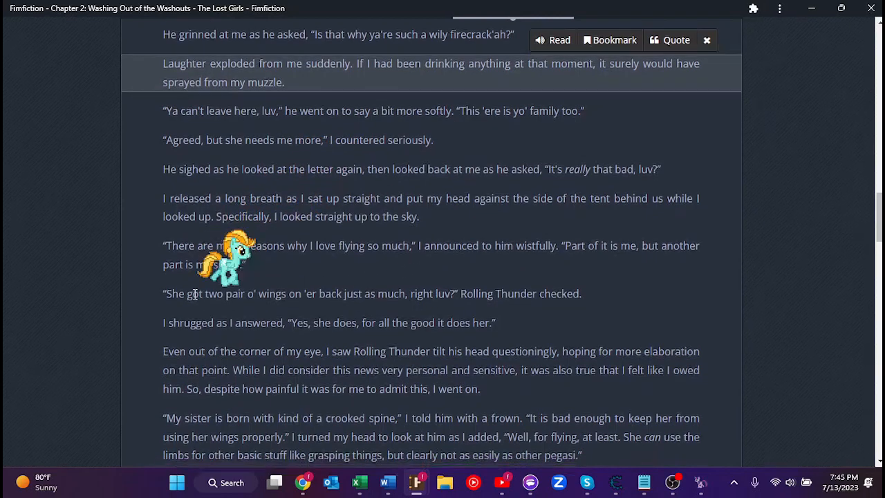
{"action": "scroll", "scroll_direction": "down", "scroll_amount": 3}
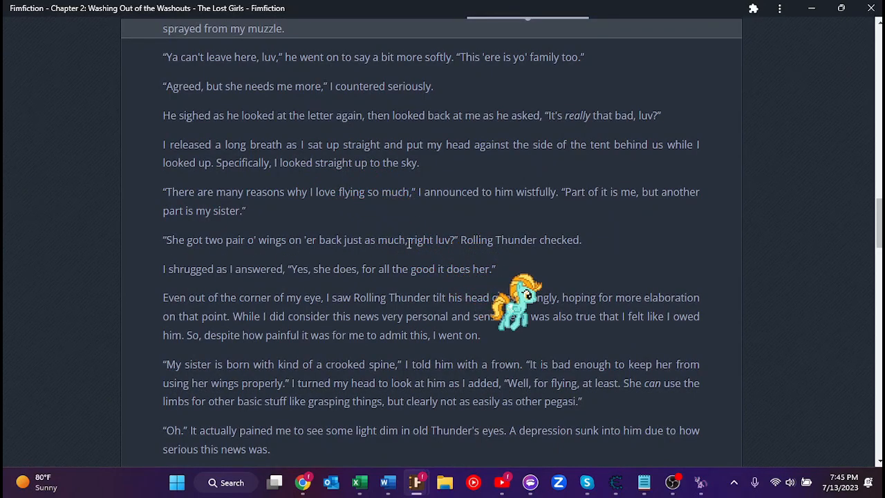
{"action": "mouse_move", "coordinate": [562, 275]}
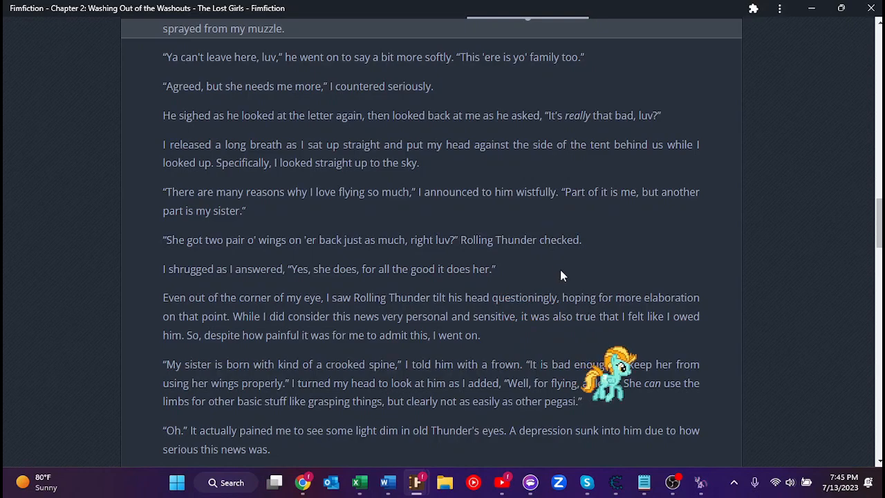
{"action": "scroll", "scroll_direction": "down", "scroll_amount": 3}
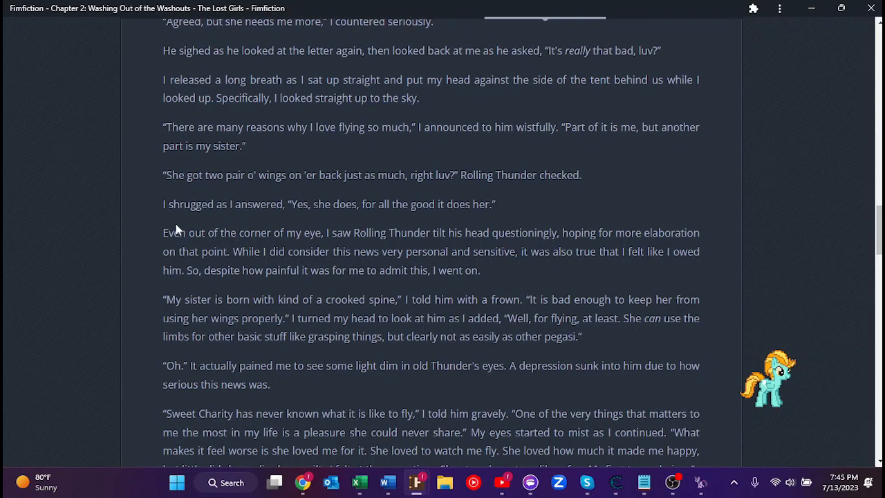
{"action": "mouse_move", "coordinate": [178, 221]}
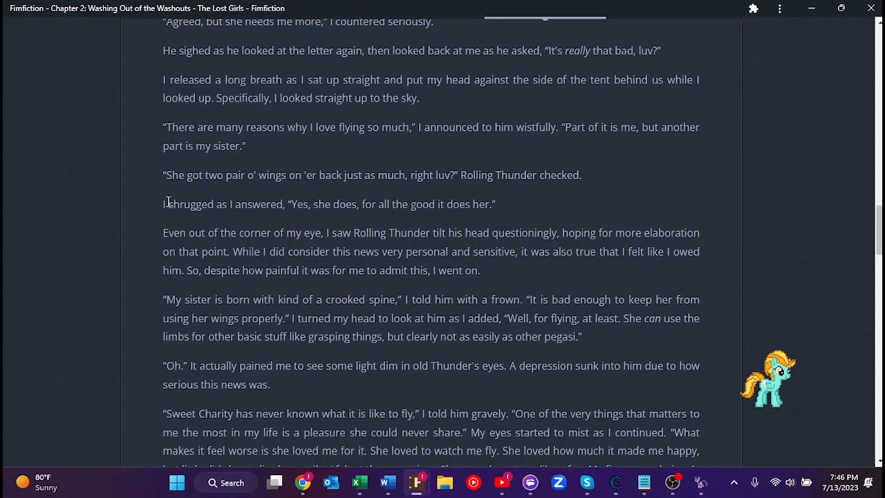
{"action": "mouse_move", "coordinate": [310, 221]}
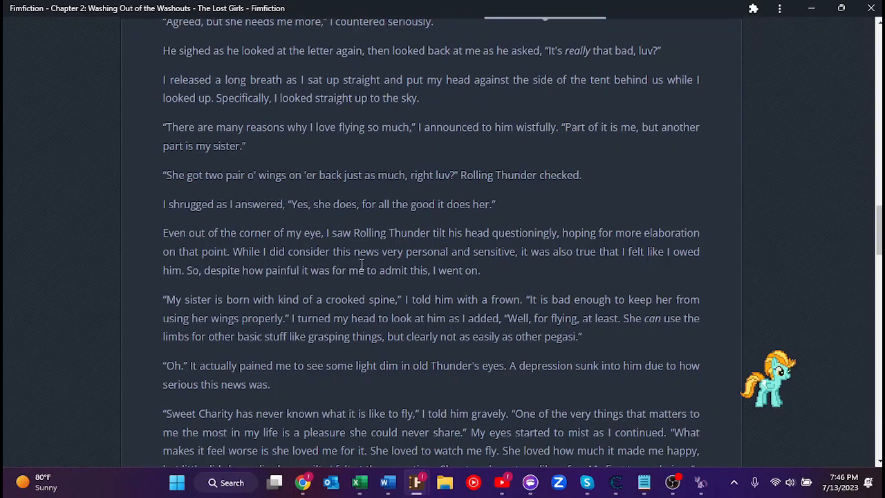
{"action": "mouse_move", "coordinate": [552, 244]}
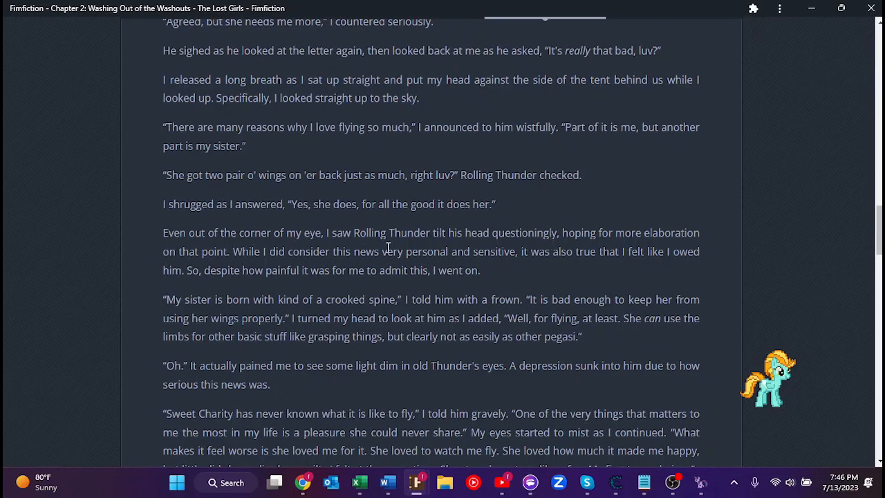
{"action": "mouse_move", "coordinate": [553, 266]}
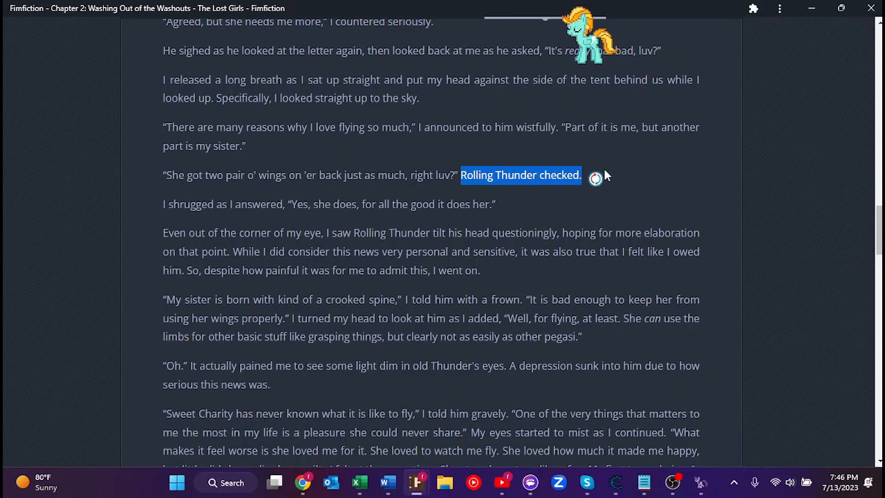
{"action": "mouse_move", "coordinate": [539, 188]}
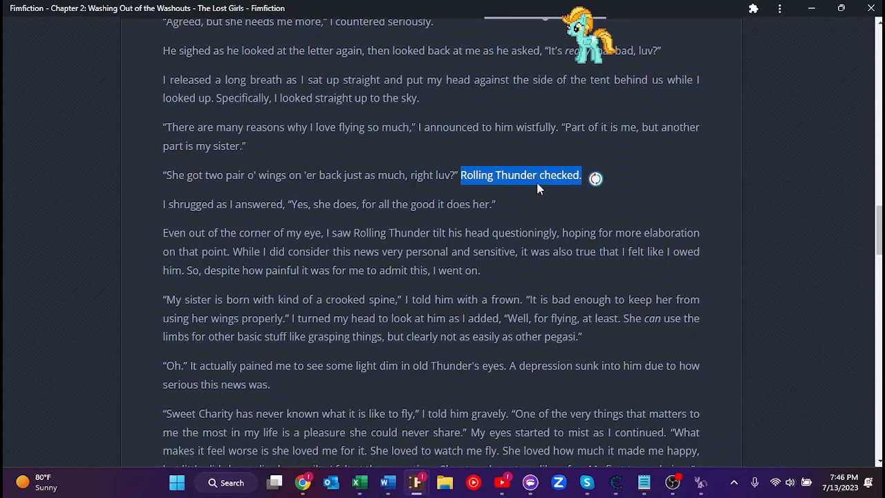
{"action": "left_click", "coordinate": [508, 173]}
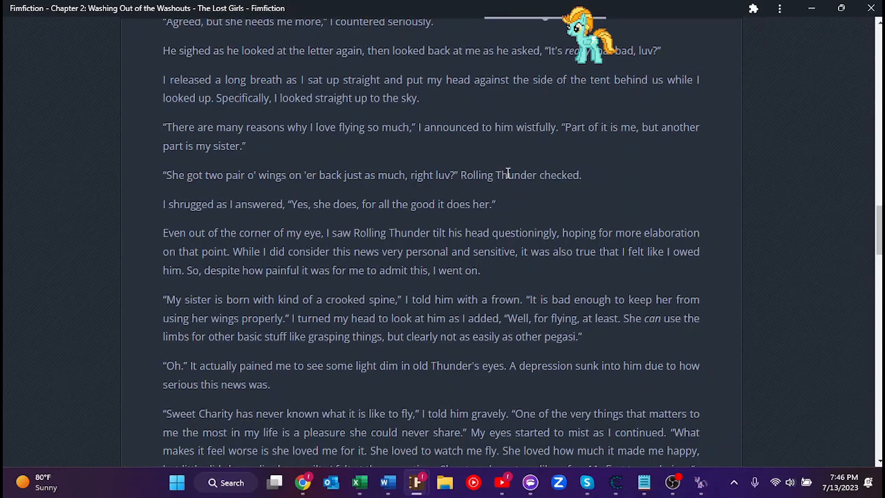
{"action": "left_click_drag", "start_coordinate": [467, 174], "coordinate": [577, 183]}
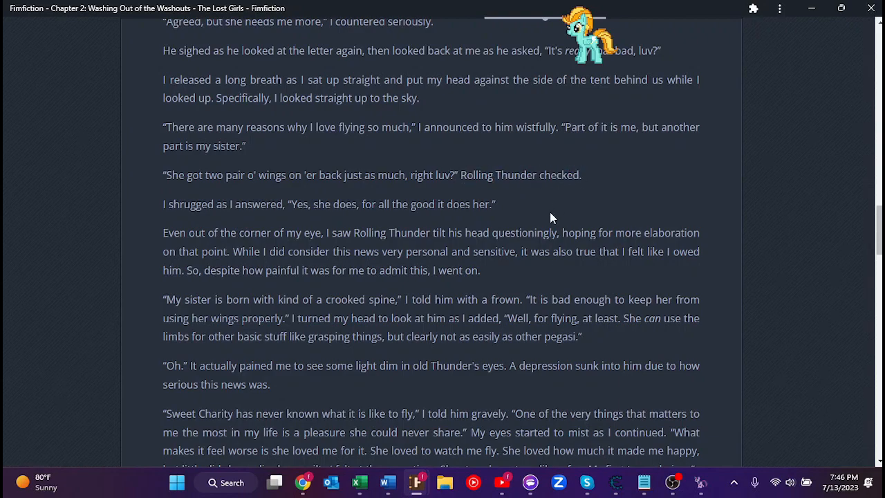
{"action": "double_click", "coordinate": [474, 175]}
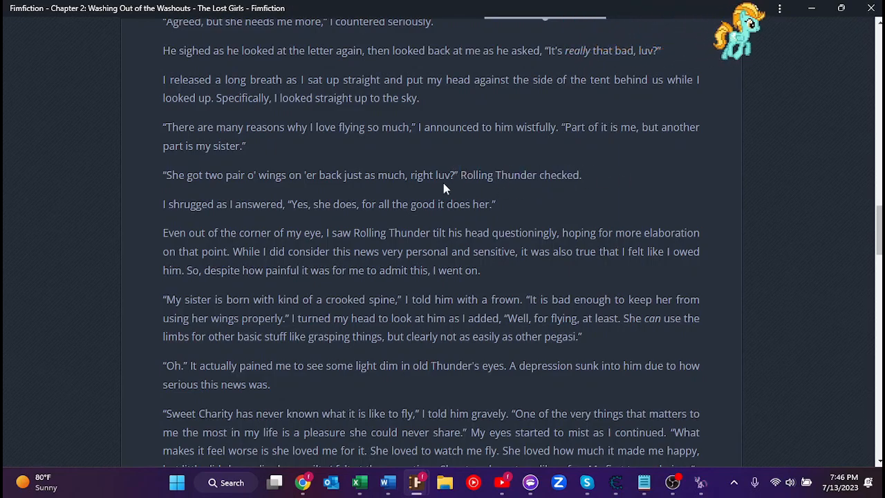
{"action": "left_click_drag", "start_coordinate": [460, 175], "coordinate": [582, 175]}
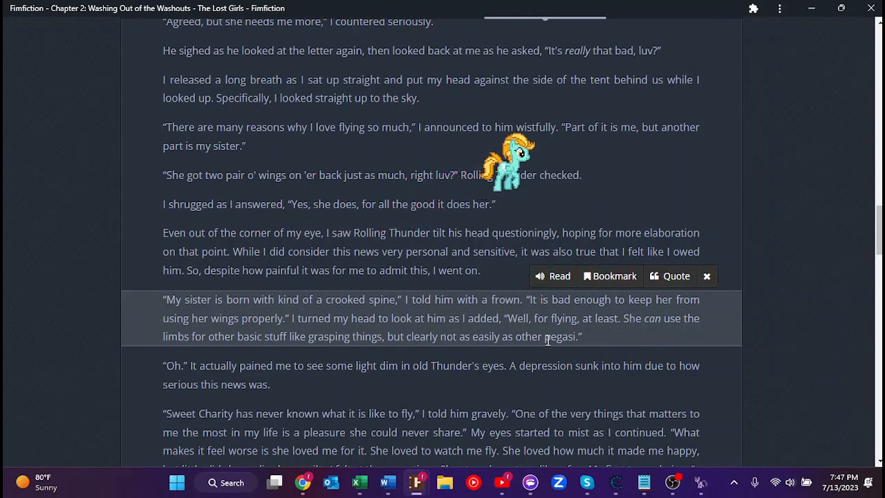
Scroll through Thunder's five siblings to 'Lonely at the top' and 'till Oy found ya 'n good ol' Fuse.'
{"action": "scroll", "scroll_direction": "down", "scroll_amount": 3}
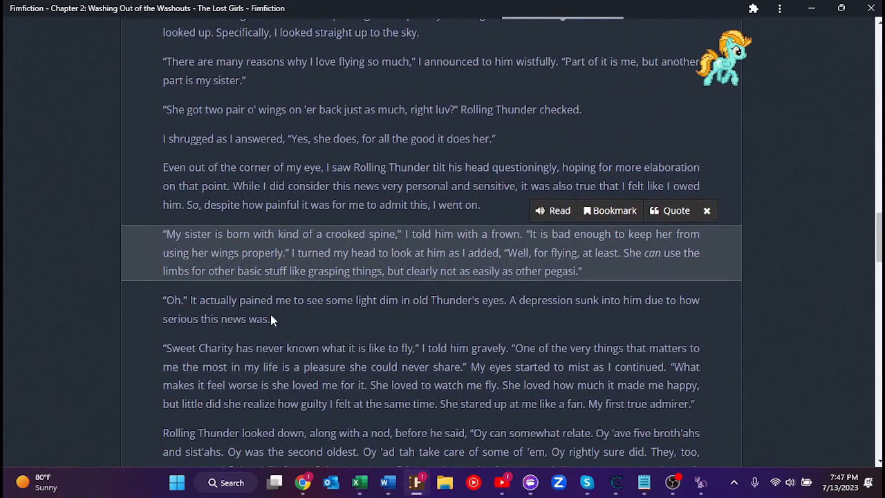
{"action": "scroll", "scroll_direction": "down", "scroll_amount": 3}
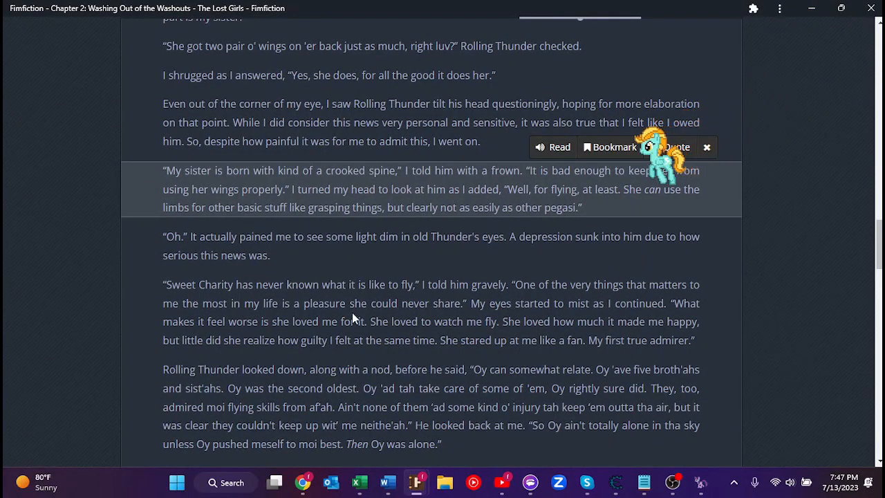
{"action": "scroll", "scroll_direction": "down", "scroll_amount": 3}
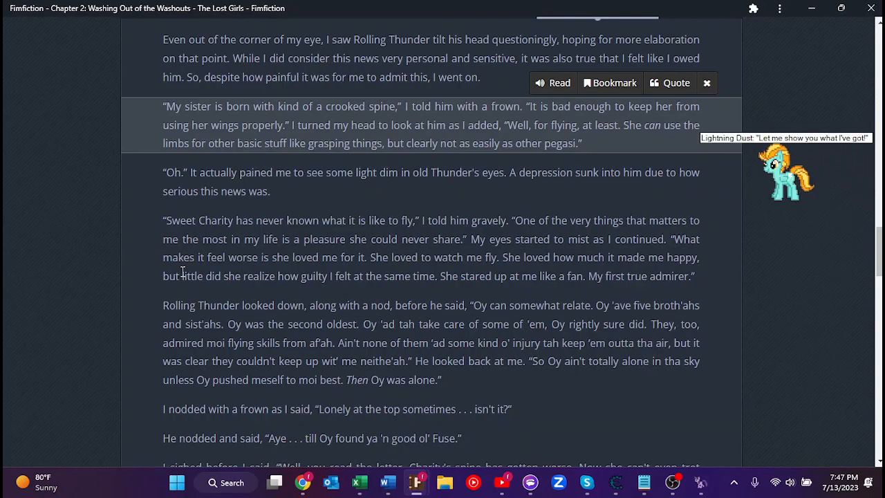
{"action": "mouse_move", "coordinate": [110, 256]}
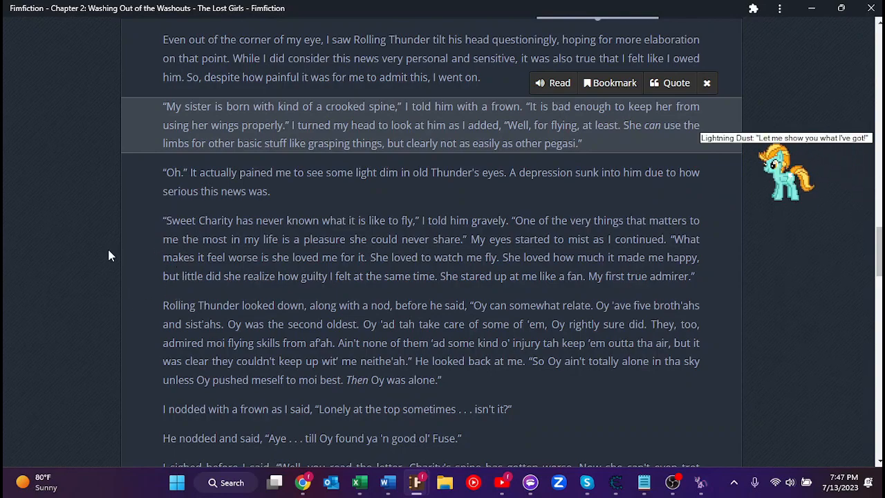
{"action": "mouse_move", "coordinate": [136, 264]}
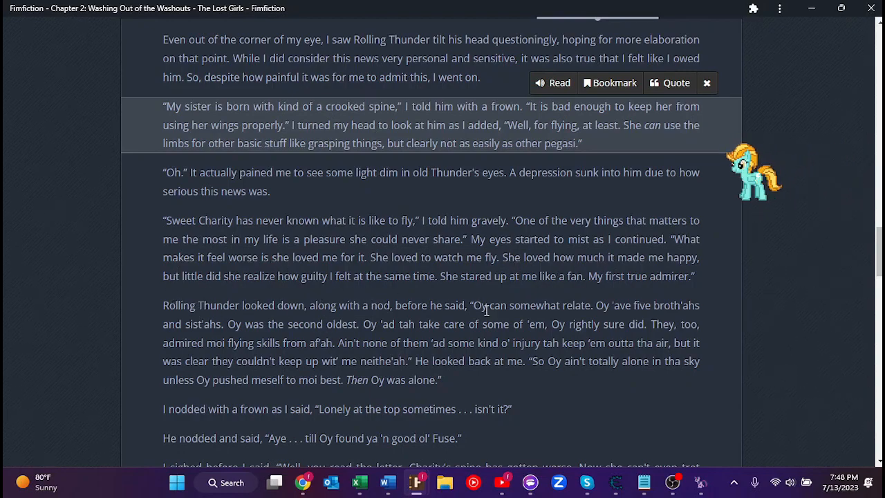
{"action": "mouse_move", "coordinate": [550, 293]}
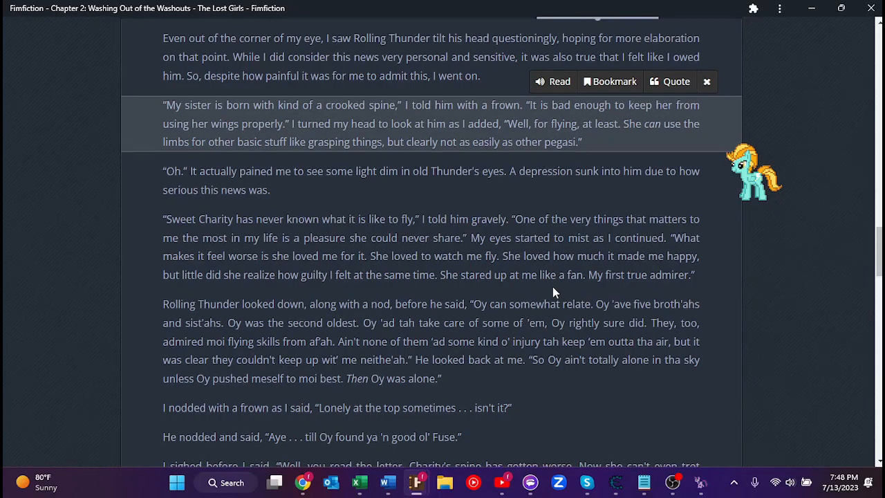
Scroll to Charity stuck in a wheelchair and Thunder's 'Family is family. Go to 'er.'
{"action": "scroll", "scroll_direction": "down", "scroll_amount": 3}
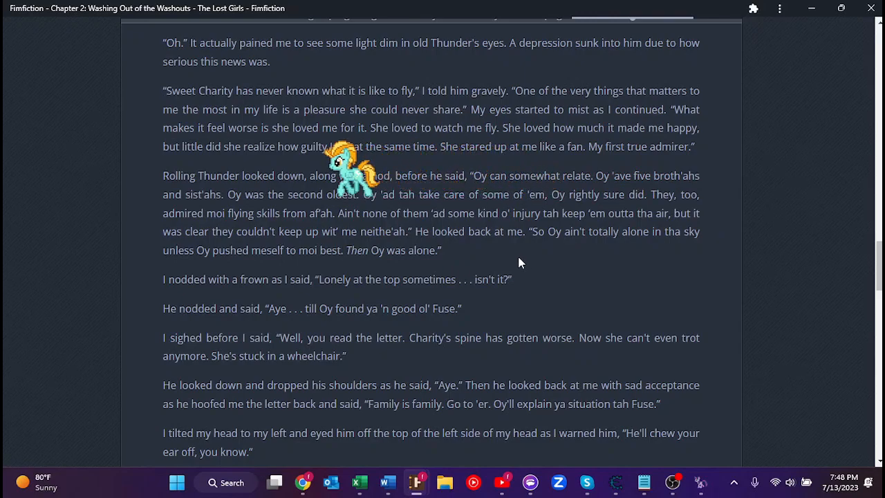
{"action": "mouse_move", "coordinate": [489, 259]}
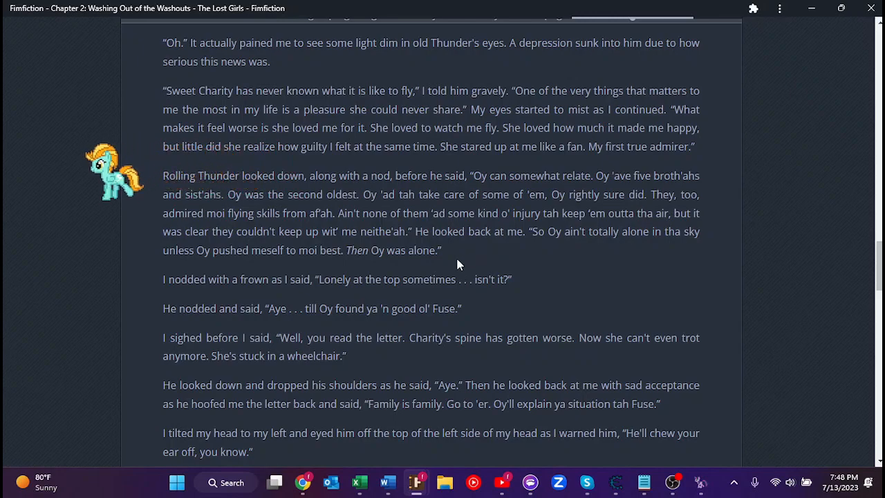
{"action": "mouse_move", "coordinate": [384, 228]}
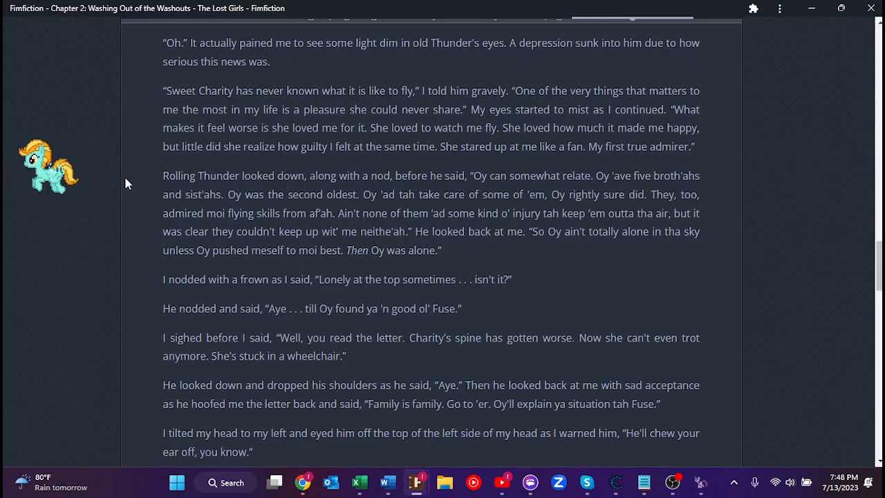
{"action": "mouse_move", "coordinate": [118, 213]}
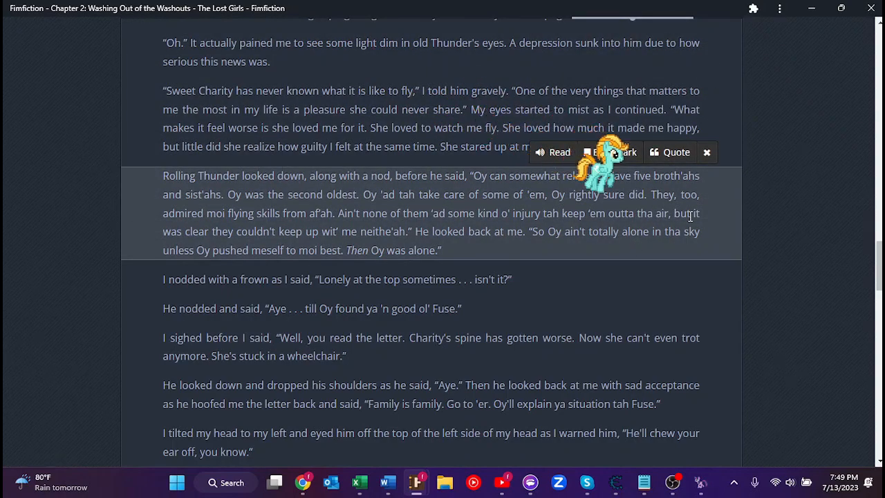
{"action": "mouse_move", "coordinate": [307, 264]}
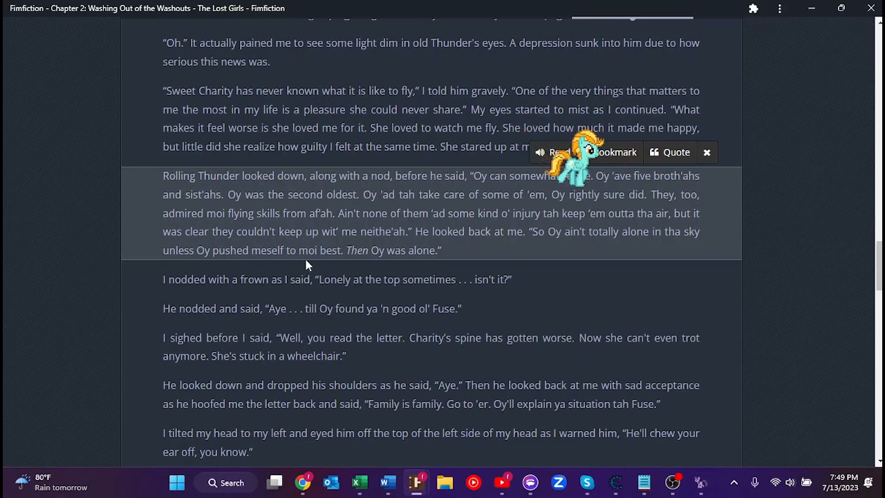
{"action": "mouse_move", "coordinate": [477, 247]}
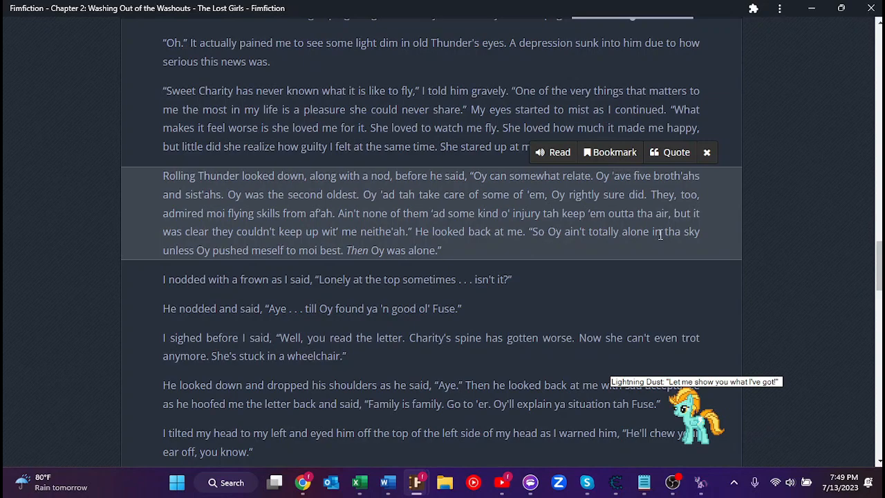
{"action": "mouse_move", "coordinate": [306, 247]}
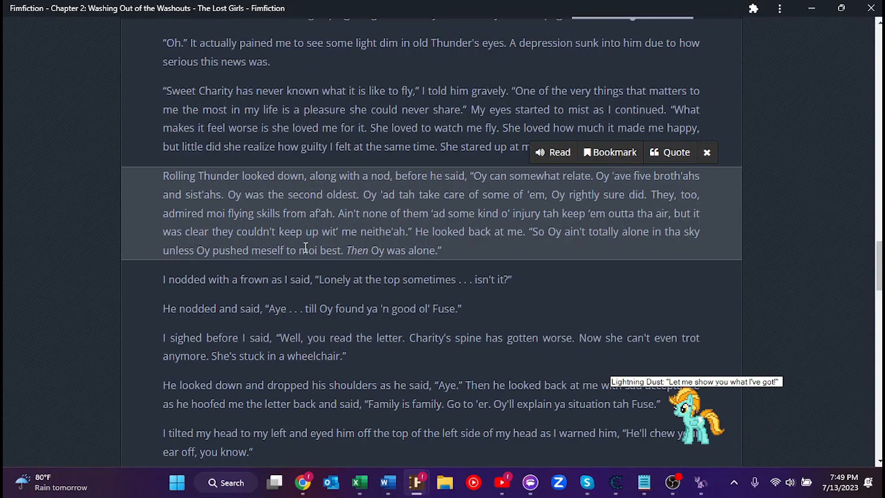
{"action": "mouse_move", "coordinate": [453, 247]}
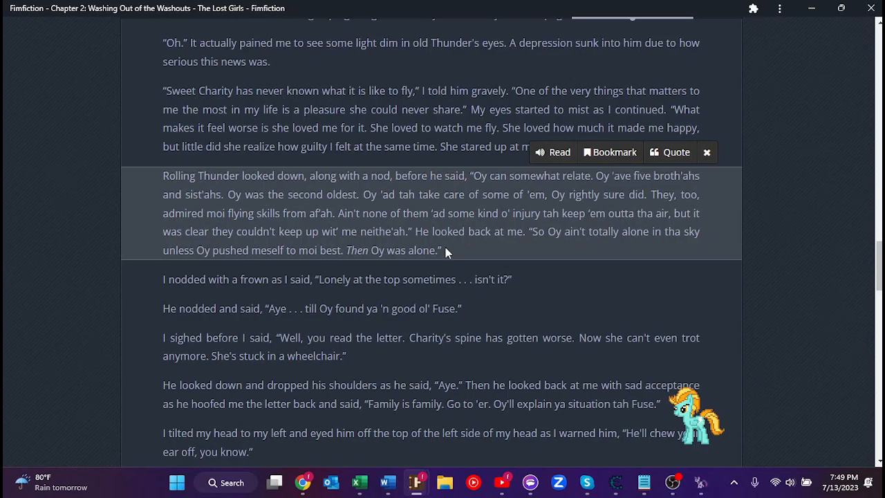
{"action": "mouse_move", "coordinate": [447, 267]}
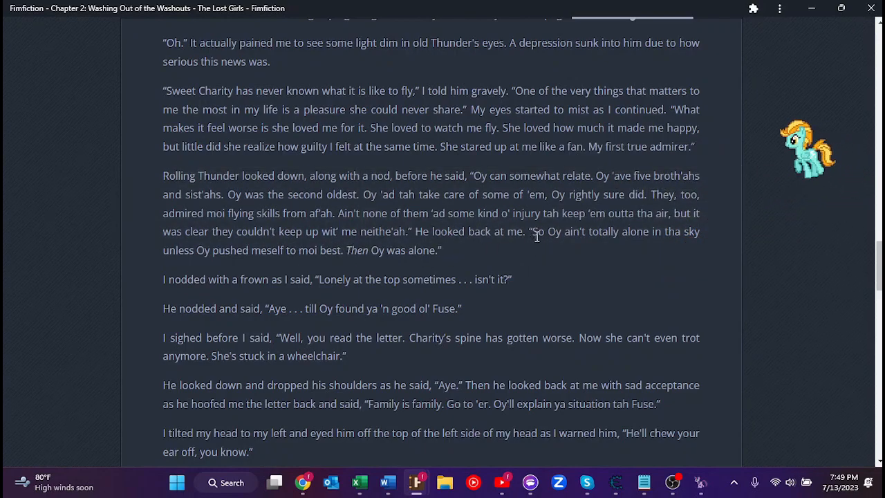
{"action": "left_click_drag", "start_coordinate": [532, 232], "coordinate": [342, 250]}
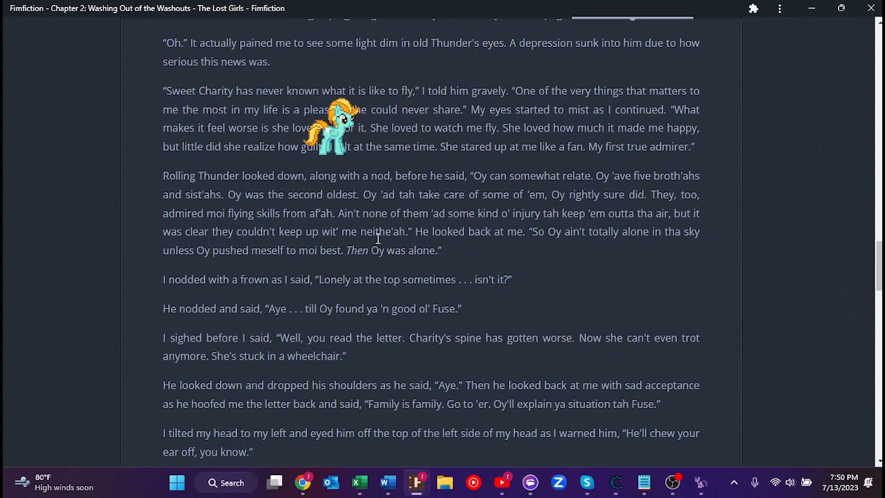
{"action": "scroll", "scroll_direction": "down", "scroll_amount": 3}
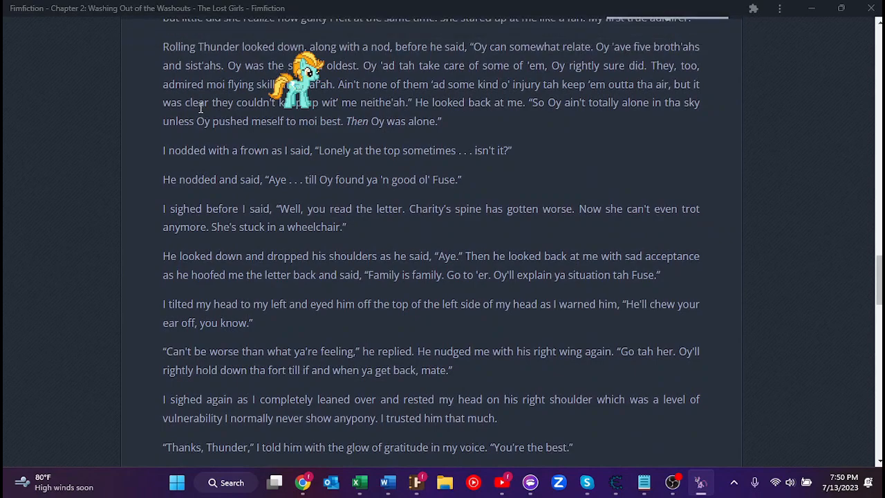
{"action": "mouse_move", "coordinate": [438, 146]}
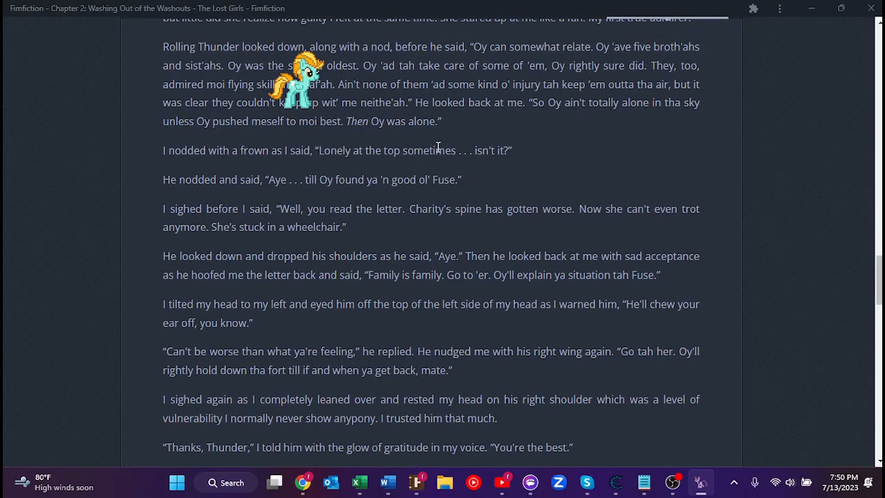
{"action": "mouse_move", "coordinate": [269, 199]}
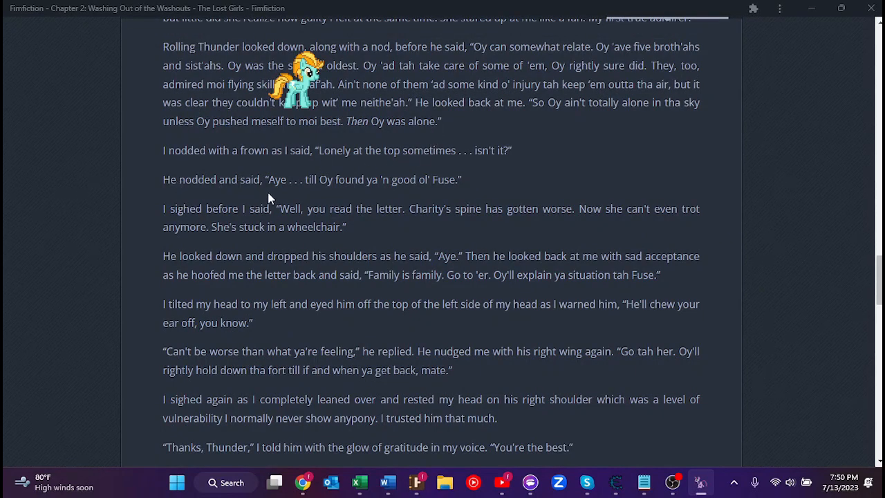
{"action": "mouse_move", "coordinate": [477, 185]}
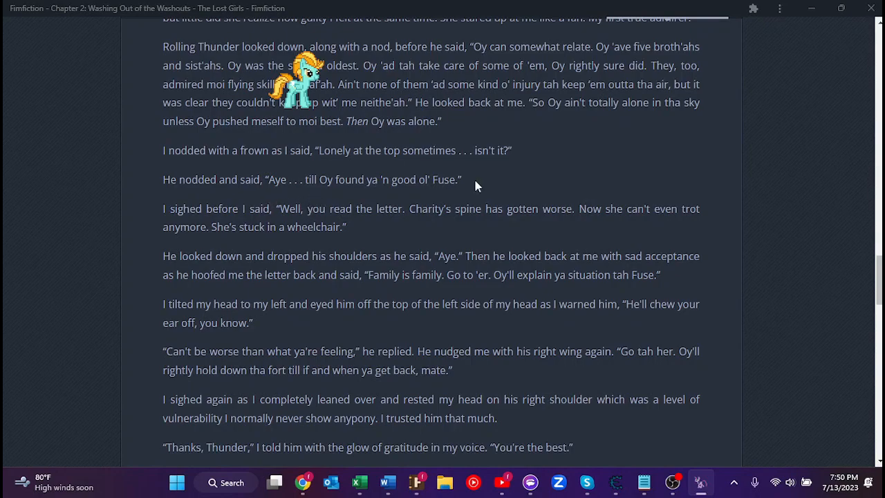
{"action": "mouse_move", "coordinate": [389, 197]}
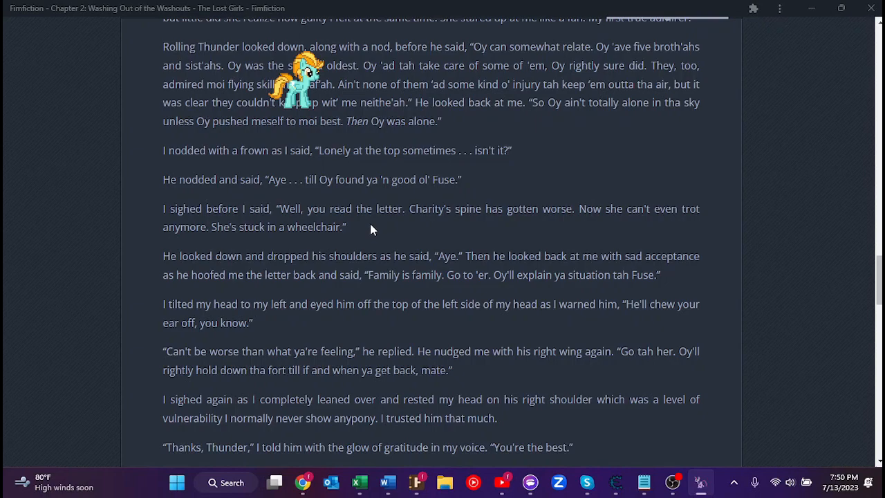
{"action": "mouse_move", "coordinate": [364, 249]}
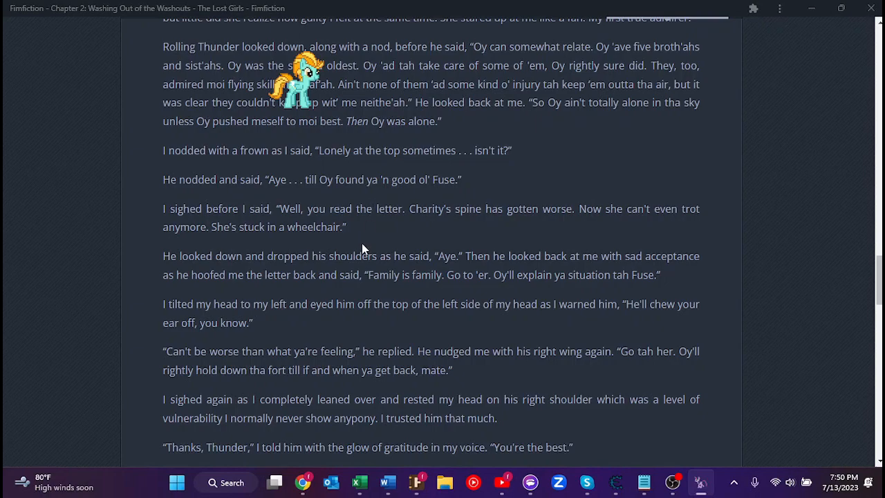
{"action": "mouse_move", "coordinate": [353, 228]}
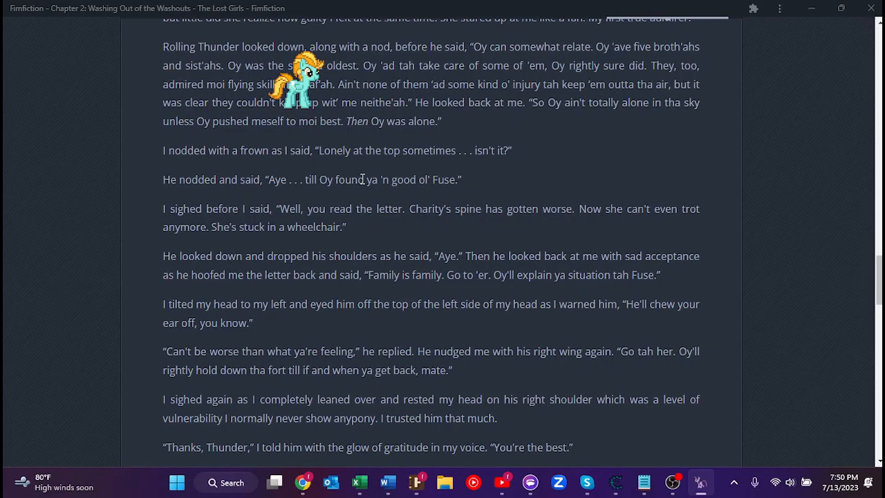
{"action": "mouse_move", "coordinate": [441, 182]}
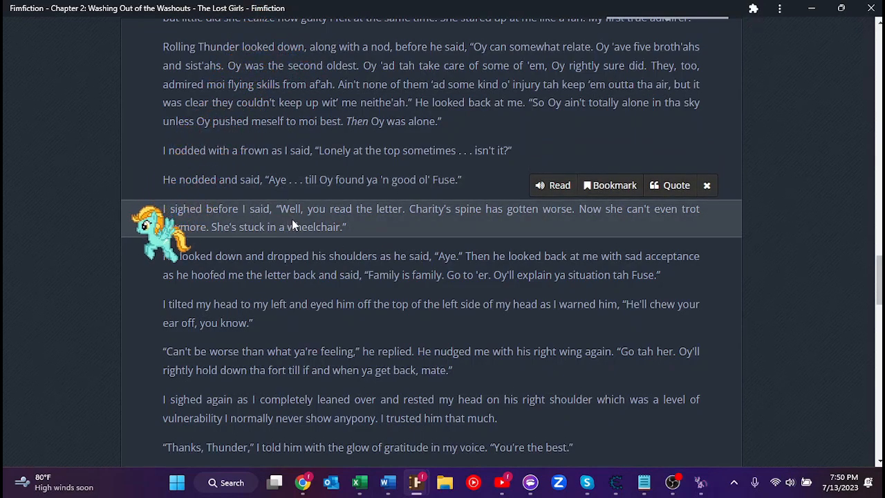
{"action": "mouse_move", "coordinate": [520, 224]}
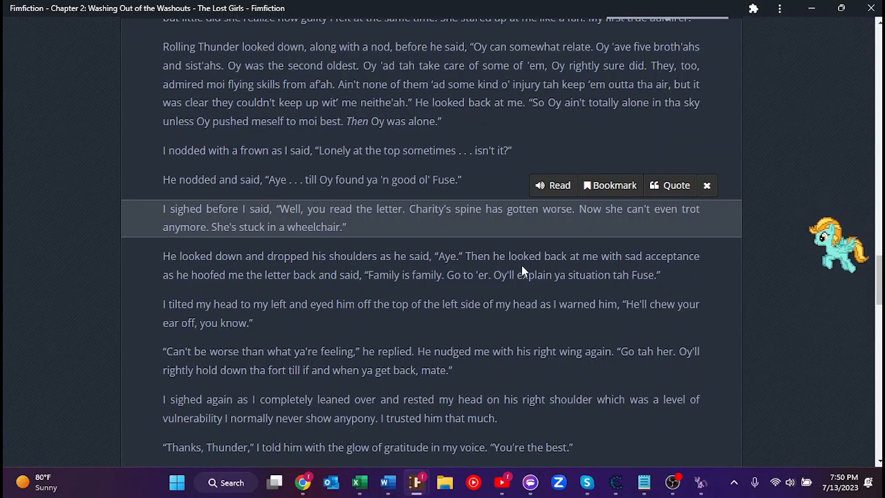
{"action": "mouse_move", "coordinate": [171, 293]}
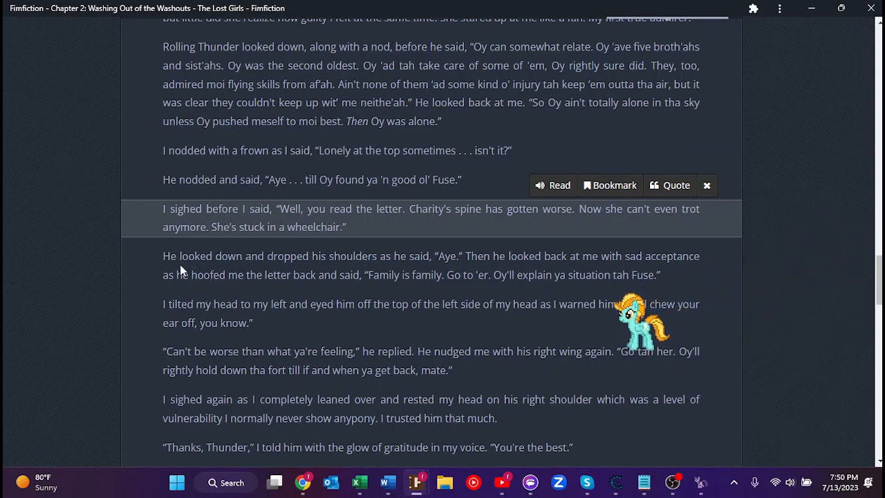
{"action": "mouse_move", "coordinate": [342, 275]}
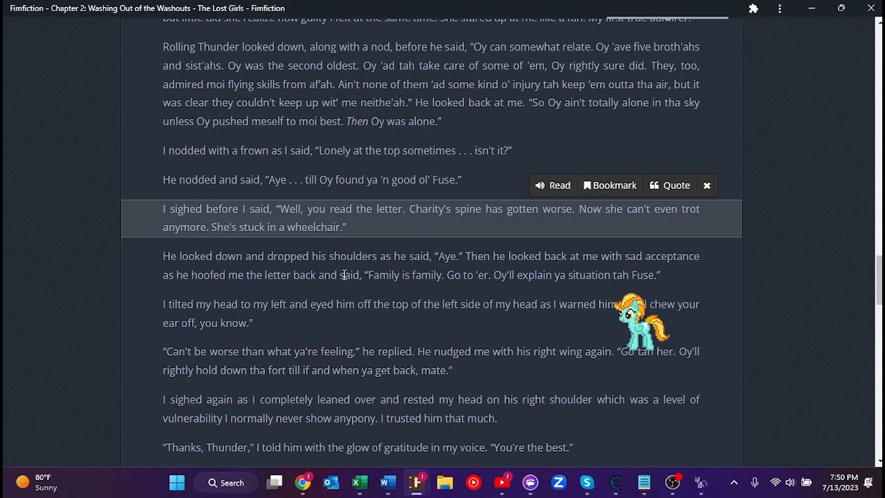
{"action": "mouse_move", "coordinate": [487, 278]}
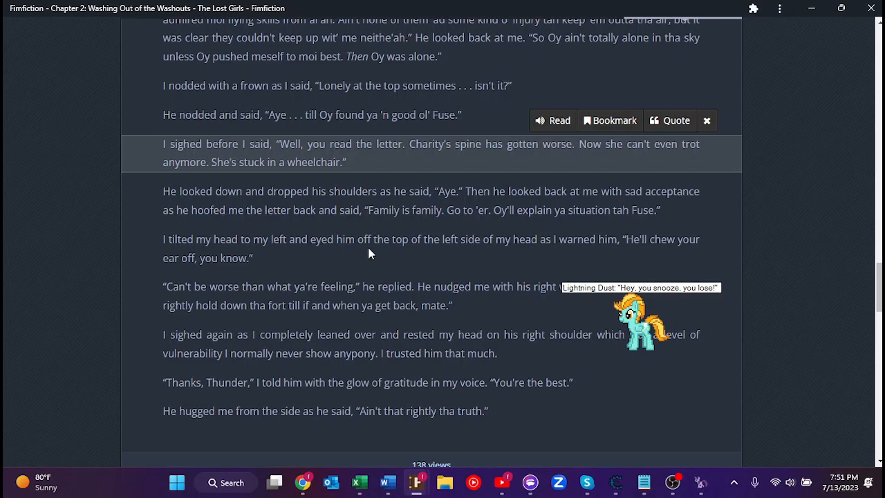
{"action": "mouse_move", "coordinate": [340, 252]}
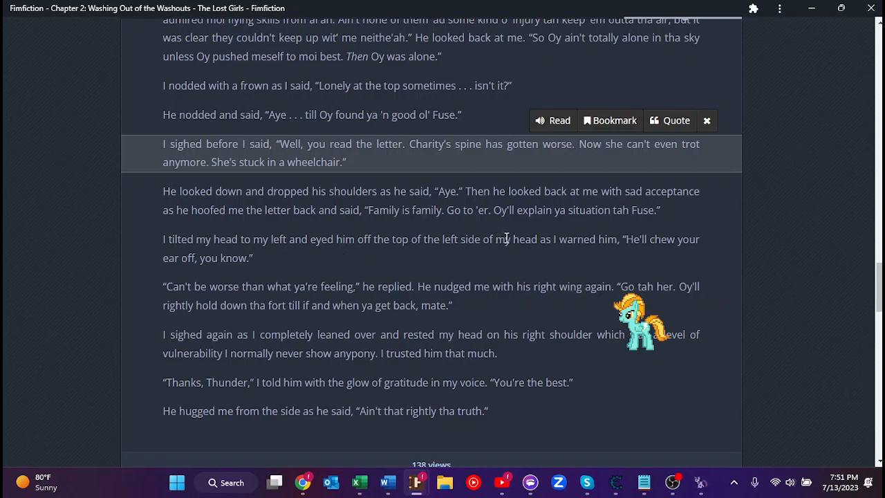
{"action": "mouse_move", "coordinate": [717, 243]}
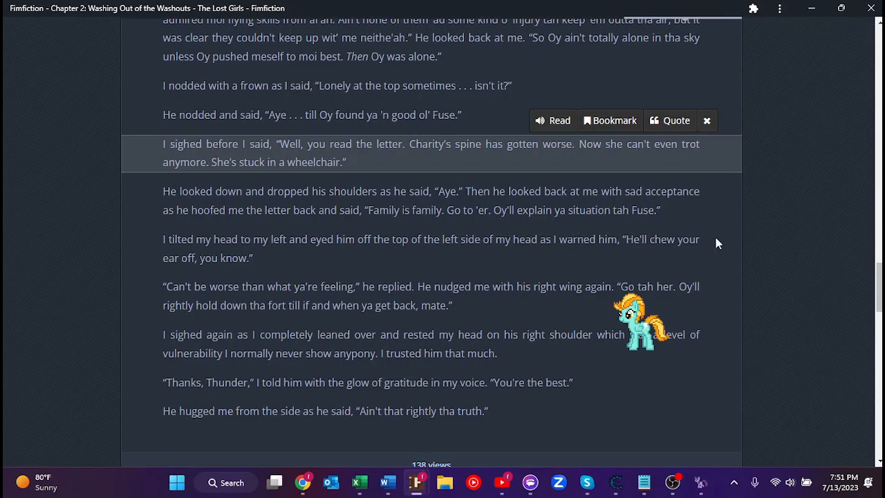
Scroll to the chapter's end, Thunder's 'Can't be worse' reply and the 138-view footer
{"action": "scroll", "scroll_direction": "down", "scroll_amount": 3}
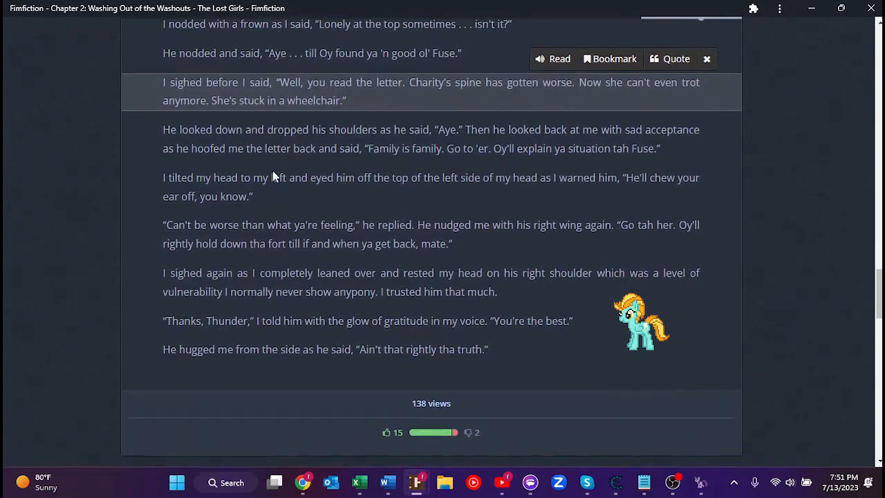
{"action": "scroll", "scroll_direction": "down", "scroll_amount": 3}
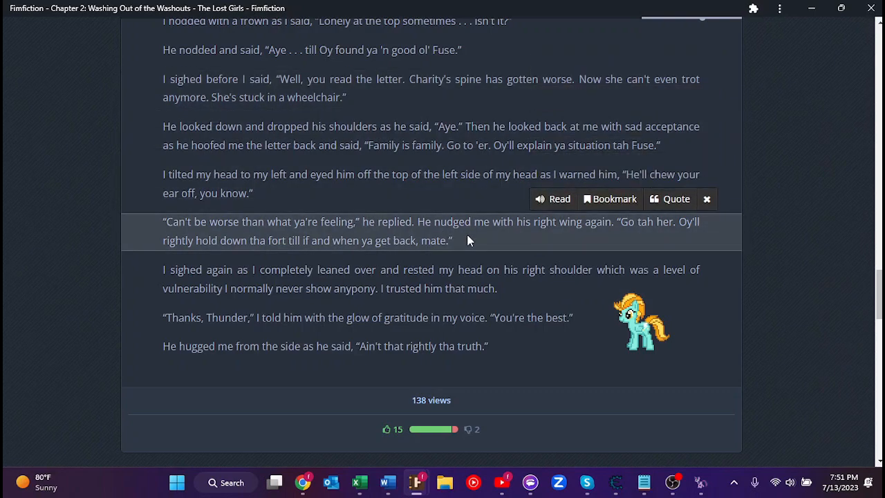
{"action": "mouse_move", "coordinate": [309, 240]}
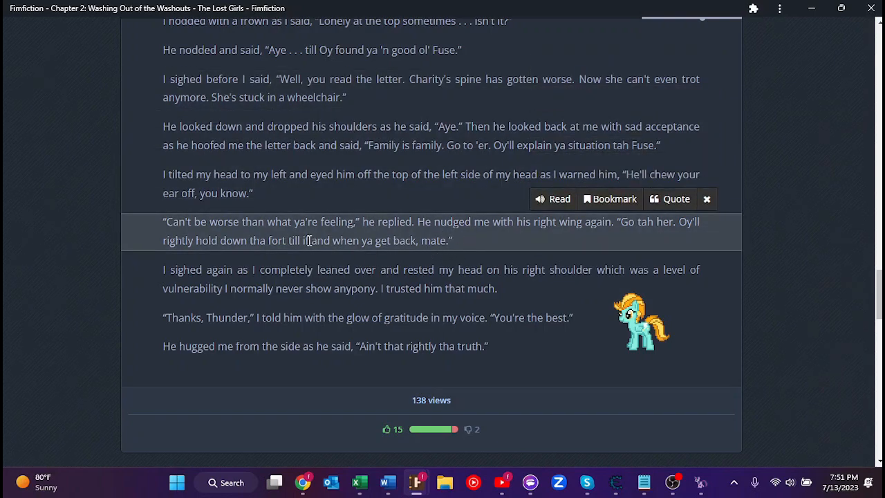
{"action": "scroll", "scroll_direction": "down", "scroll_amount": 3}
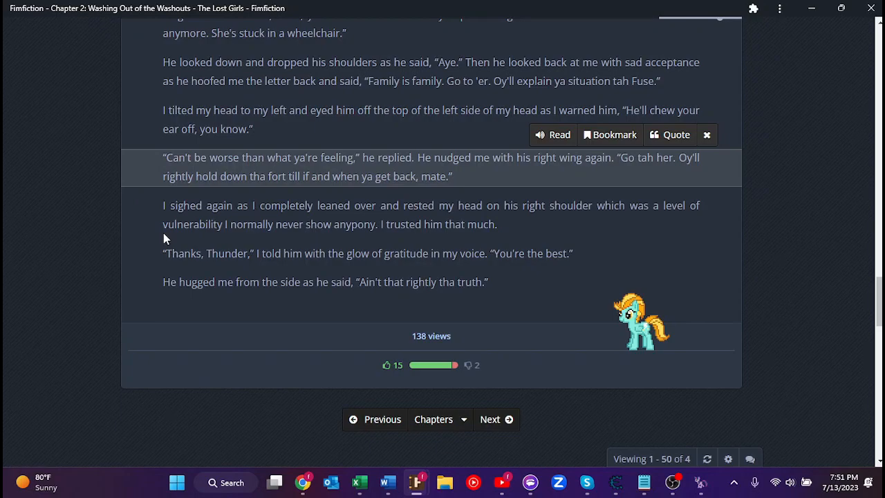
{"action": "mouse_move", "coordinate": [147, 229]}
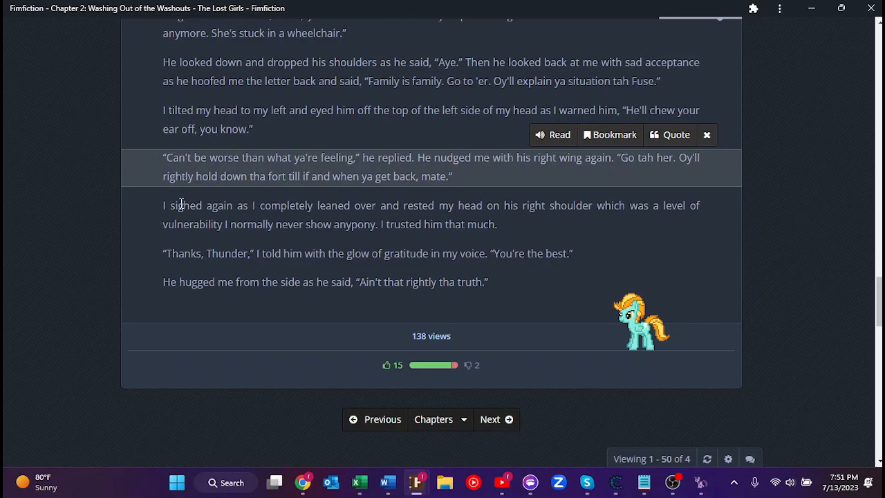
{"action": "mouse_move", "coordinate": [491, 221]}
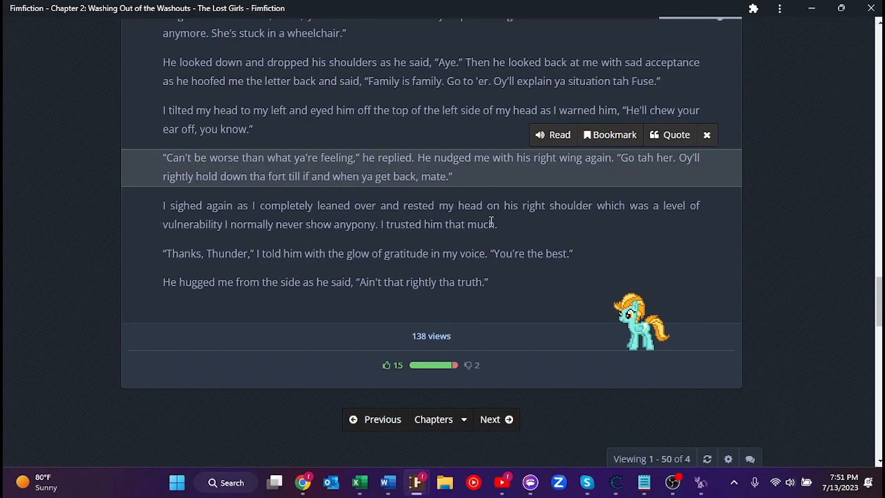
{"action": "mouse_move", "coordinate": [621, 219]}
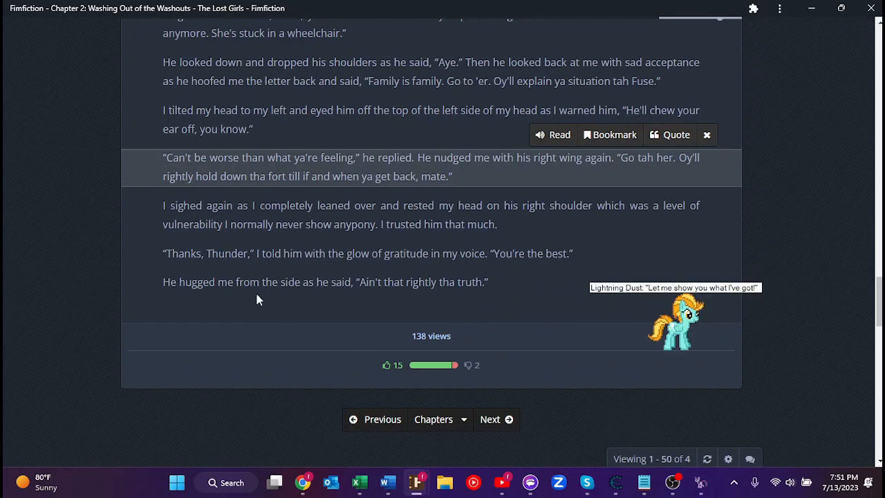
{"action": "mouse_move", "coordinate": [365, 304]}
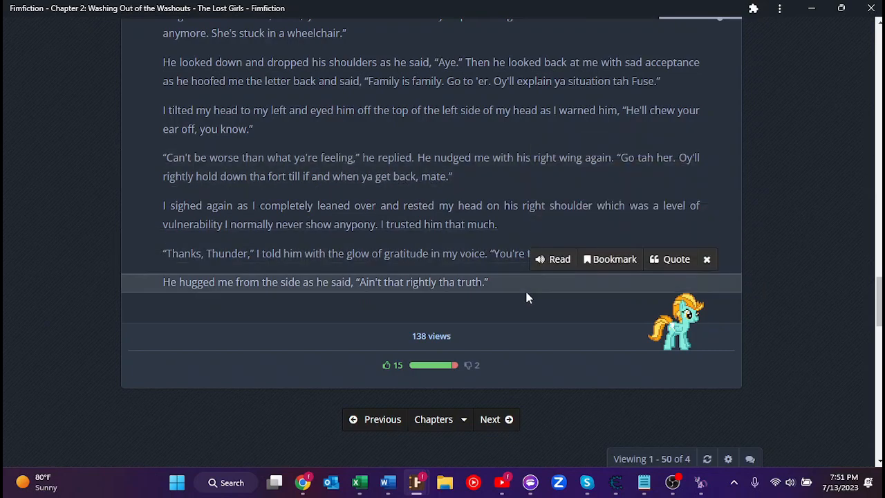
{"action": "mouse_move", "coordinate": [529, 312]}
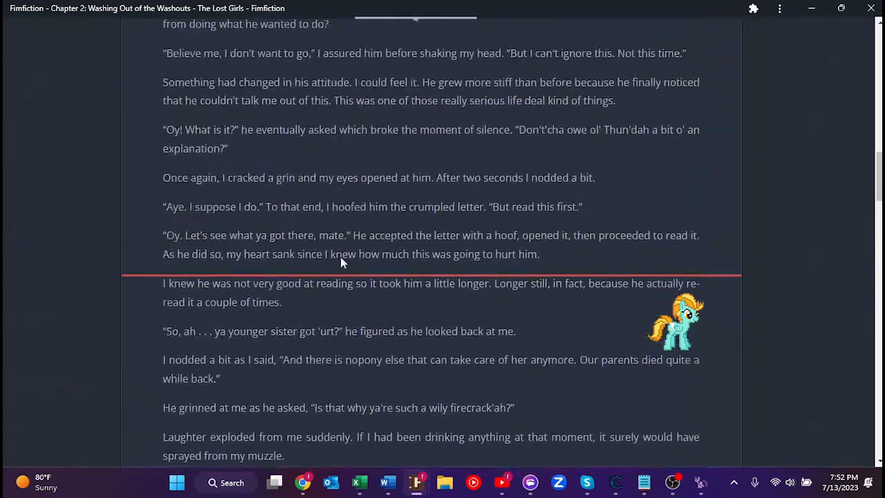
Scroll back through the page, ending on the Pegasus ponies image gallery at 96–105 of 373
{"action": "scroll", "scroll_direction": "up", "scroll_amount": 3}
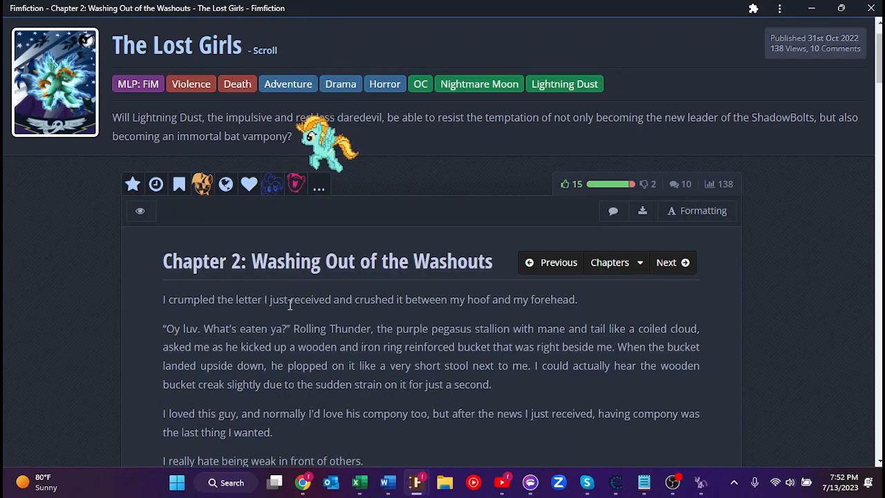
{"action": "scroll", "scroll_direction": "down", "scroll_amount": 3}
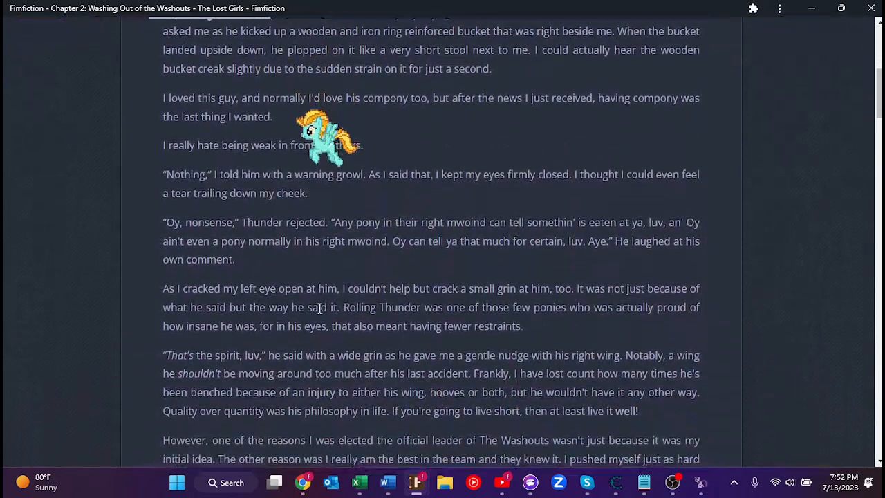
{"action": "scroll", "scroll_direction": "down", "scroll_amount": 3}
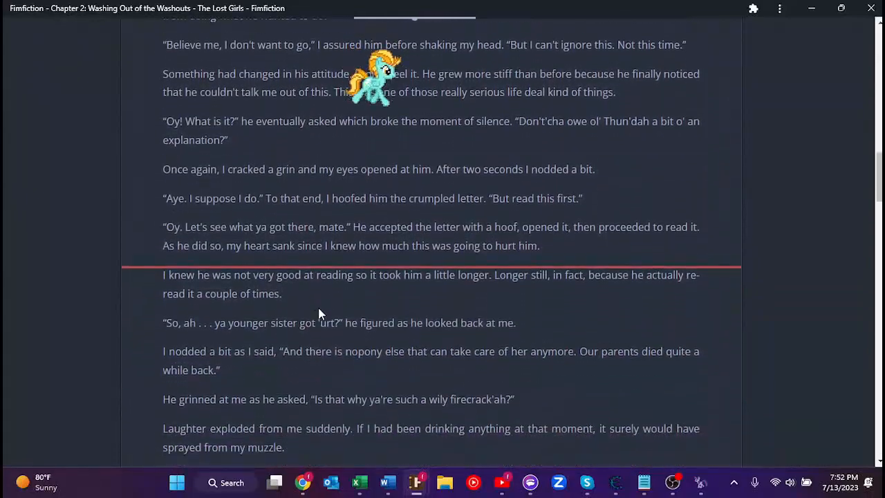
{"action": "scroll", "scroll_direction": "down", "scroll_amount": 3}
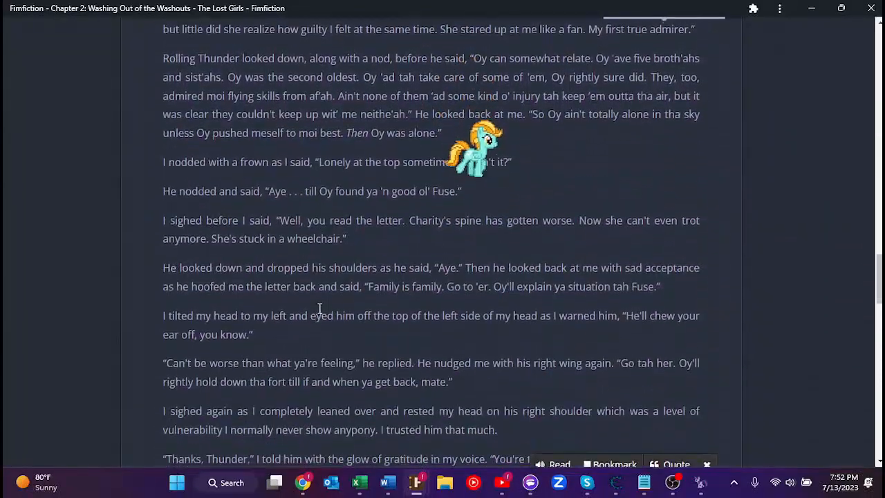
{"action": "scroll", "scroll_direction": "down", "scroll_amount": 3}
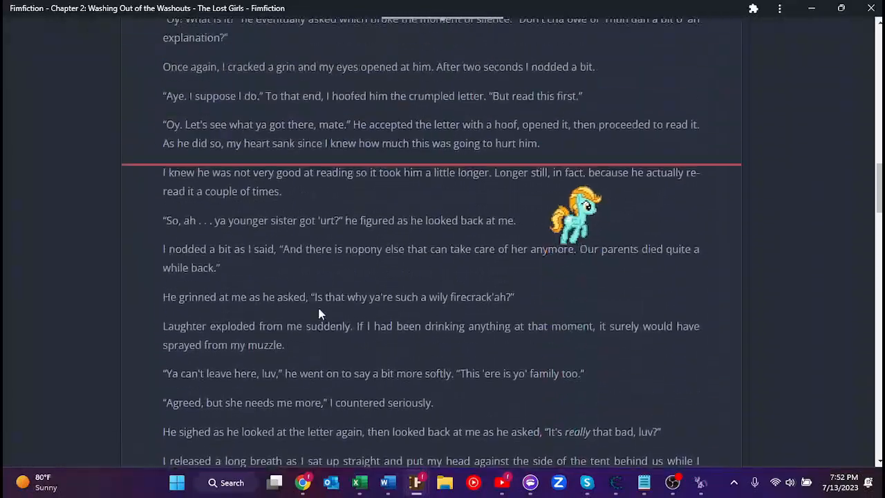
{"action": "scroll", "scroll_direction": "up", "scroll_amount": 3}
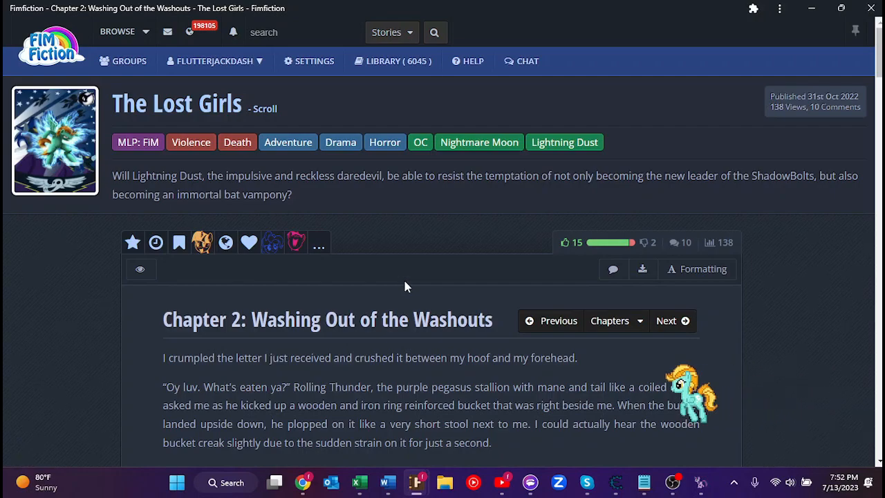
{"action": "mouse_move", "coordinate": [407, 271]}
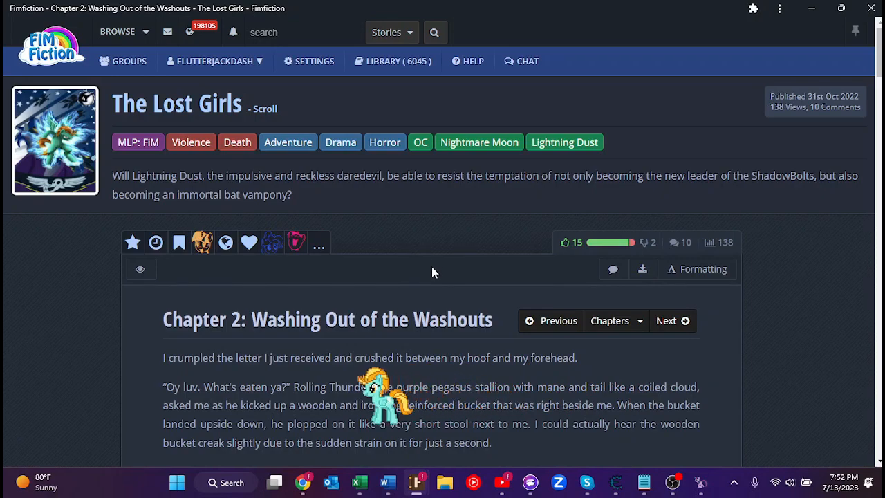
{"action": "mouse_move", "coordinate": [424, 258]}
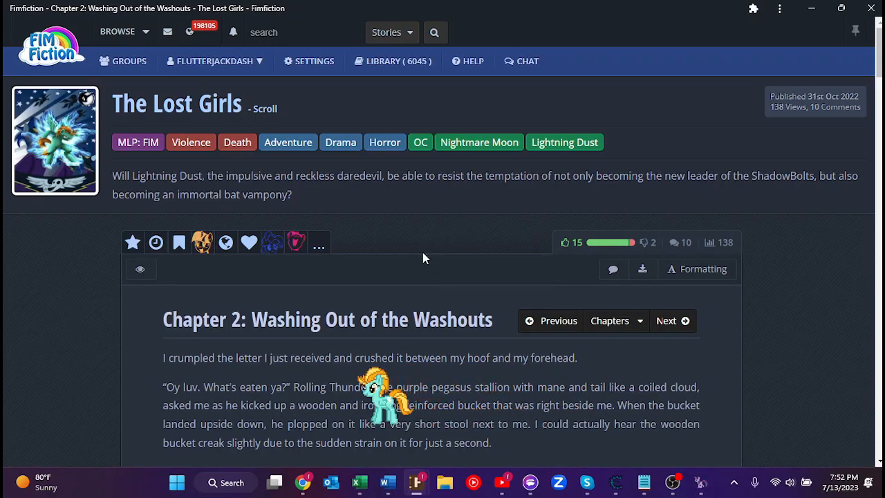
{"action": "scroll", "scroll_direction": "down", "scroll_amount": 3}
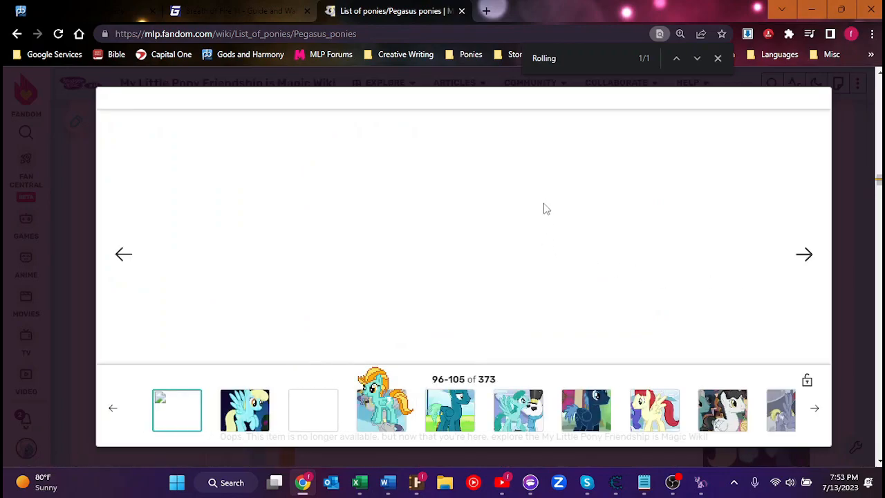
{"action": "mouse_move", "coordinate": [428, 263]}
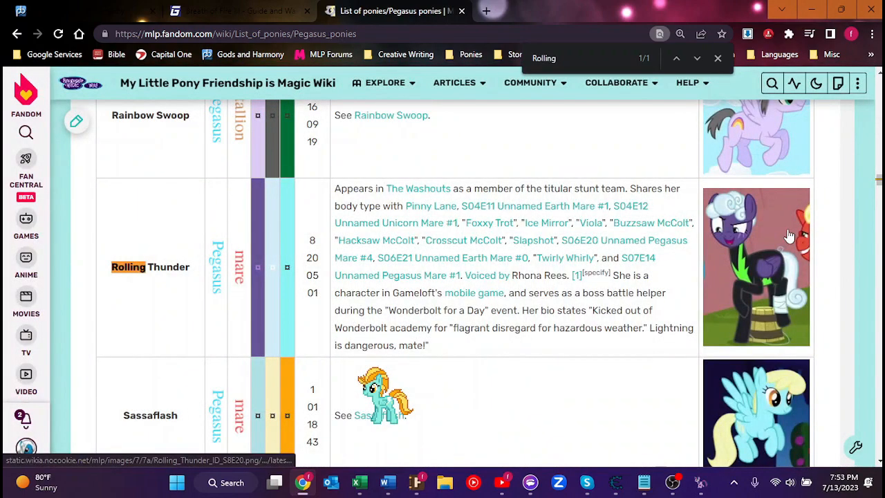
View Rolling Thunder's S8E20 picture enlarged, close it, and scroll to her list entry
{"action": "left_click", "coordinate": [756, 266]}
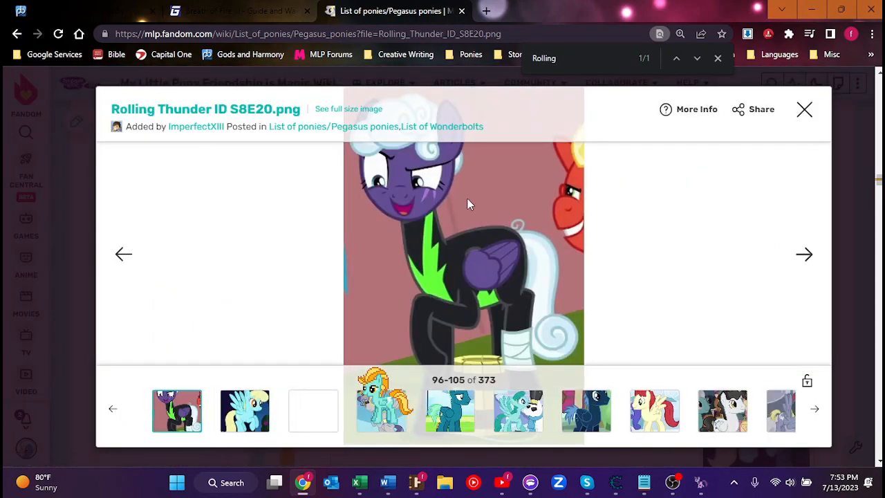
{"action": "left_click", "coordinate": [349, 108]}
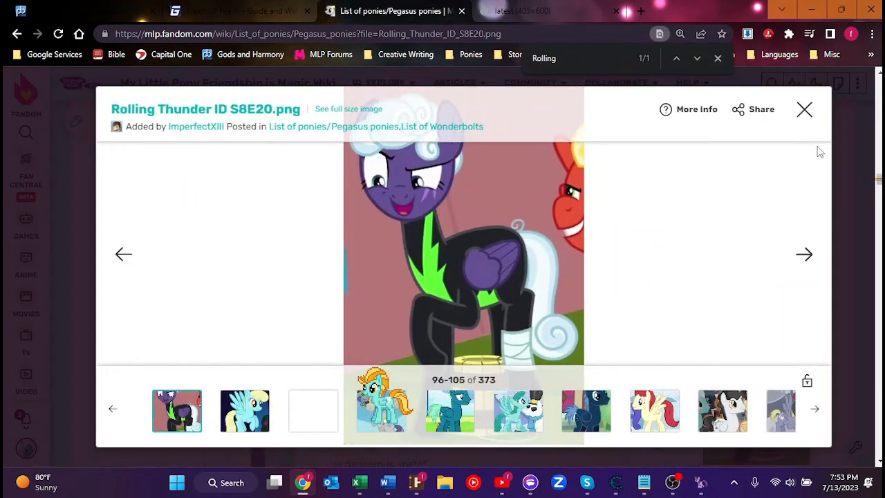
{"action": "left_click", "coordinate": [804, 110]}
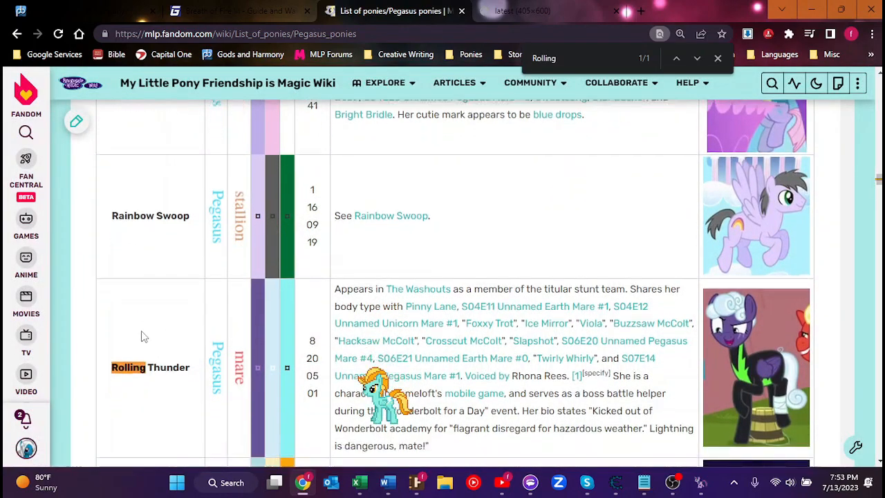
{"action": "scroll", "scroll_direction": "down", "scroll_amount": 3}
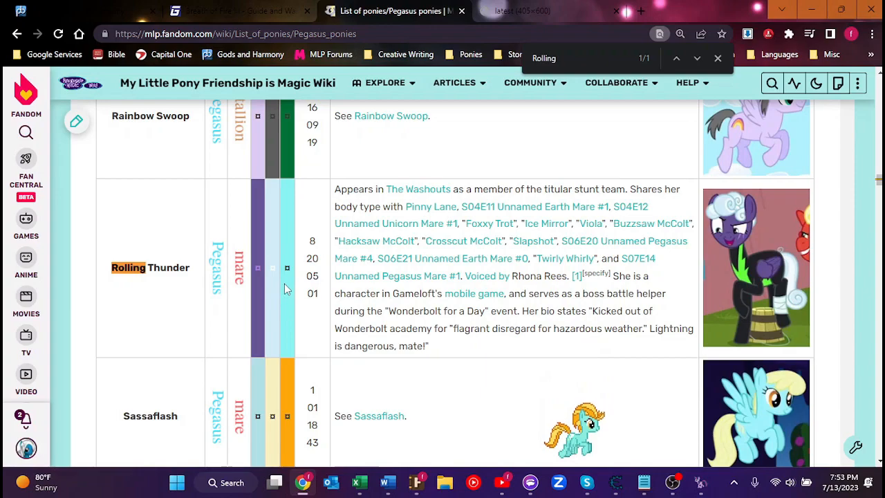
{"action": "scroll", "scroll_direction": "down", "scroll_amount": 3}
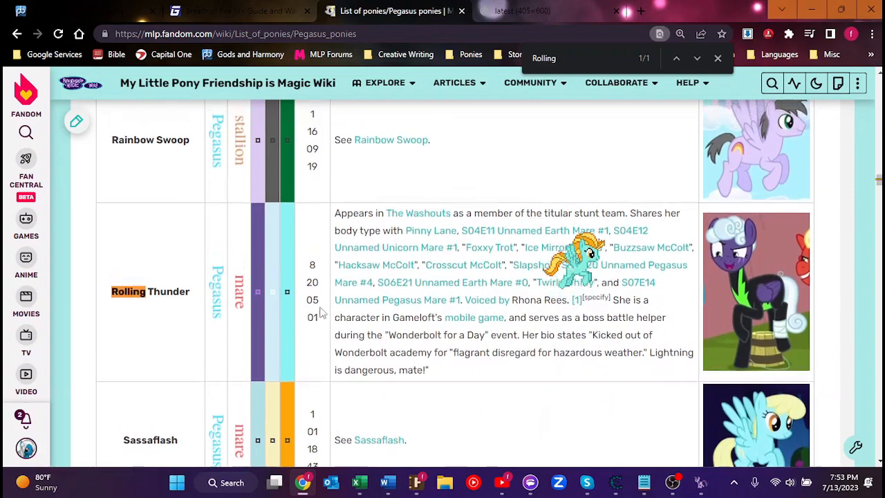
{"action": "scroll", "scroll_direction": "down", "scroll_amount": 3}
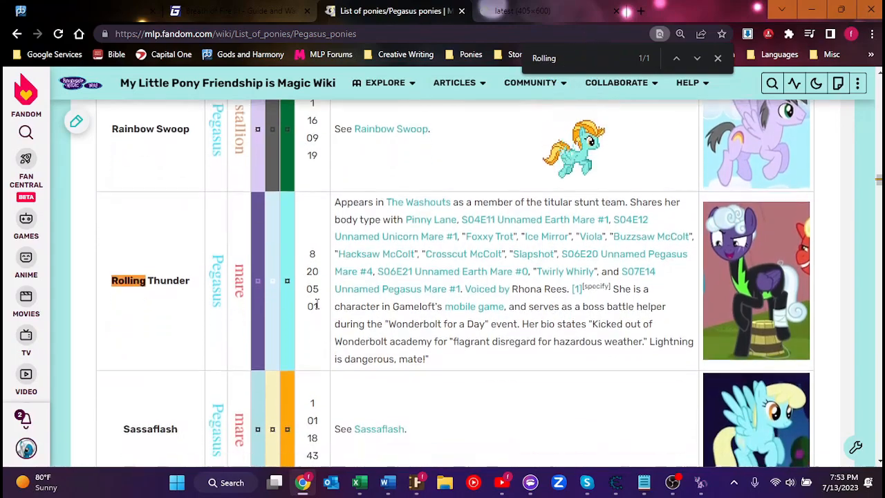
{"action": "scroll", "scroll_direction": "down", "scroll_amount": 3}
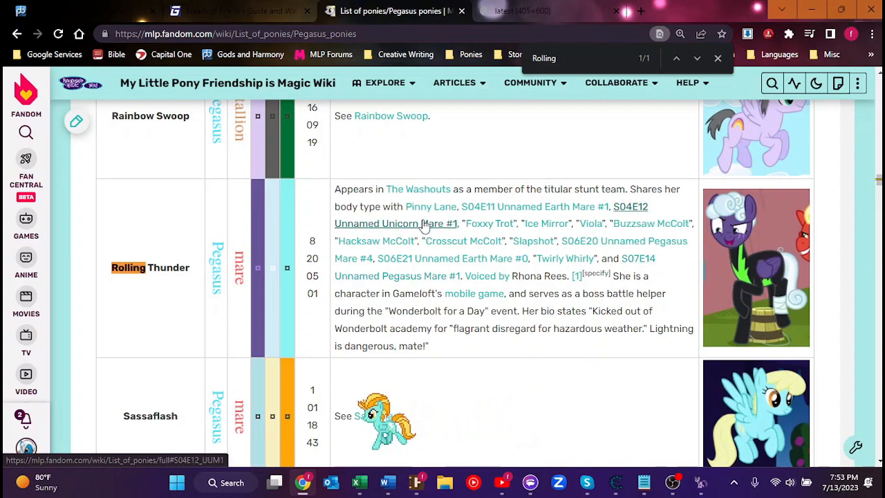
{"action": "mouse_move", "coordinate": [490, 223]}
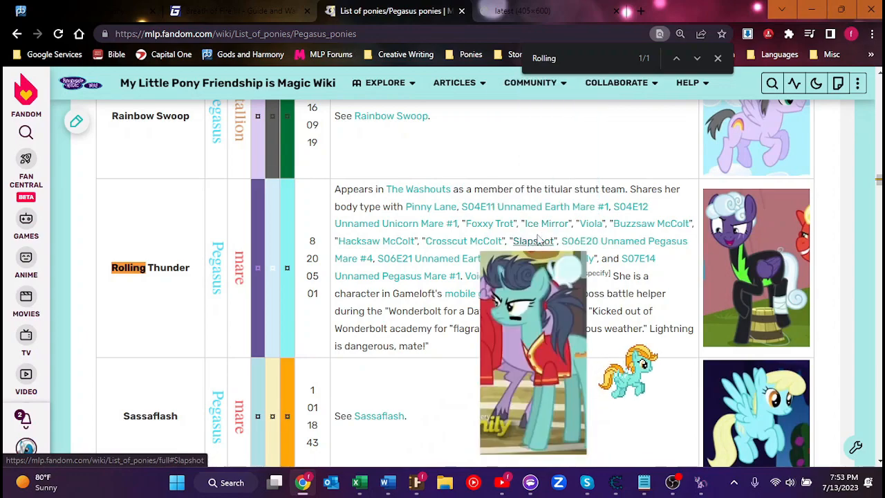
{"action": "mouse_move", "coordinate": [591, 223]}
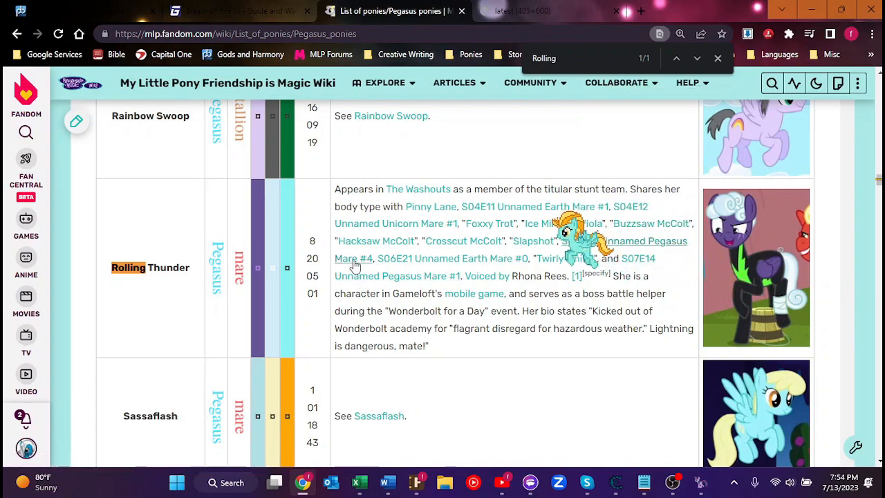
{"action": "mouse_move", "coordinate": [377, 240]}
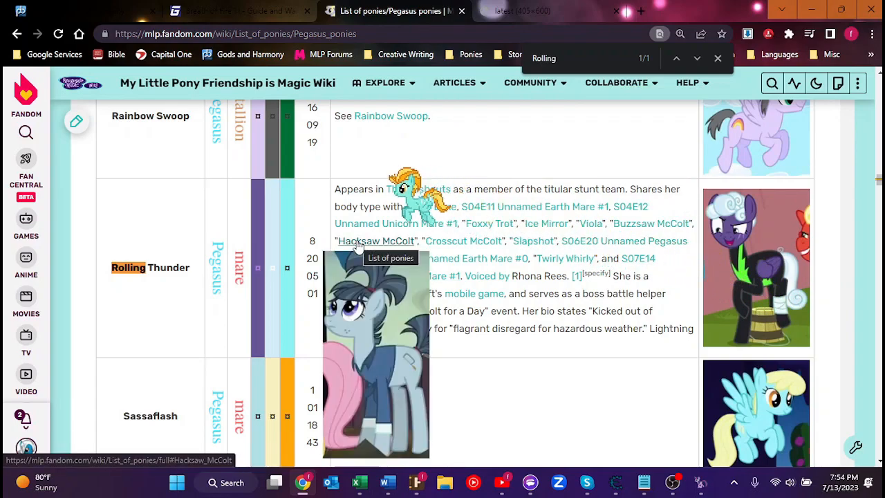
{"action": "mouse_move", "coordinate": [463, 240]}
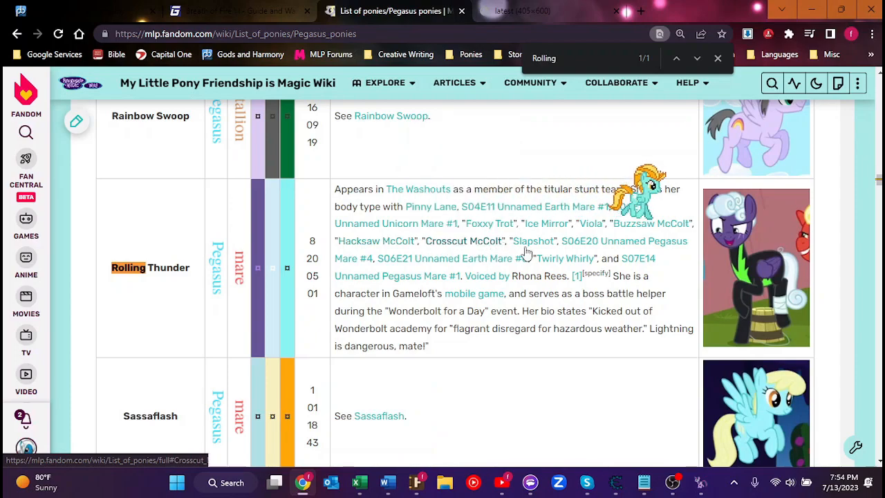
{"action": "mouse_move", "coordinate": [532, 240]}
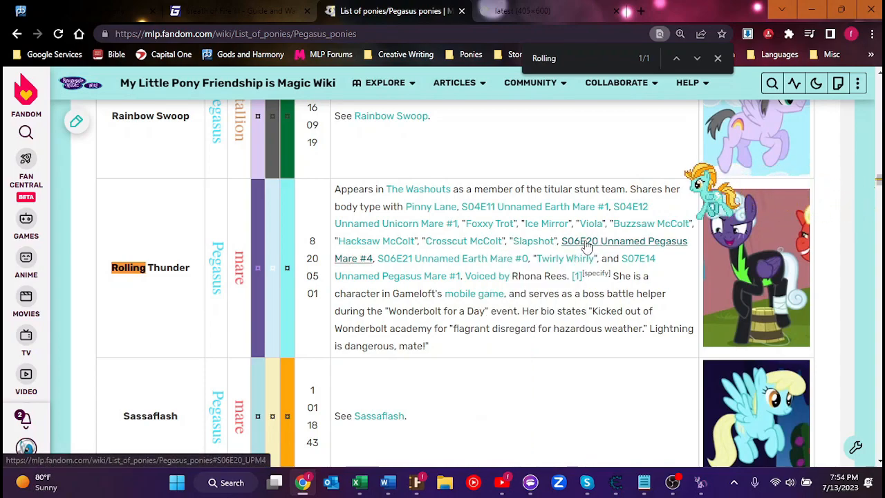
{"action": "mouse_move", "coordinate": [415, 267]}
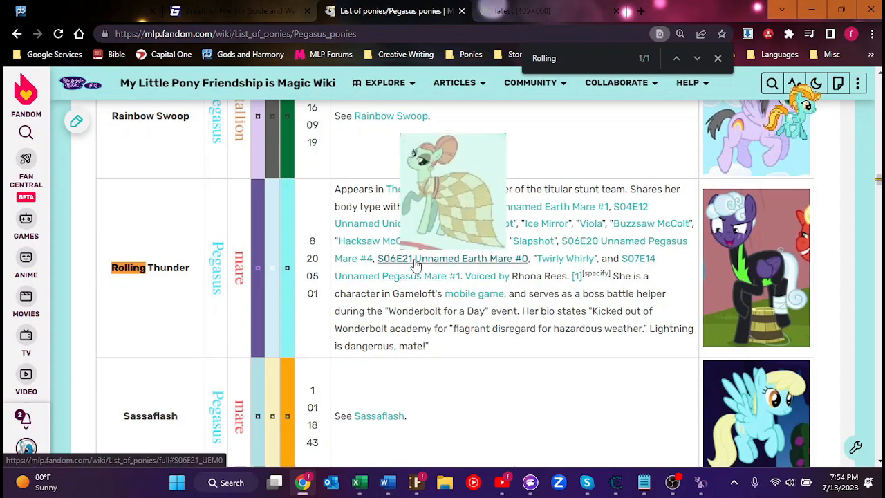
{"action": "mouse_move", "coordinate": [480, 266]}
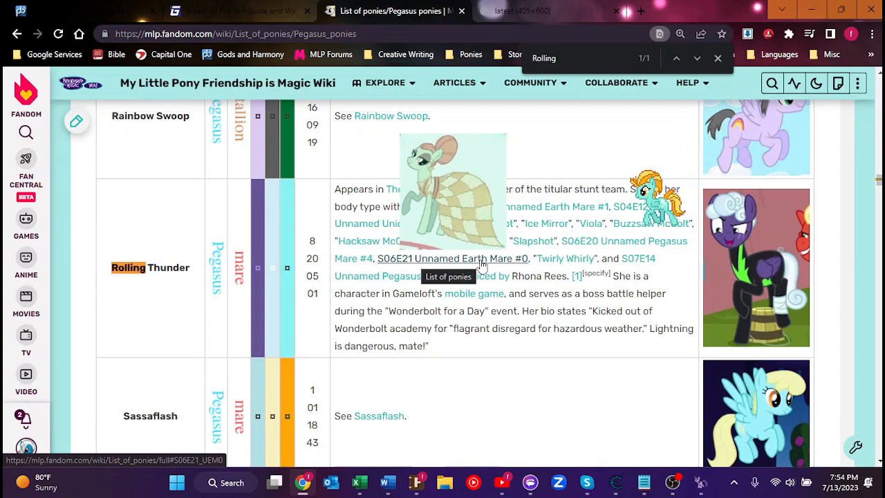
{"action": "mouse_move", "coordinate": [660, 271]}
{"action": "type", "text": " Thunder"}
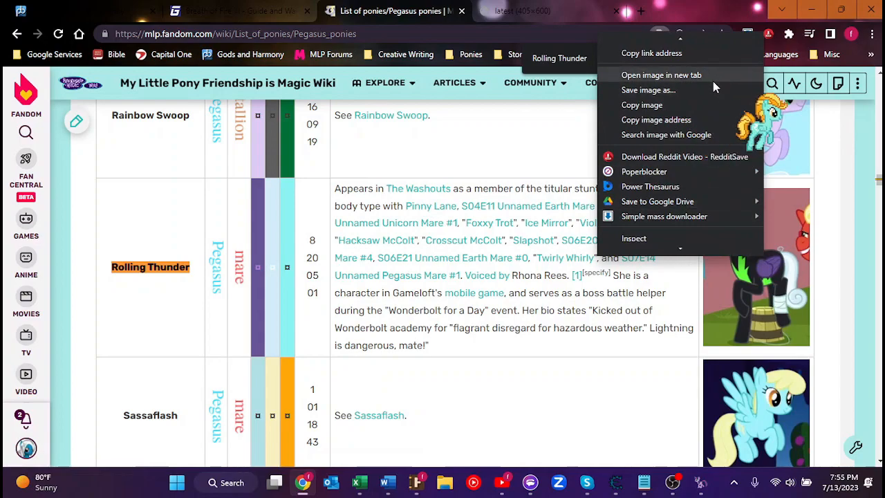
Open Rolling Thunder's S8E20 image full-size in a new tab and scroll through it
{"action": "left_click", "coordinate": [661, 75]}
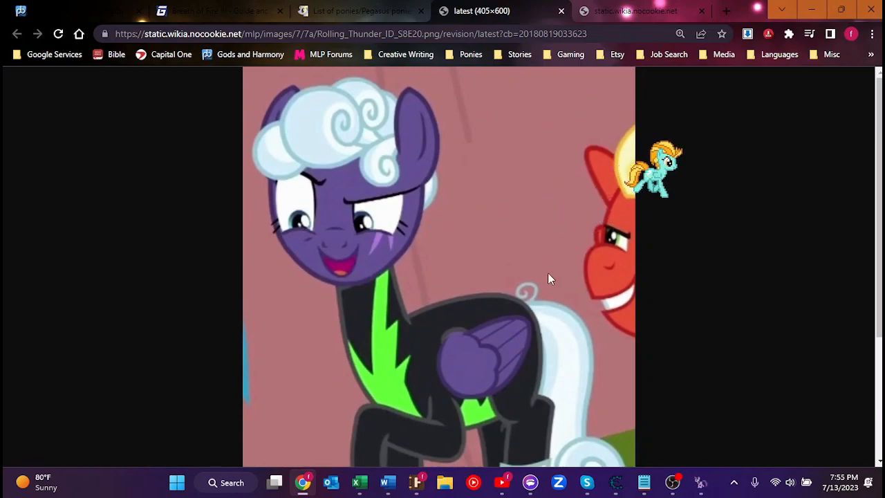
{"action": "scroll", "scroll_direction": "down", "scroll_amount": 3}
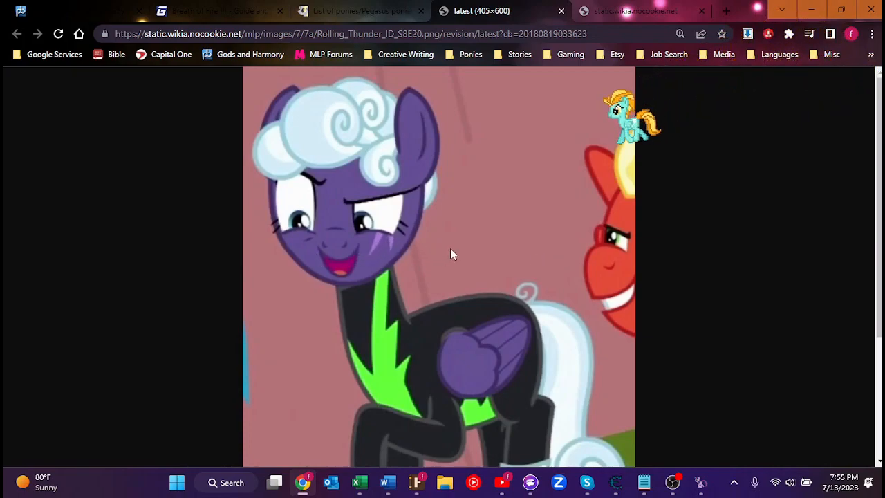
{"action": "scroll", "scroll_direction": "down", "scroll_amount": 3}
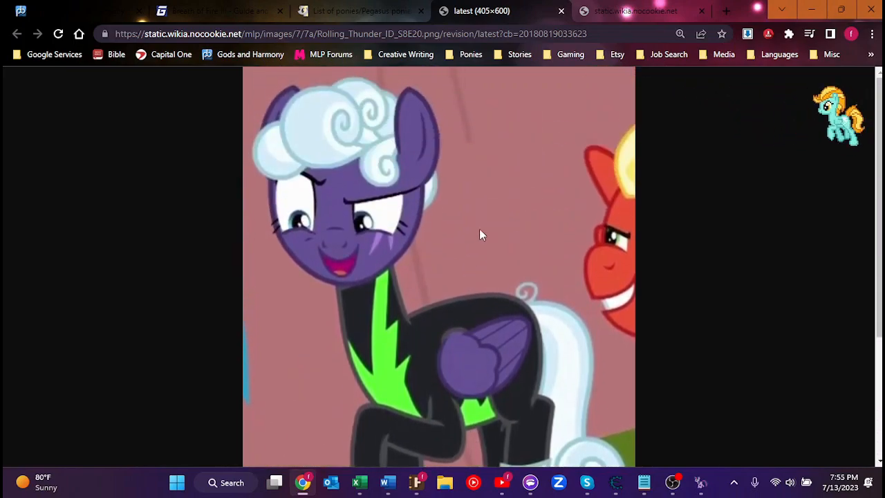
{"action": "mouse_move", "coordinate": [469, 257]}
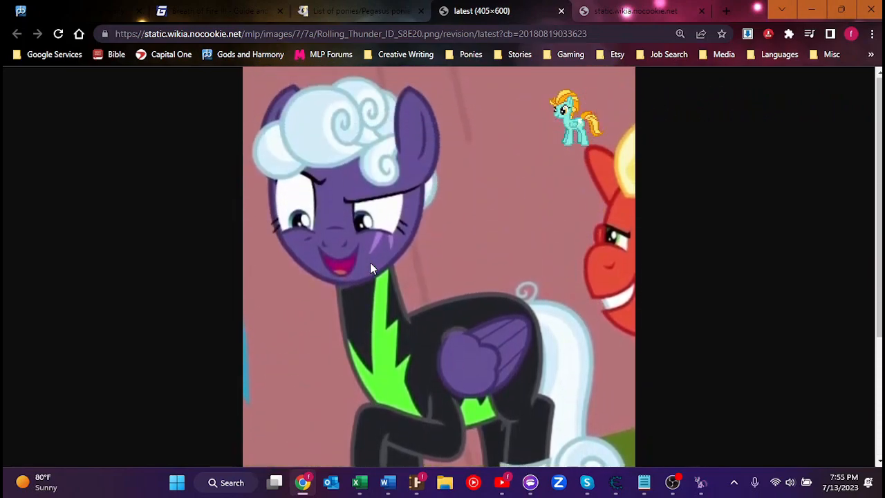
{"action": "scroll", "scroll_direction": "down", "scroll_amount": 3}
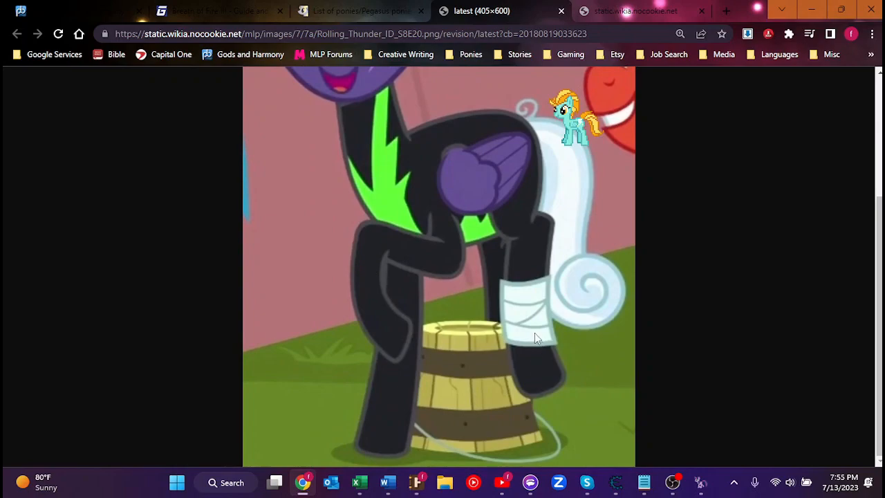
{"action": "mouse_move", "coordinate": [546, 323]}
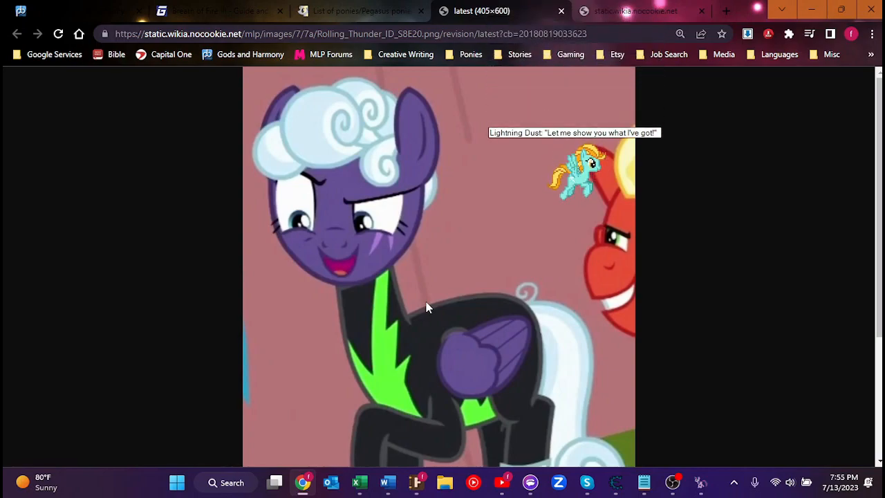
{"action": "scroll", "scroll_direction": "down", "scroll_amount": 3}
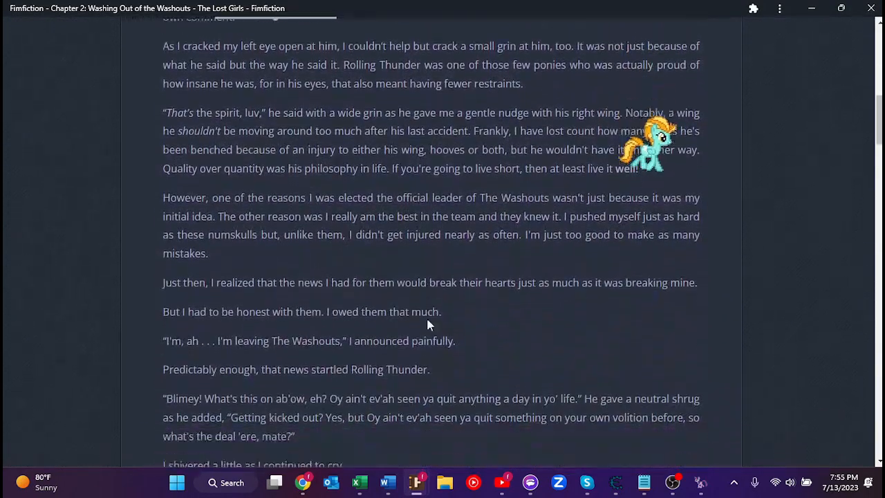
Scroll Chapter 2 down to Thunder's closing hug line above the 138-view footer
{"action": "scroll", "scroll_direction": "down", "scroll_amount": 3}
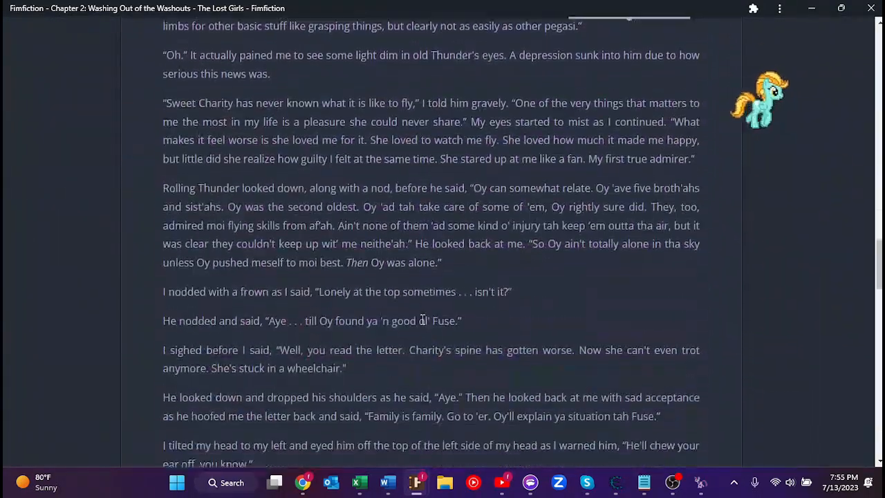
{"action": "scroll", "scroll_direction": "down", "scroll_amount": 3}
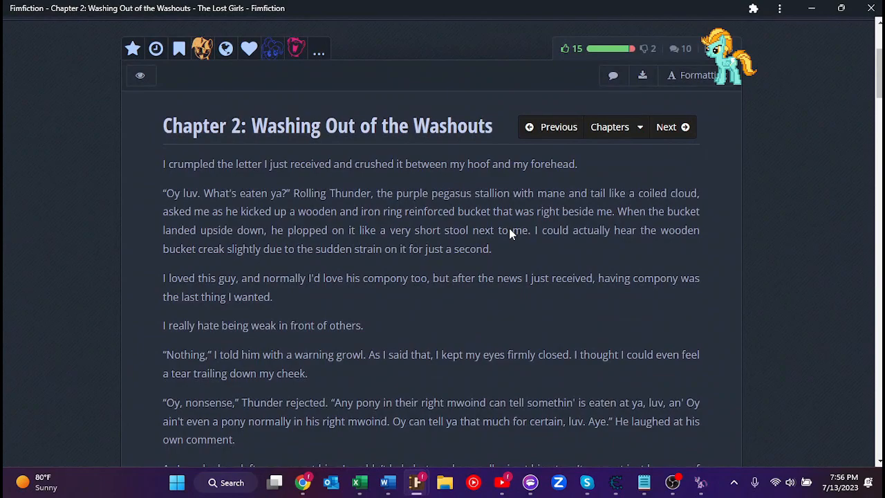
{"action": "scroll", "scroll_direction": "down", "scroll_amount": 3}
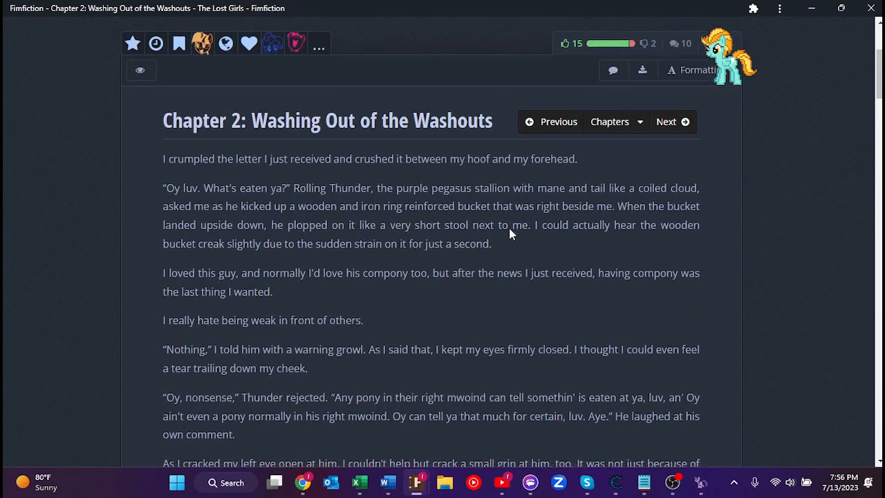
{"action": "scroll", "scroll_direction": "down", "scroll_amount": 3}
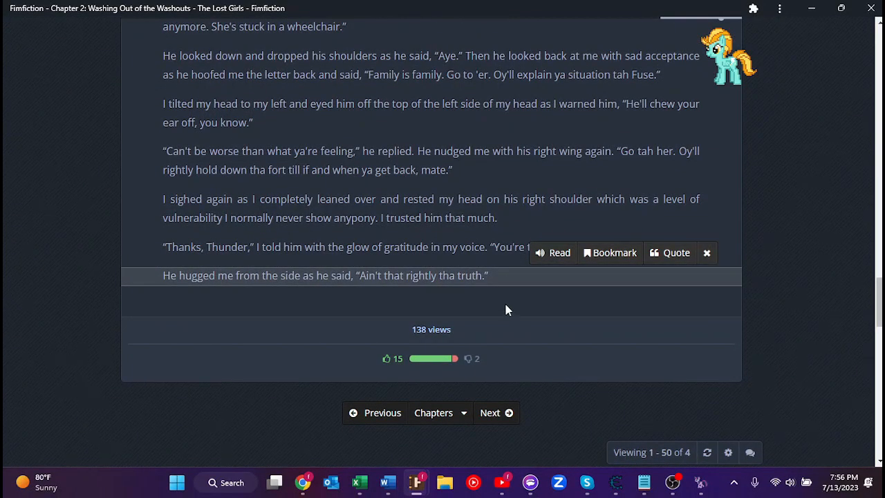
{"action": "mouse_move", "coordinate": [649, 299]}
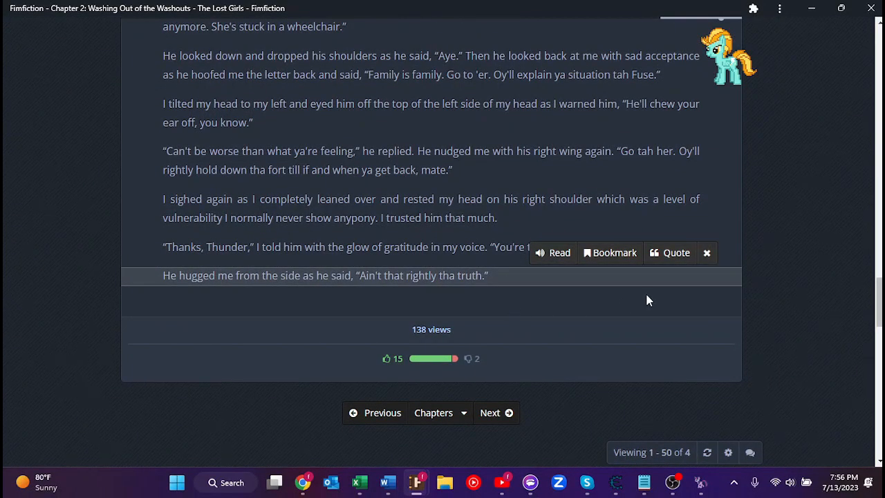
{"action": "mouse_move", "coordinate": [770, 325]}
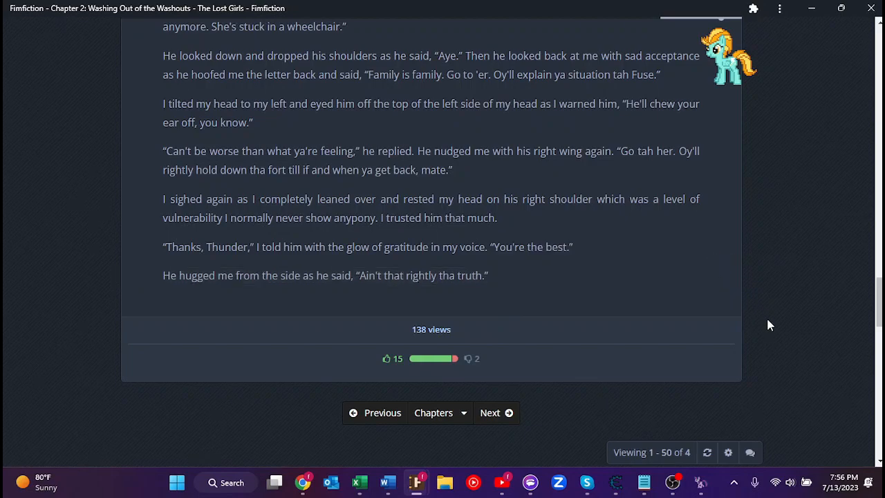
{"action": "mouse_move", "coordinate": [754, 322]}
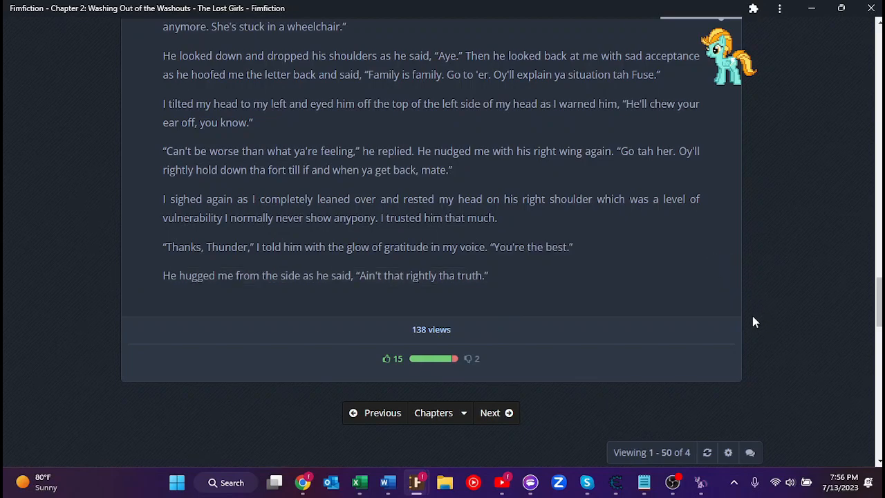